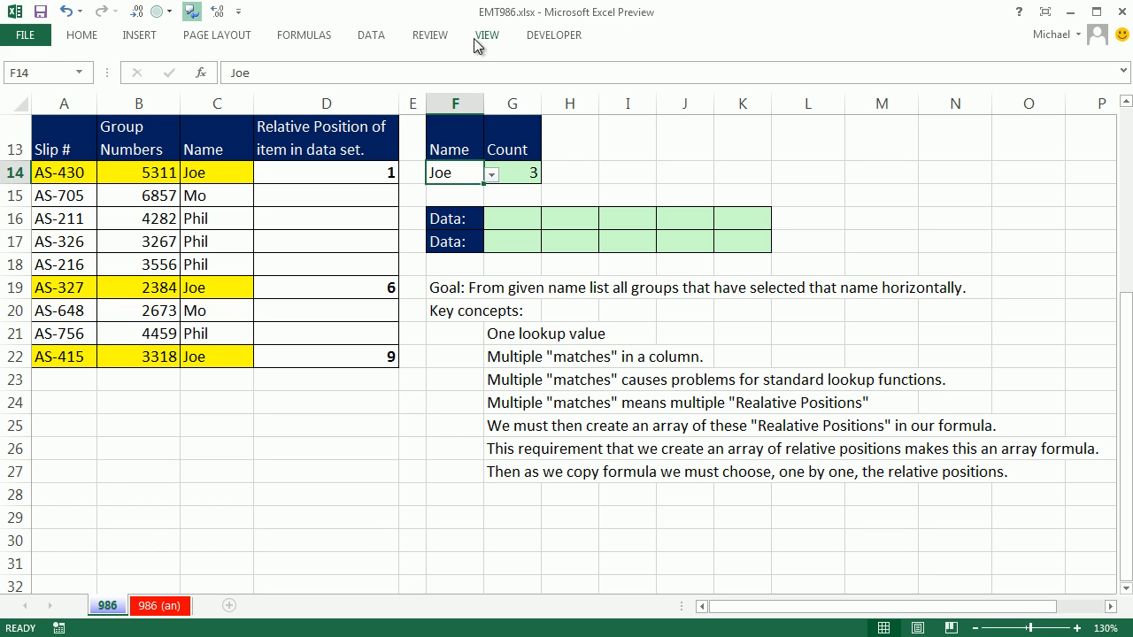
mouse_move(461, 541)
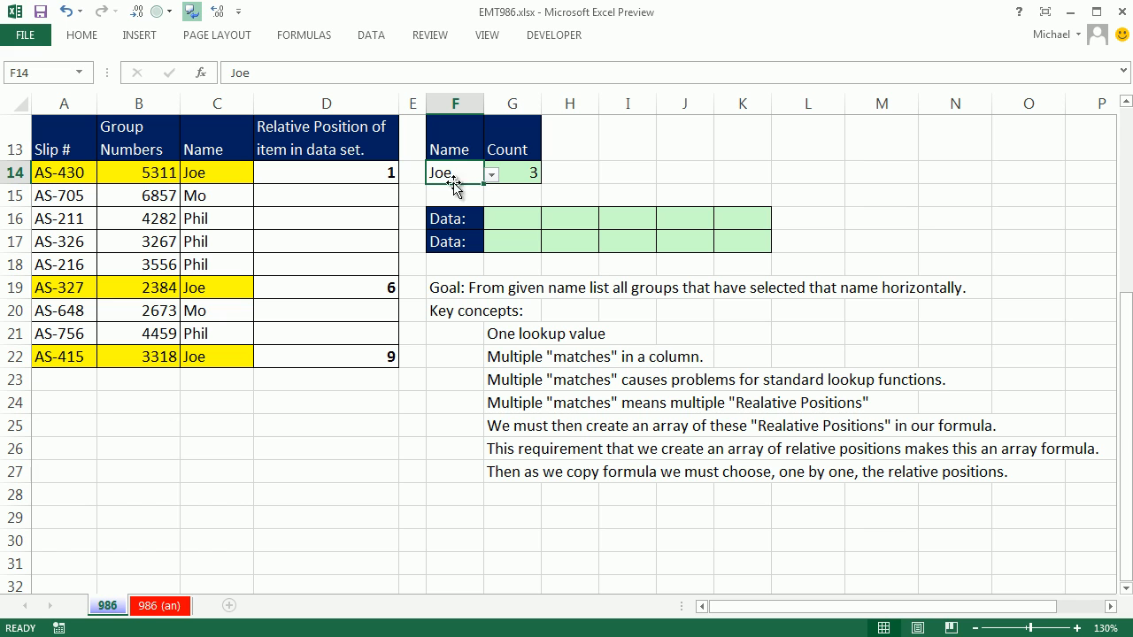
mouse_move(235, 167)
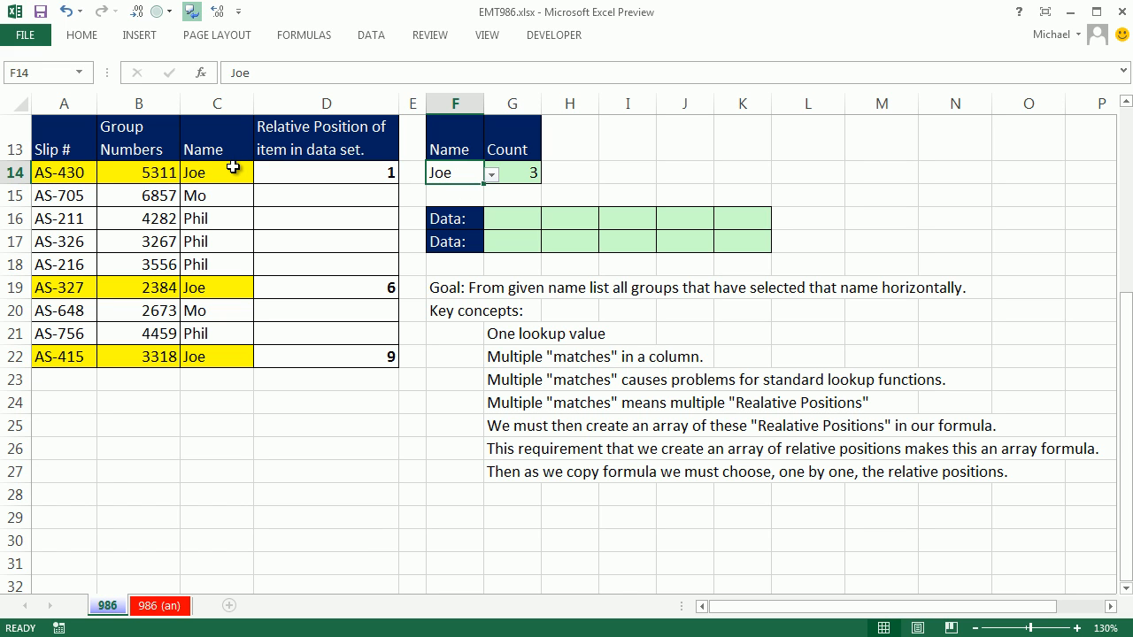
Step: Review Joe's names in column C, his group number 3318, and the empty Data row
left_click(217, 173)
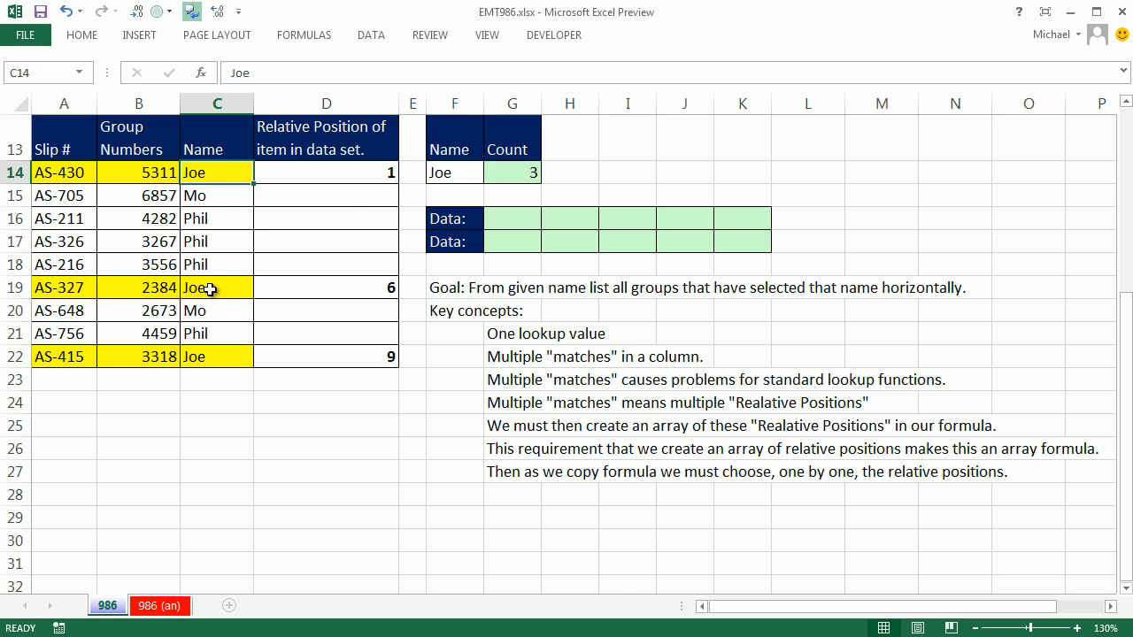
left_click(217, 356)
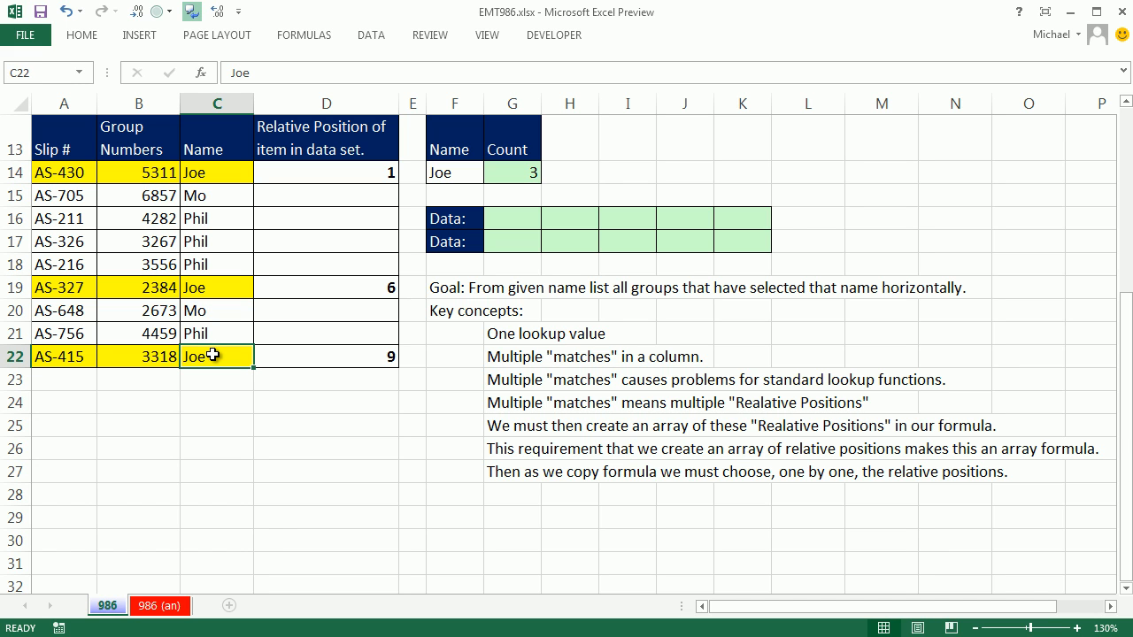
left_click(138, 172)
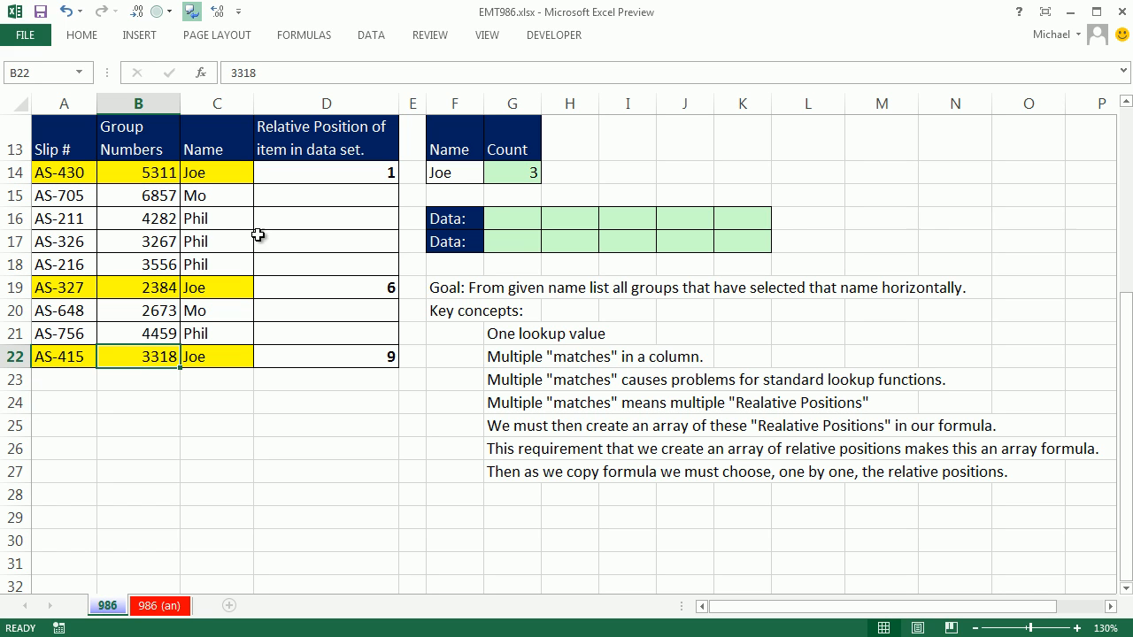
left_click(569, 219)
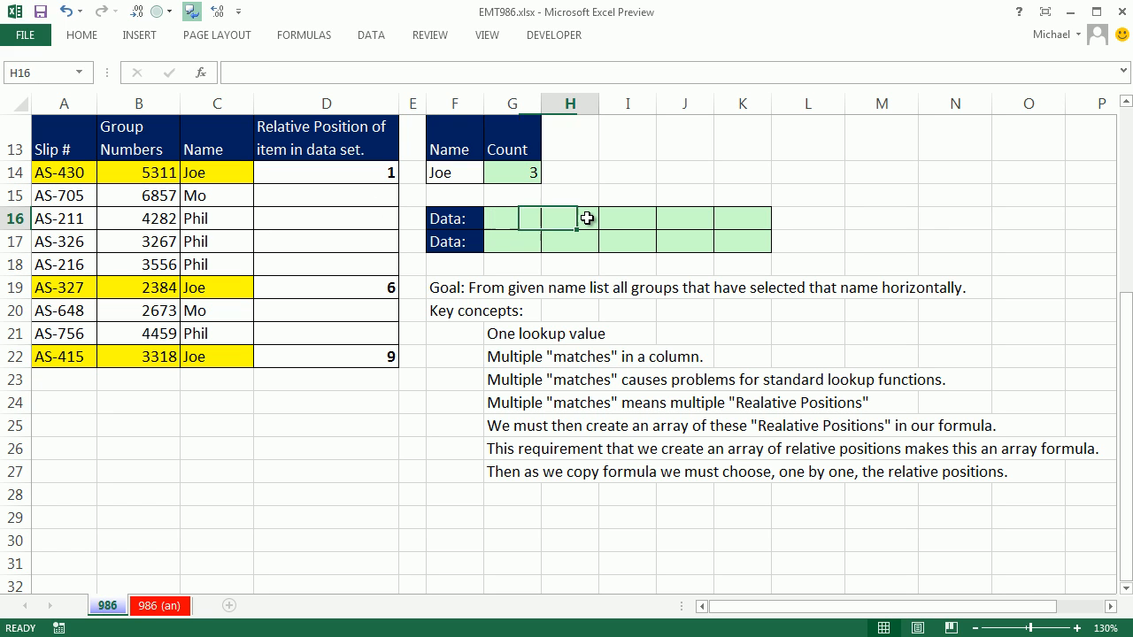
left_click(628, 219)
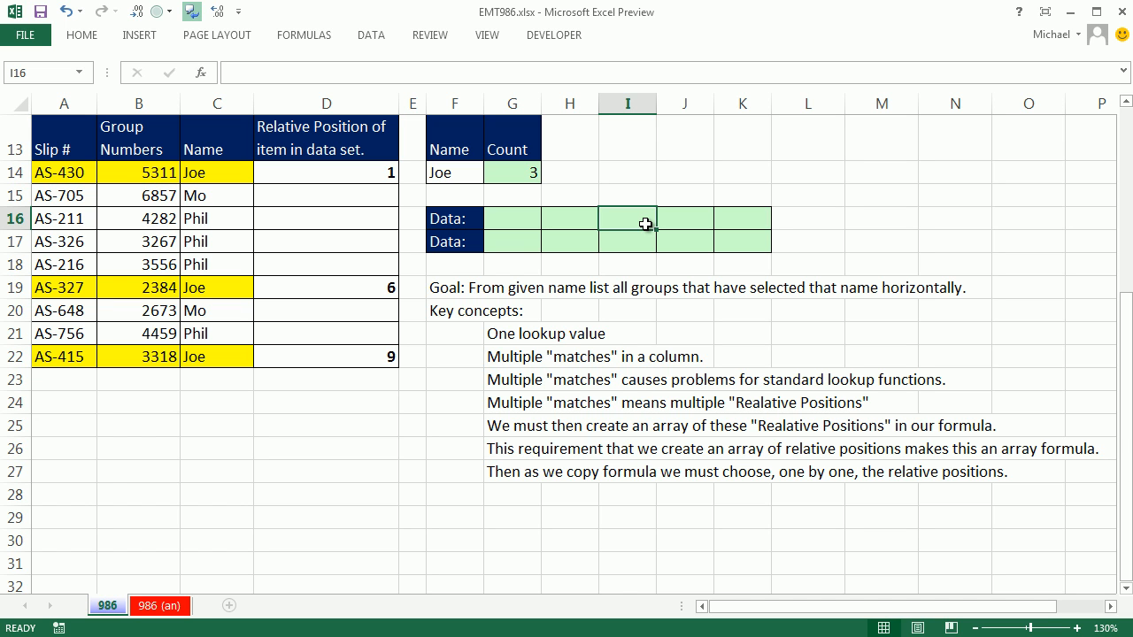
left_click(454, 173)
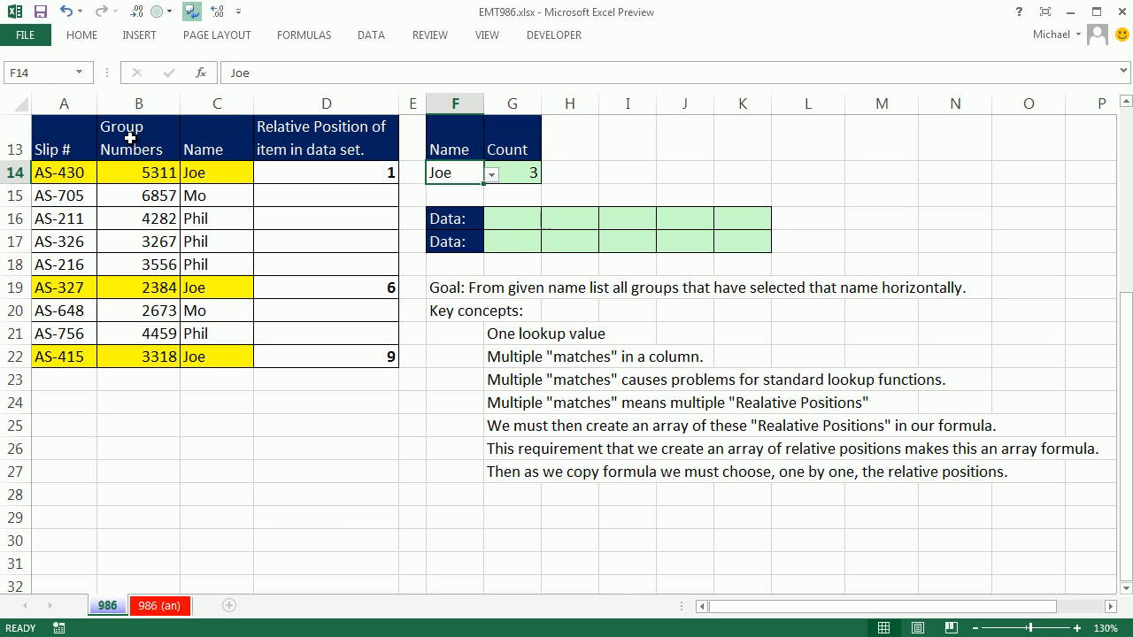
mouse_move(157, 405)
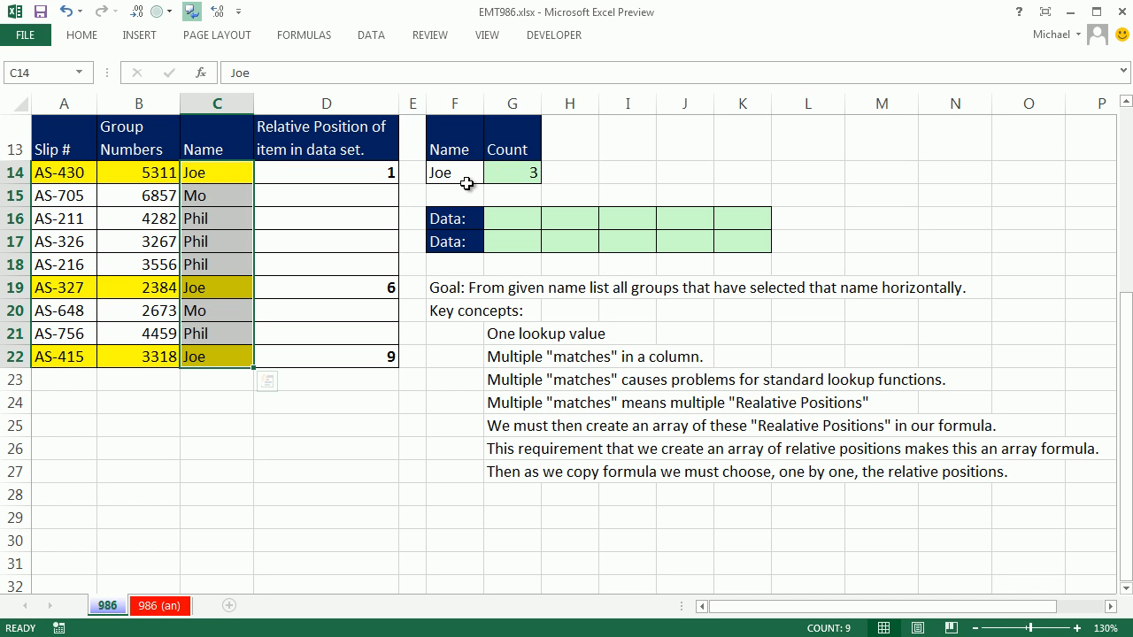
Step: Recheck Joe's rows, then enter Phil as the F14 lookup name
left_click(454, 173)
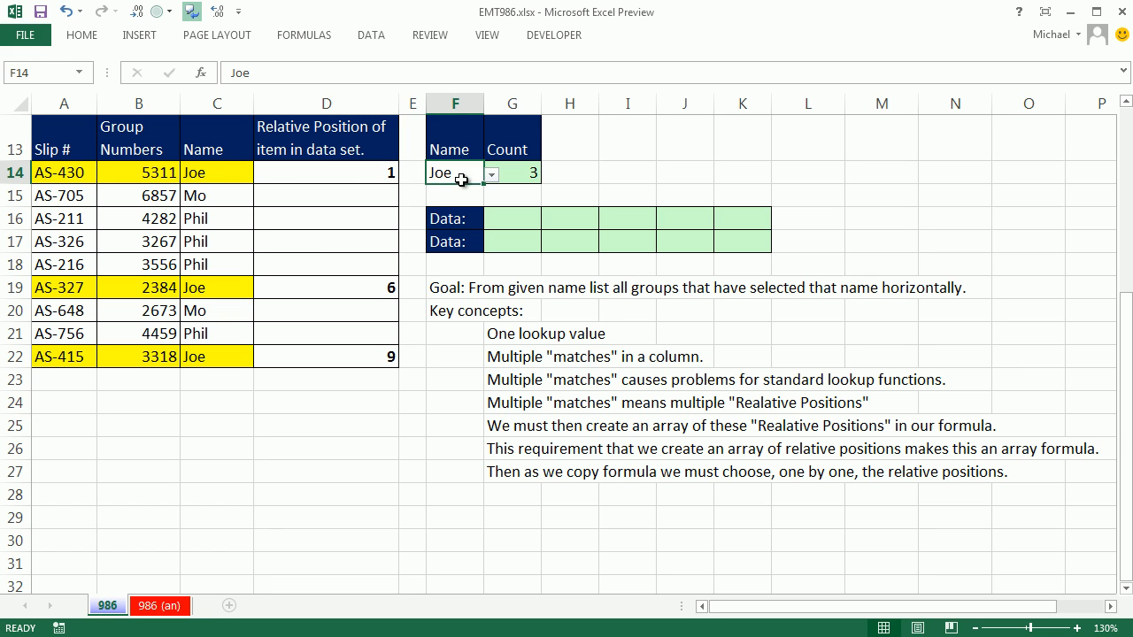
left_click(217, 287)
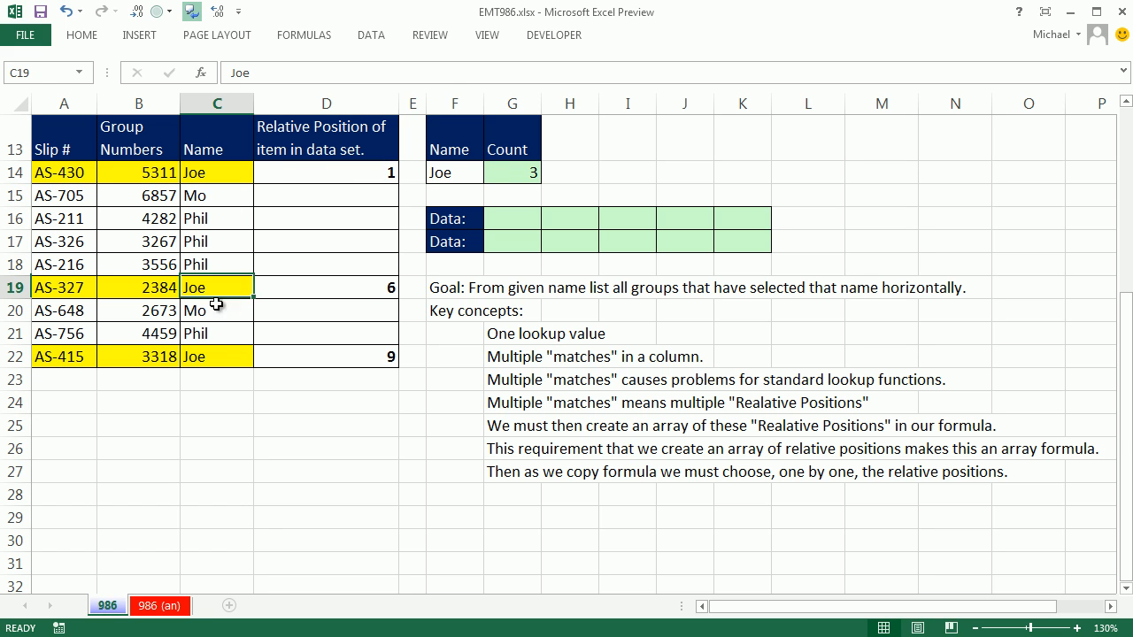
left_click(216, 356)
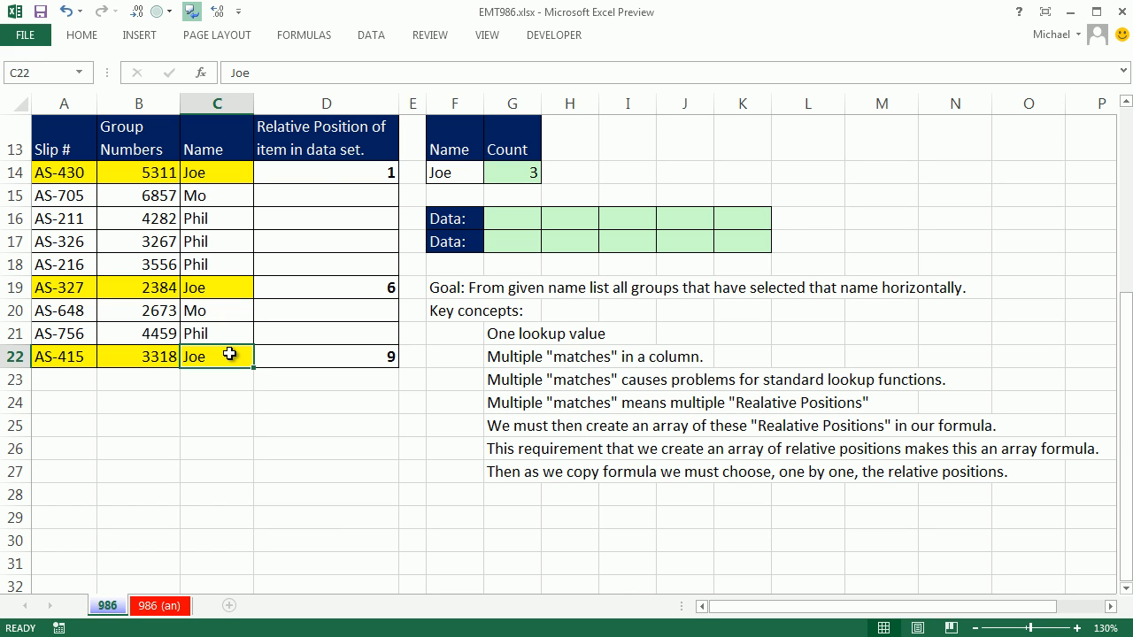
left_click(454, 173)
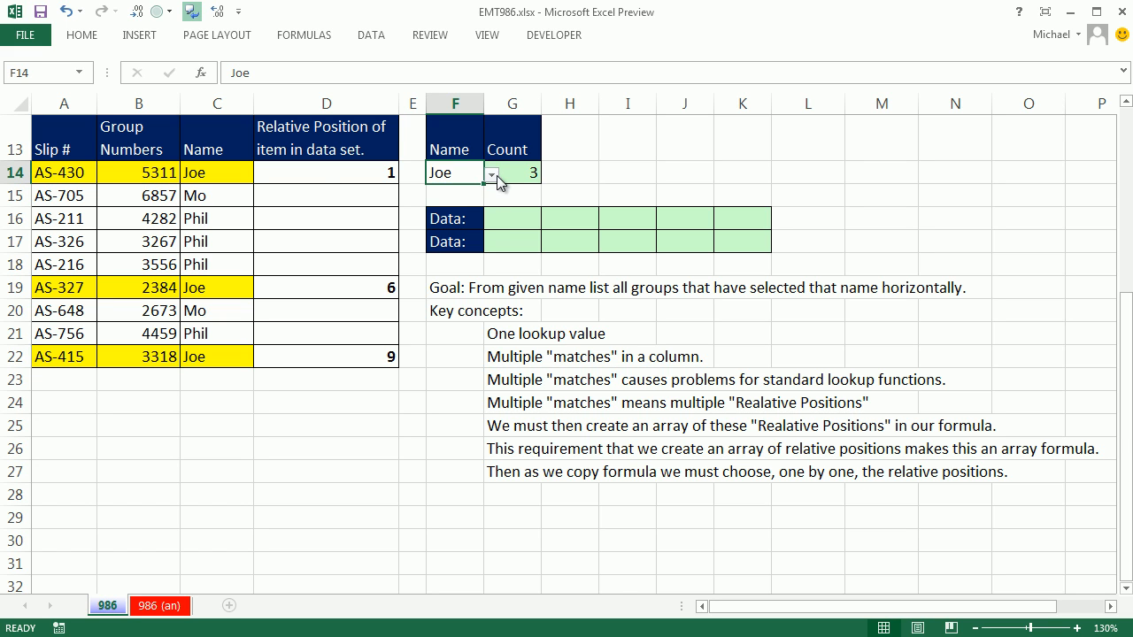
left_click(492, 173)
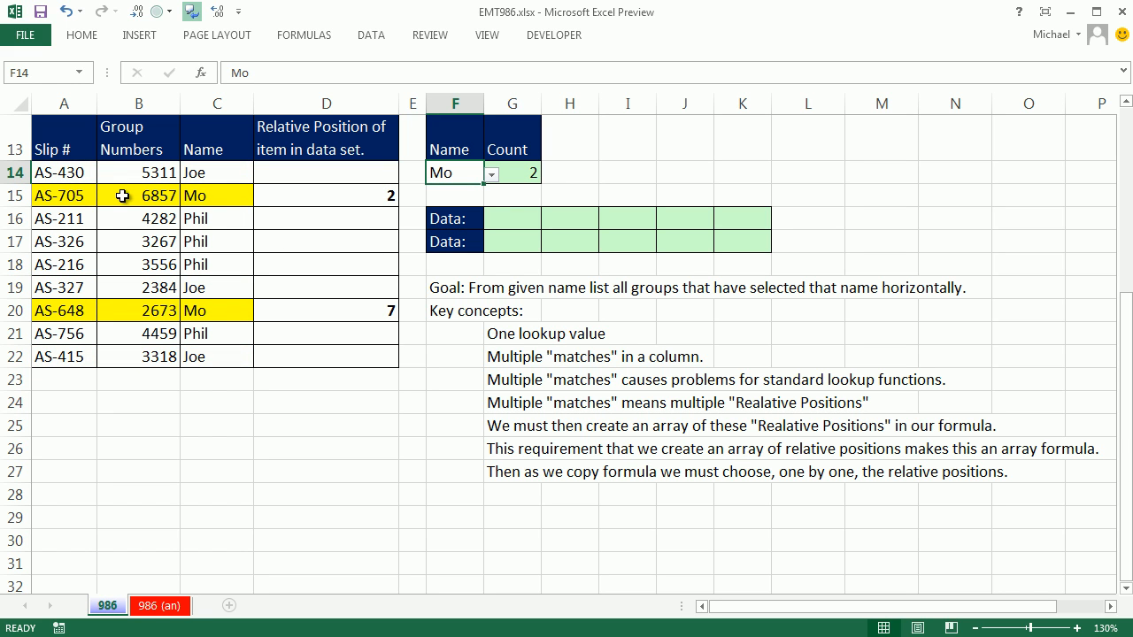
mouse_move(228, 287)
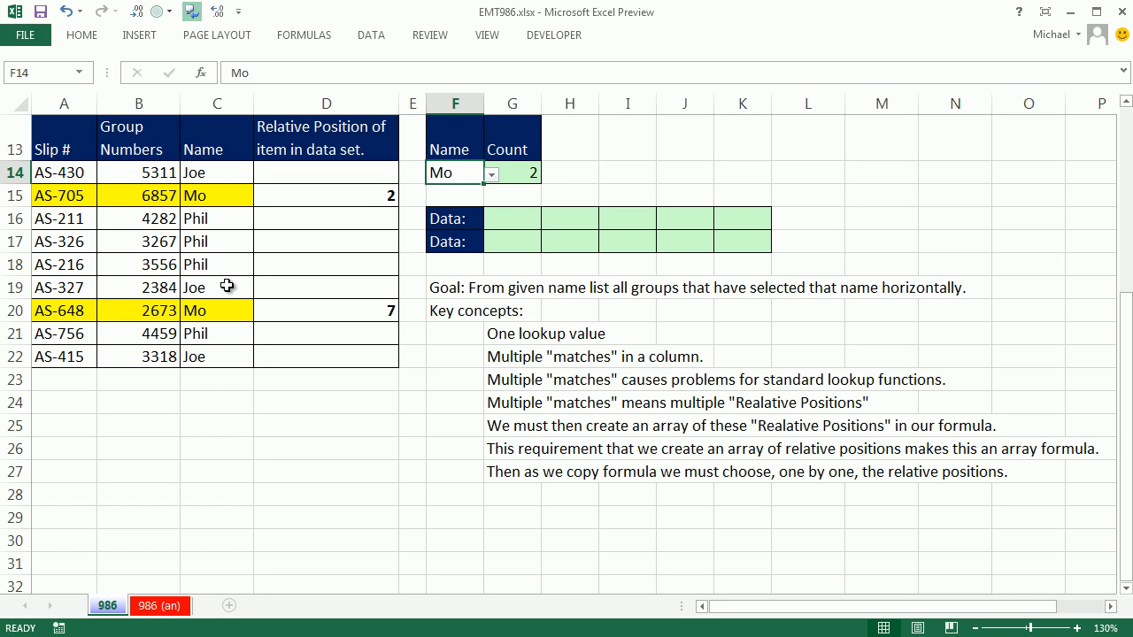
mouse_move(224, 308)
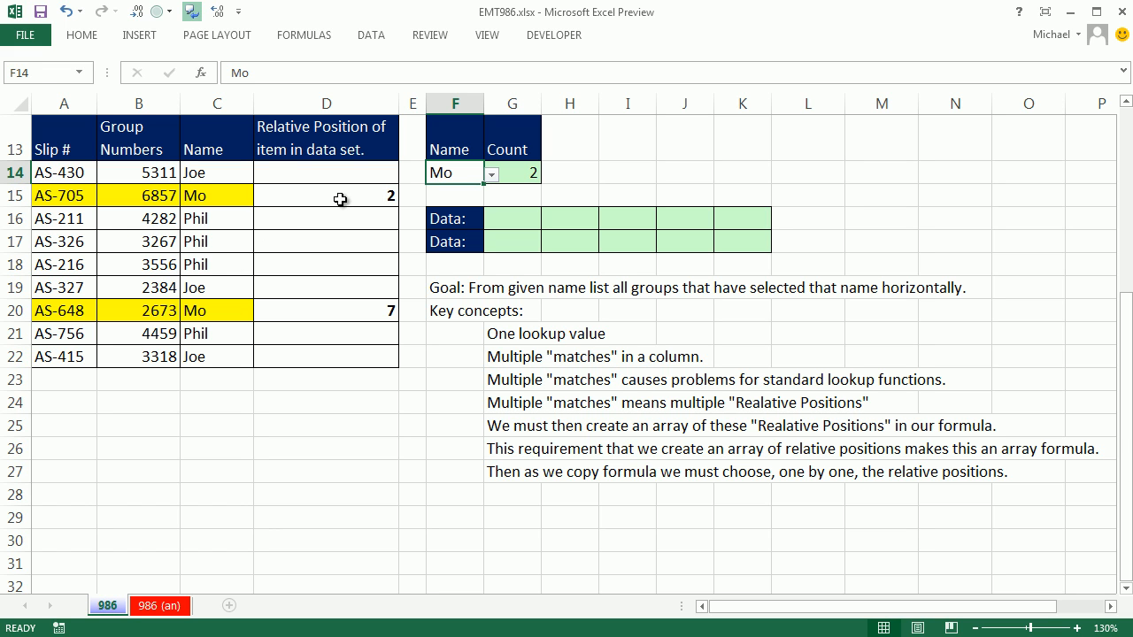
mouse_move(150, 195)
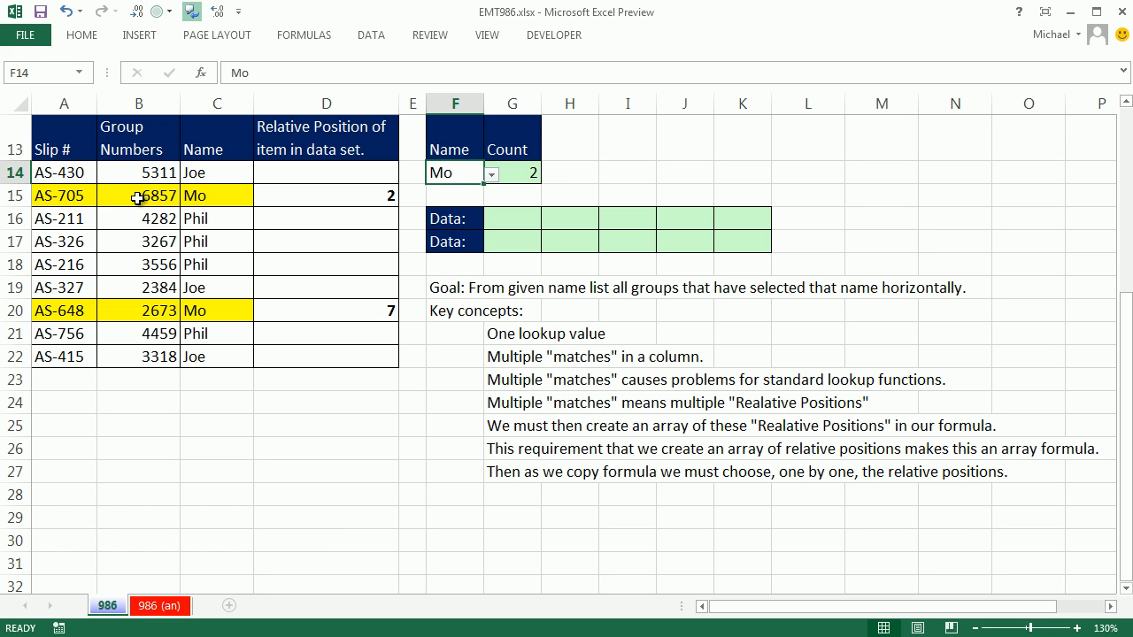
mouse_move(423, 245)
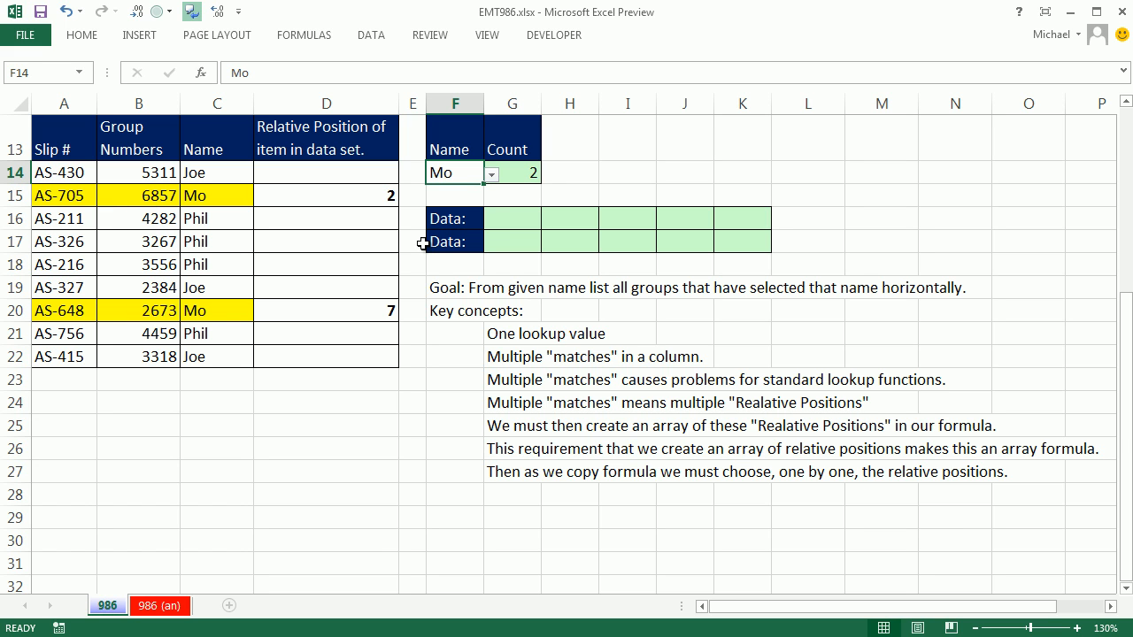
type("Phil")
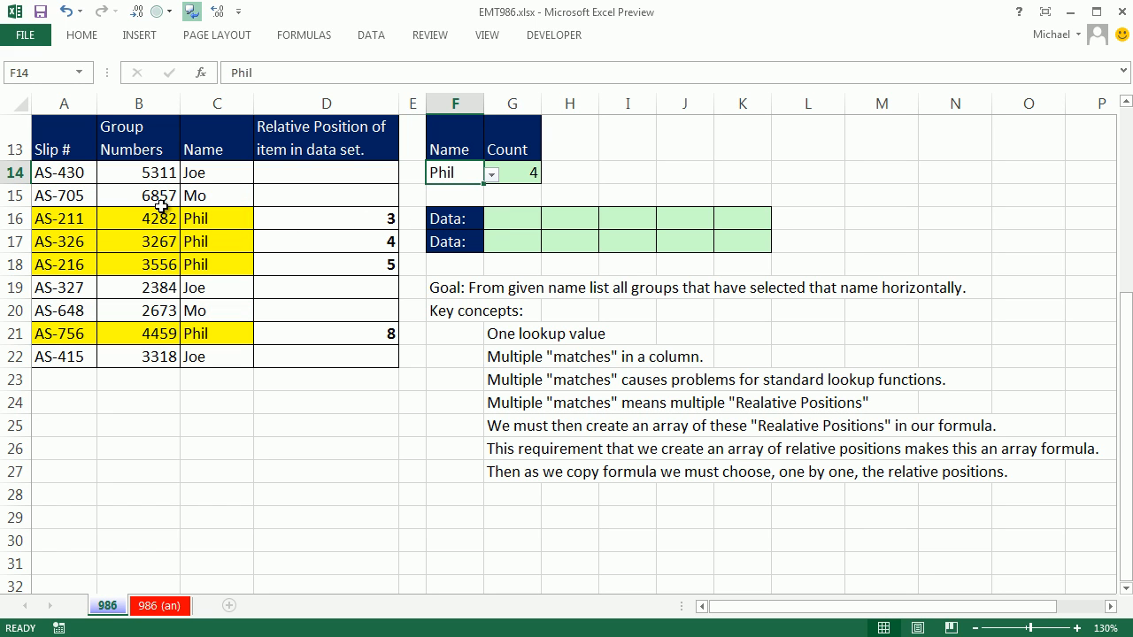
mouse_move(310, 245)
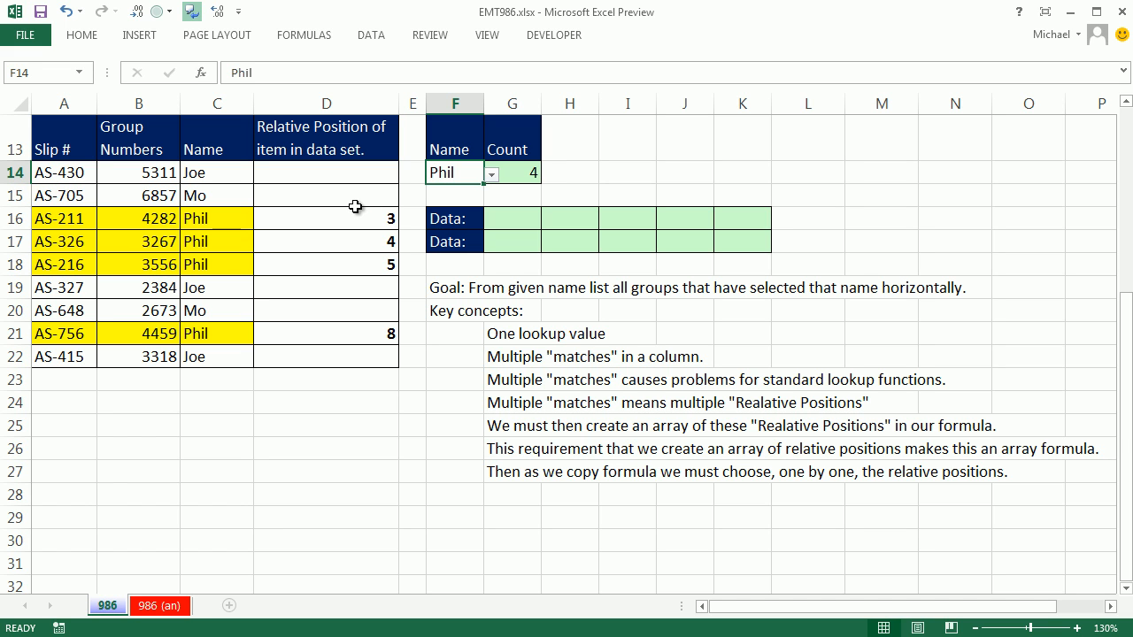
mouse_move(365, 172)
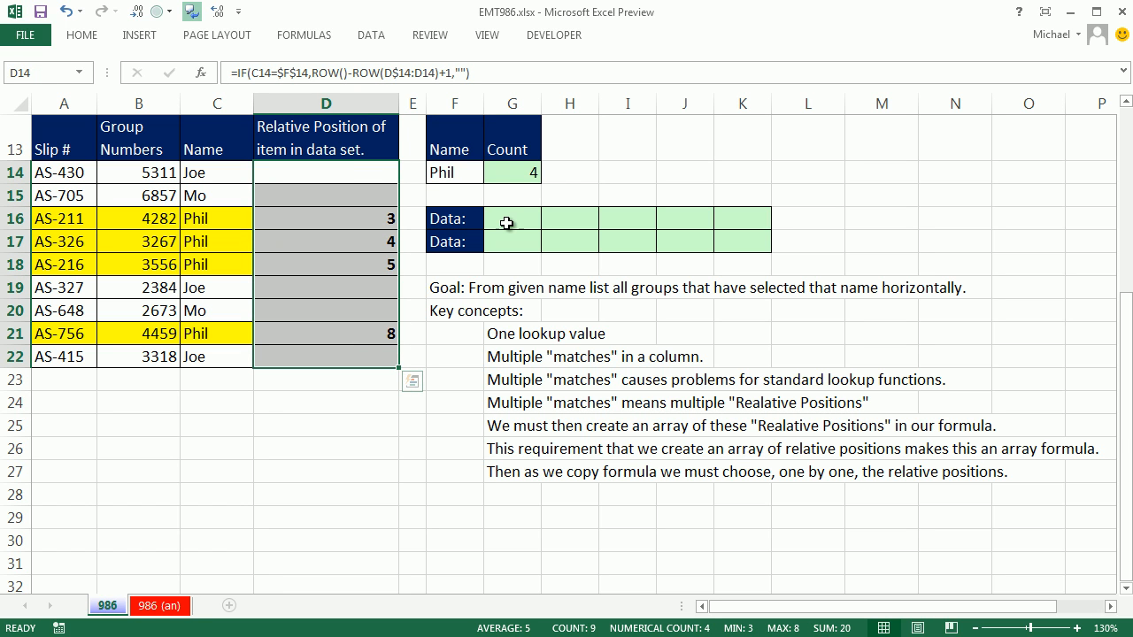
mouse_move(409, 220)
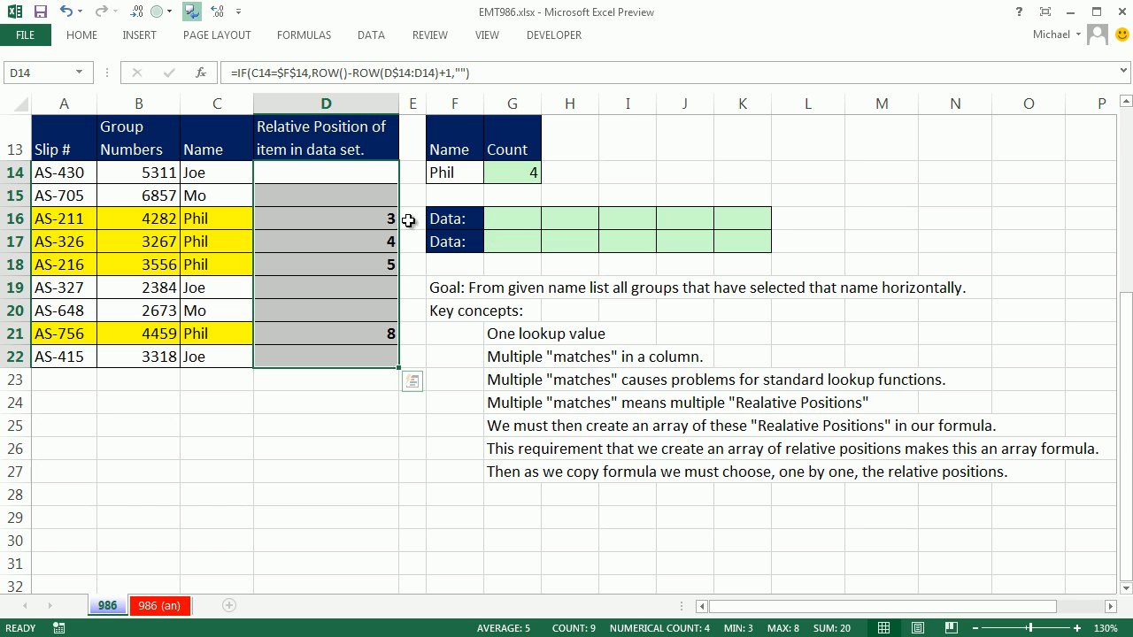
mouse_move(395, 289)
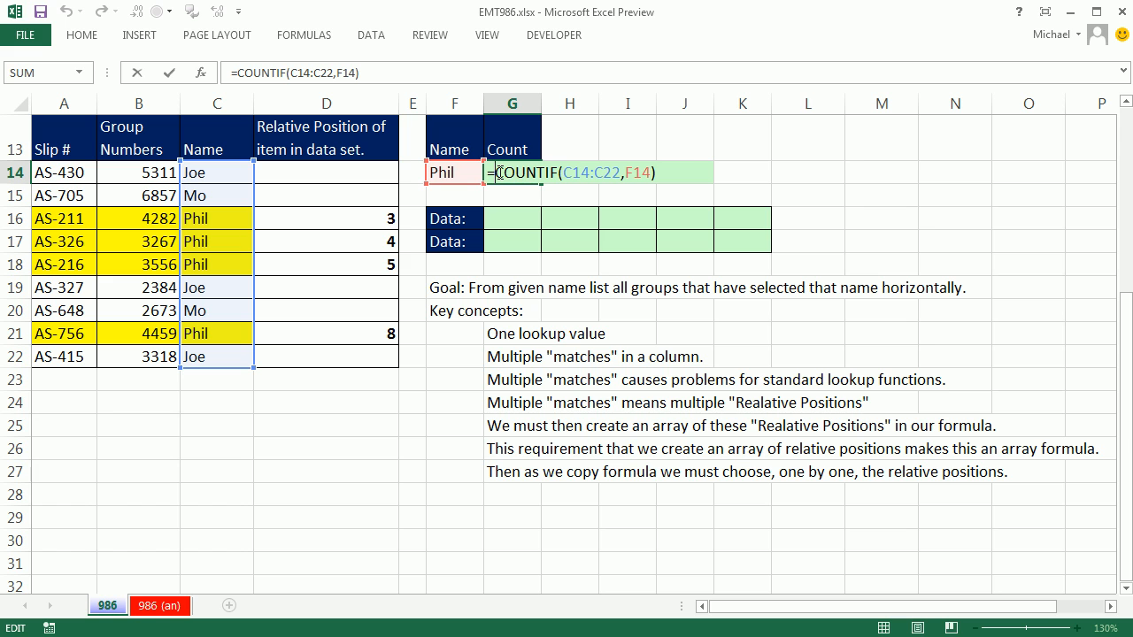
key("Enter")
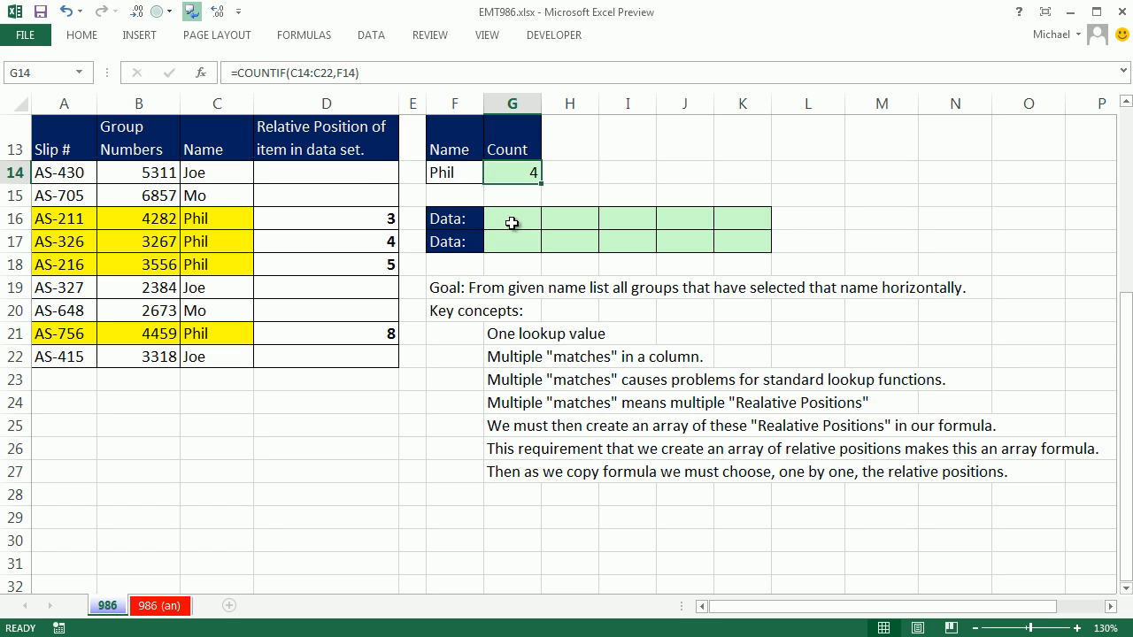
mouse_move(378, 298)
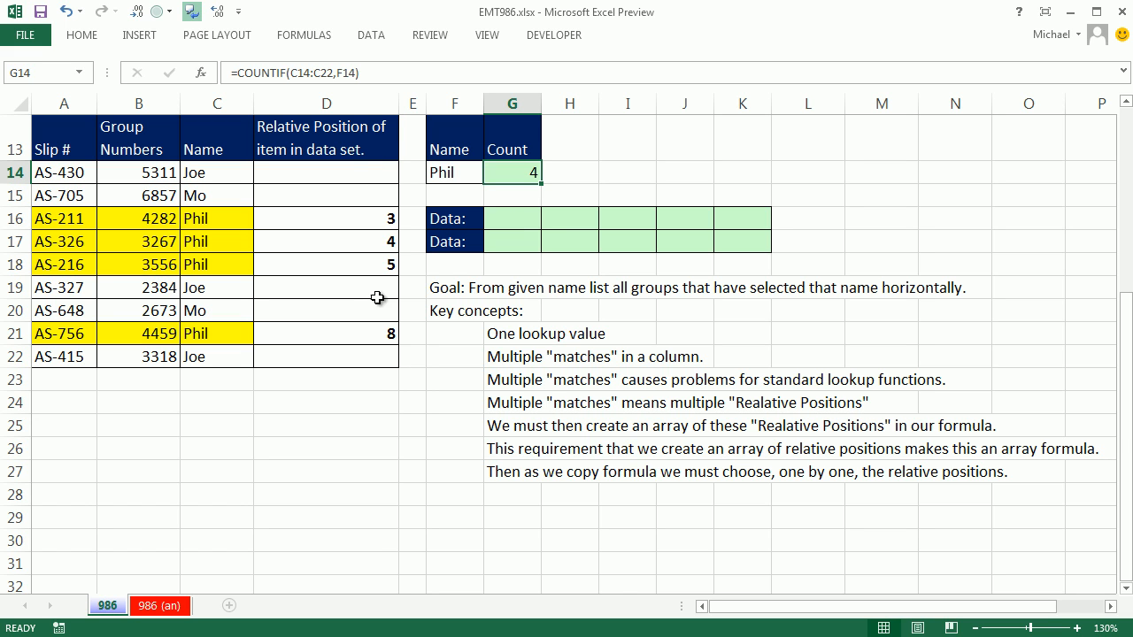
left_click(511, 218)
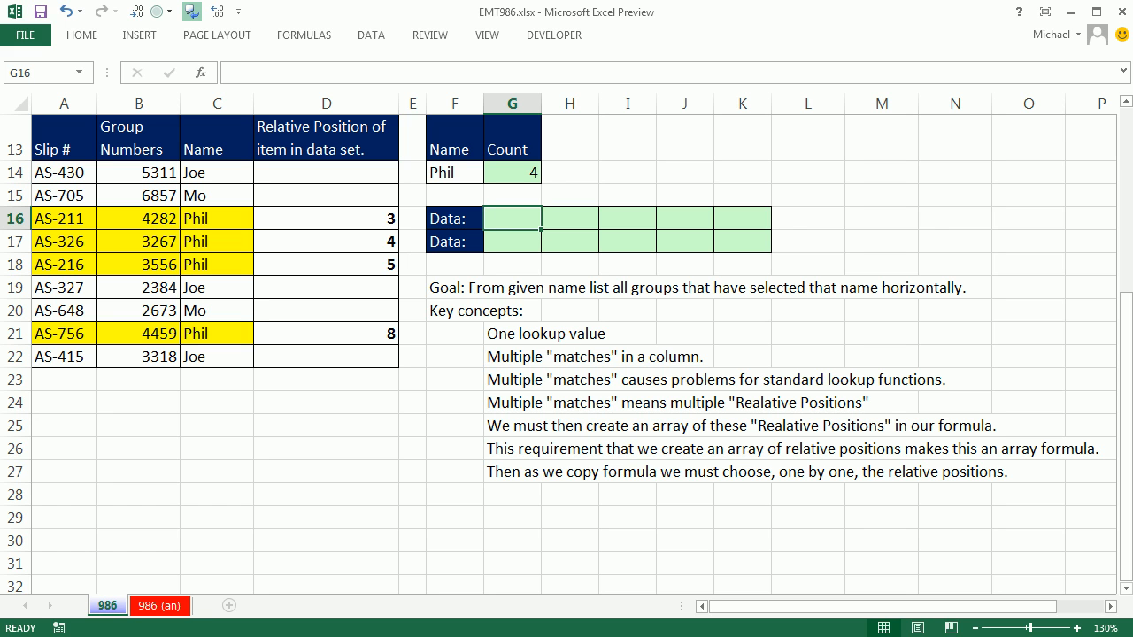
Step: Type =ROW($B$14:$B$22)-ROW($B$14)+1 in G16 to produce relative row positions
type("=r")
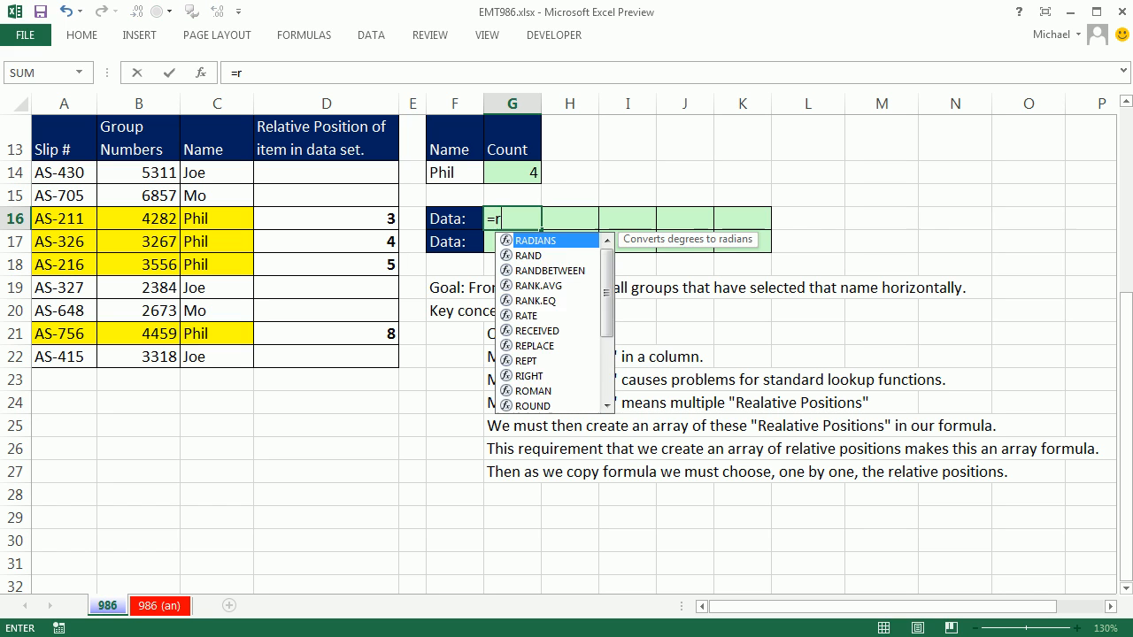
type("OW(")
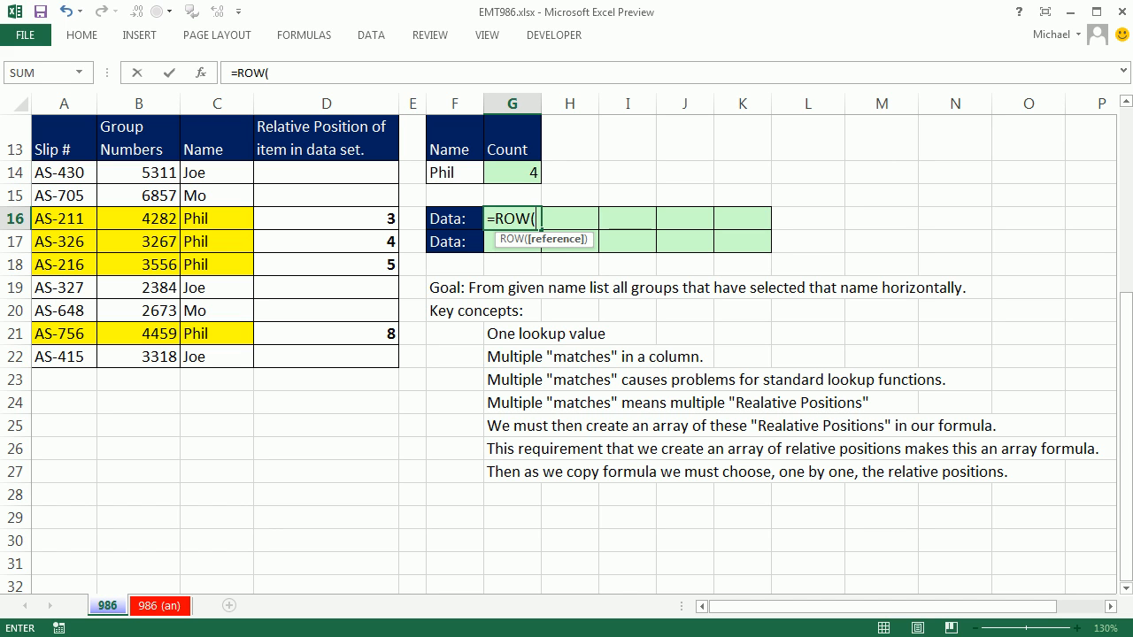
mouse_move(235, 345)
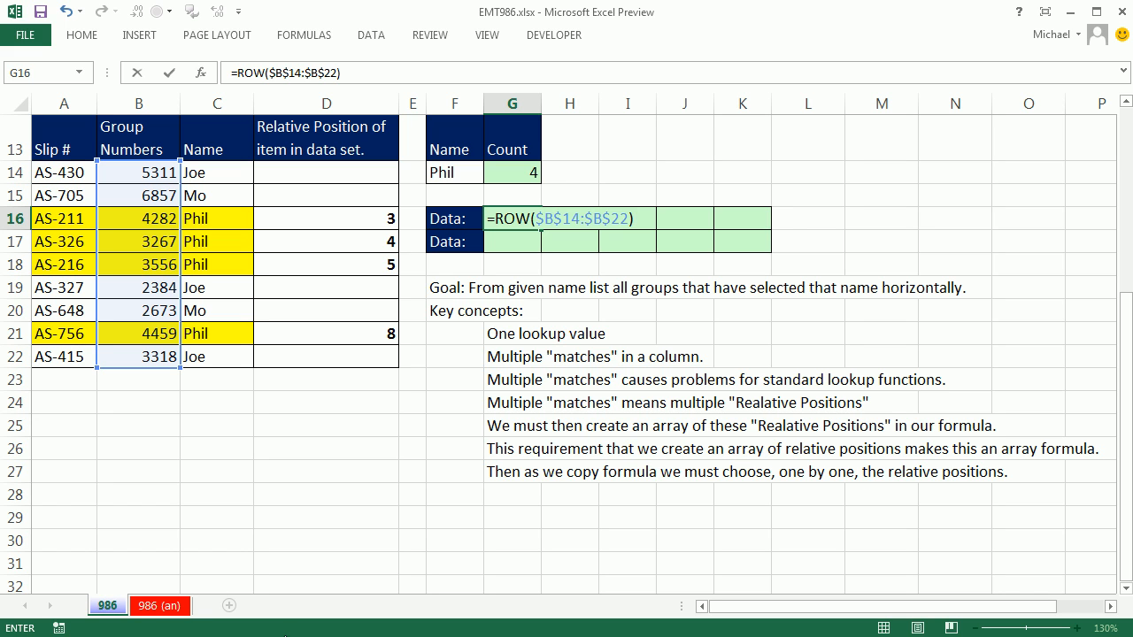
type("-ROW(")
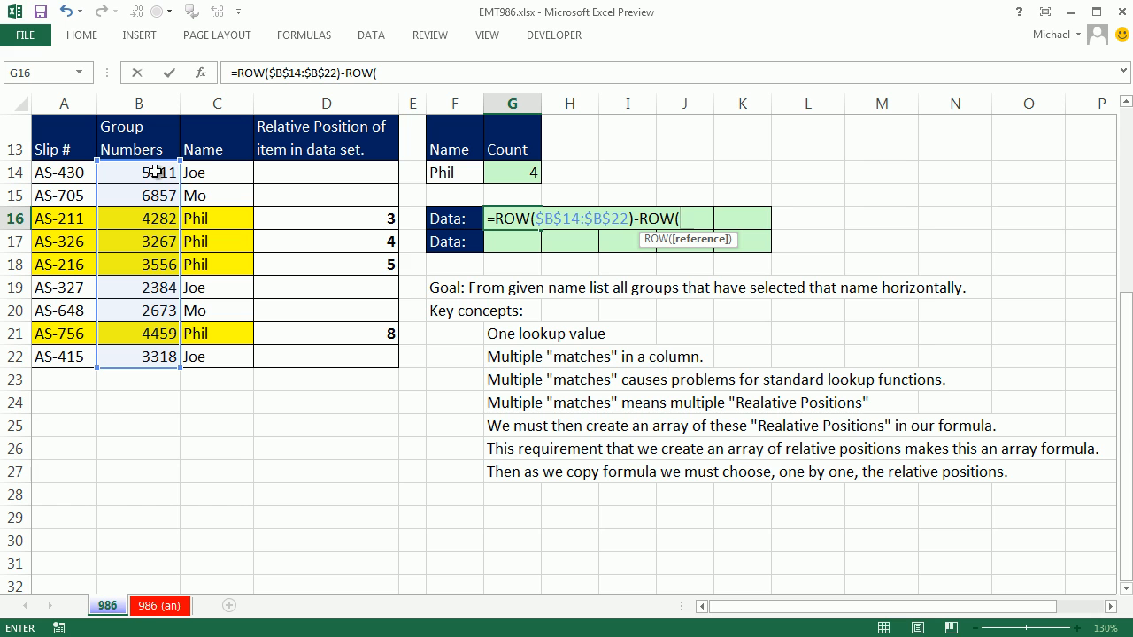
left_click(138, 172)
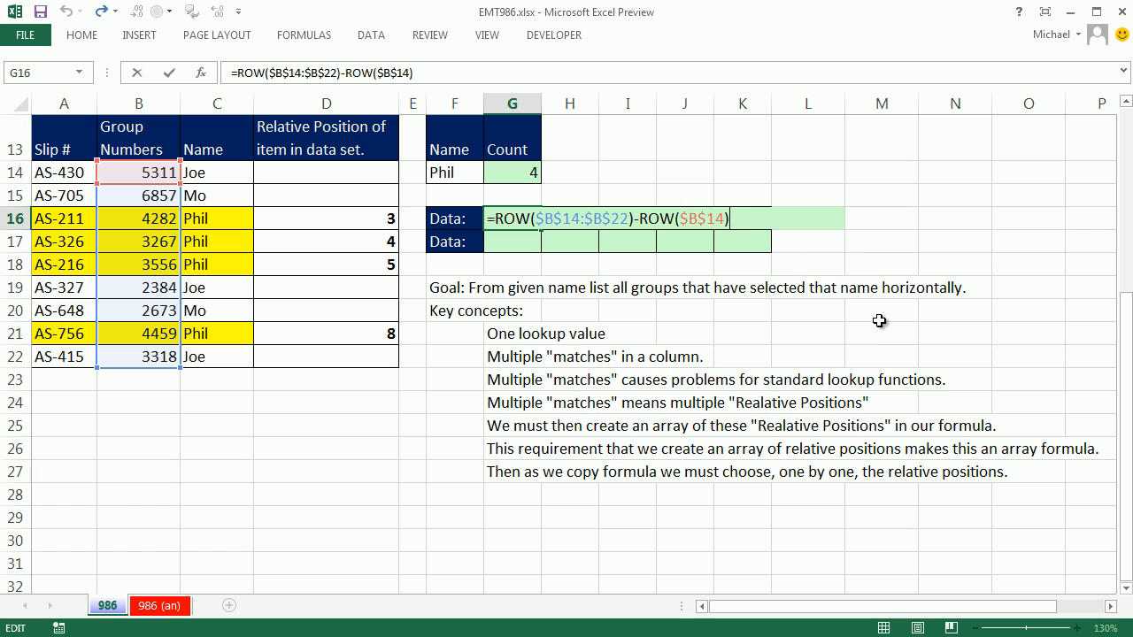
type("+1")
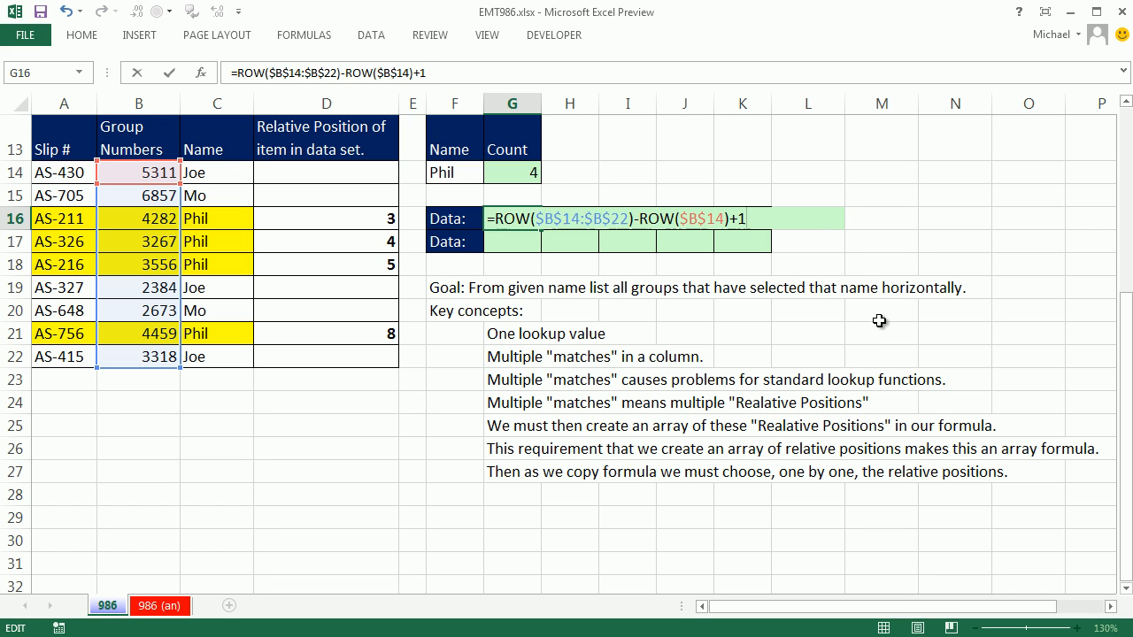
mouse_move(234, 211)
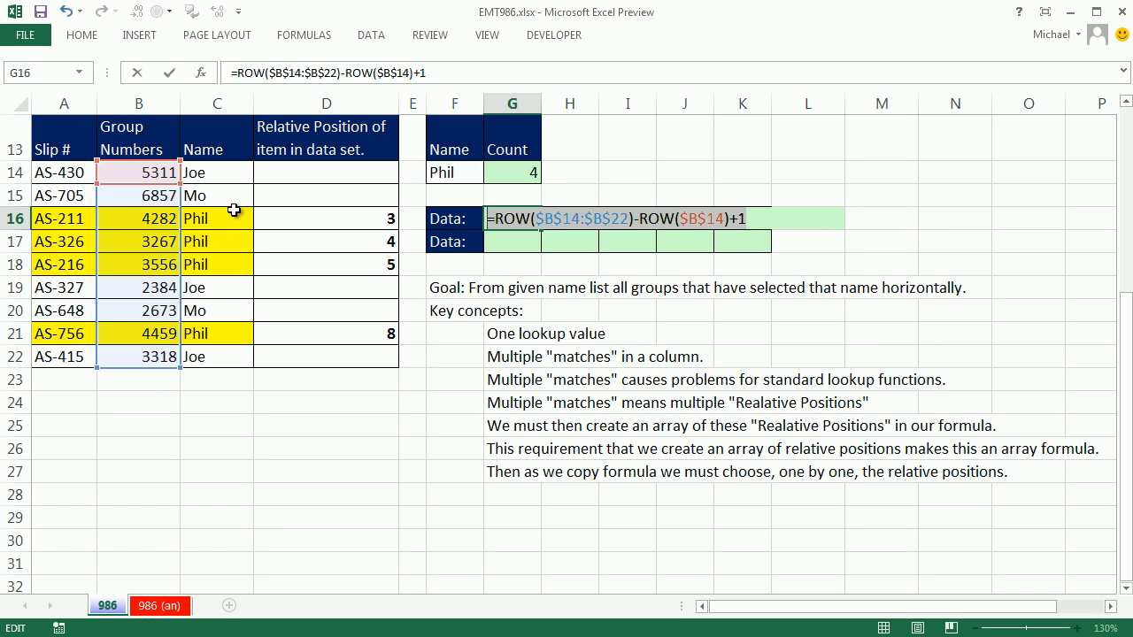
Step: Wrap G16's formula in an IF testing C14:C22 against $F$14
key("F9")
type("IF(")
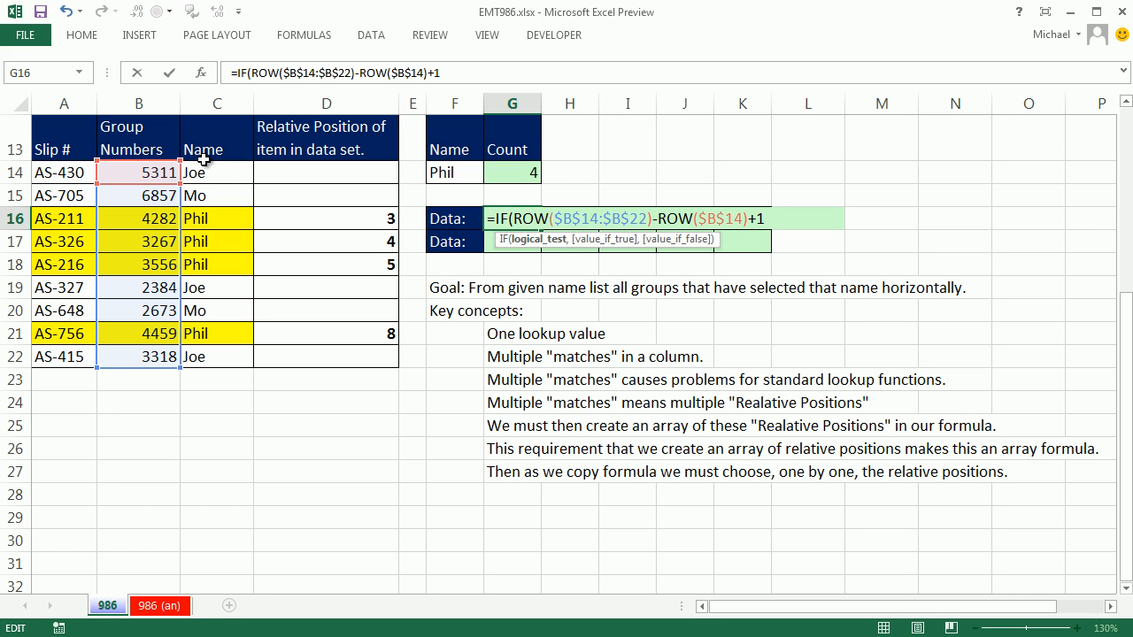
left_click_drag(217, 172, 216, 356)
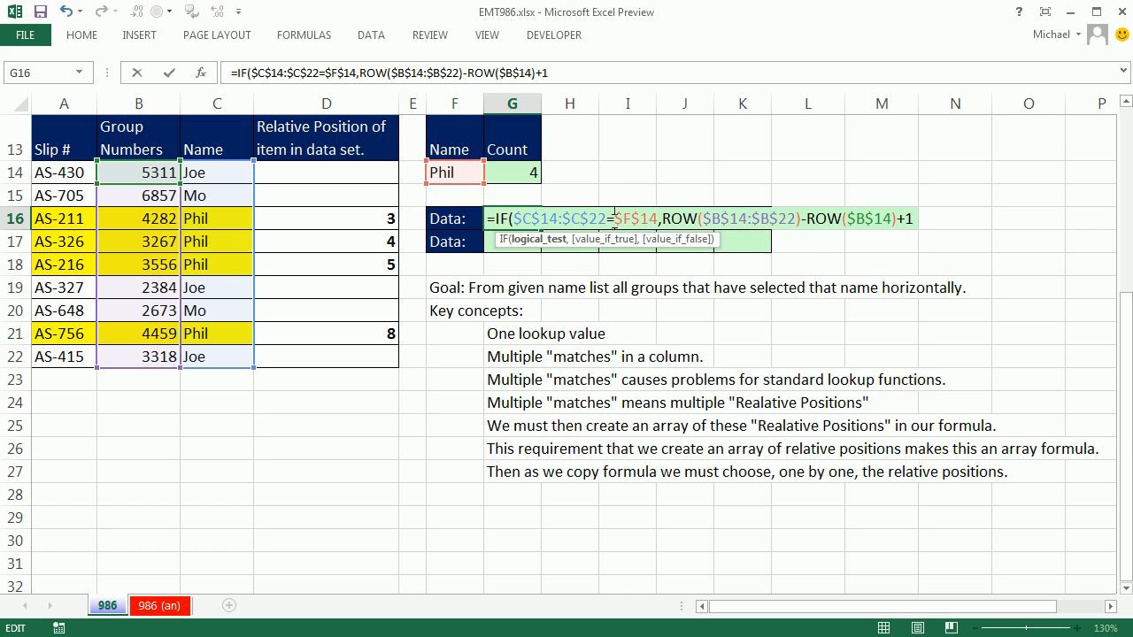
mouse_move(537, 239)
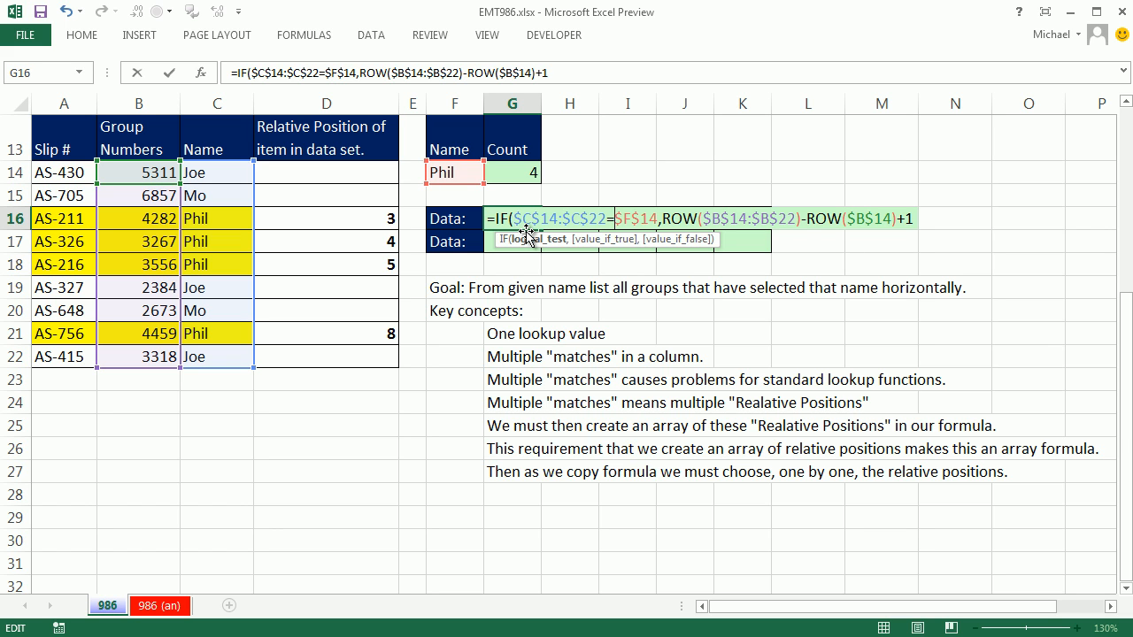
mouse_move(531, 249)
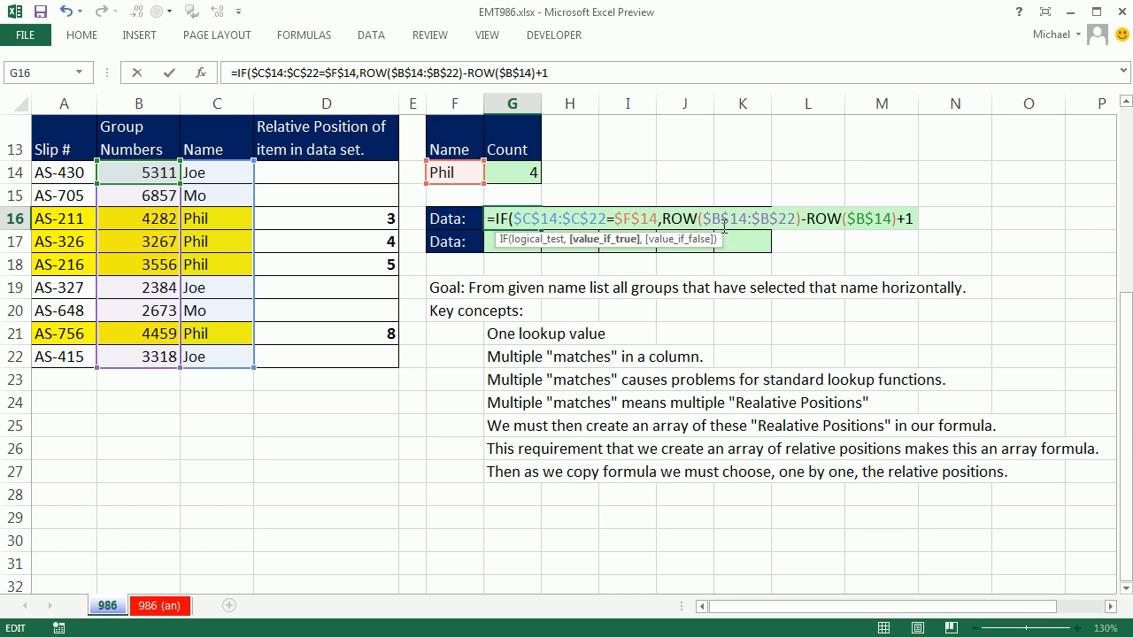
mouse_move(575, 239)
type(")")
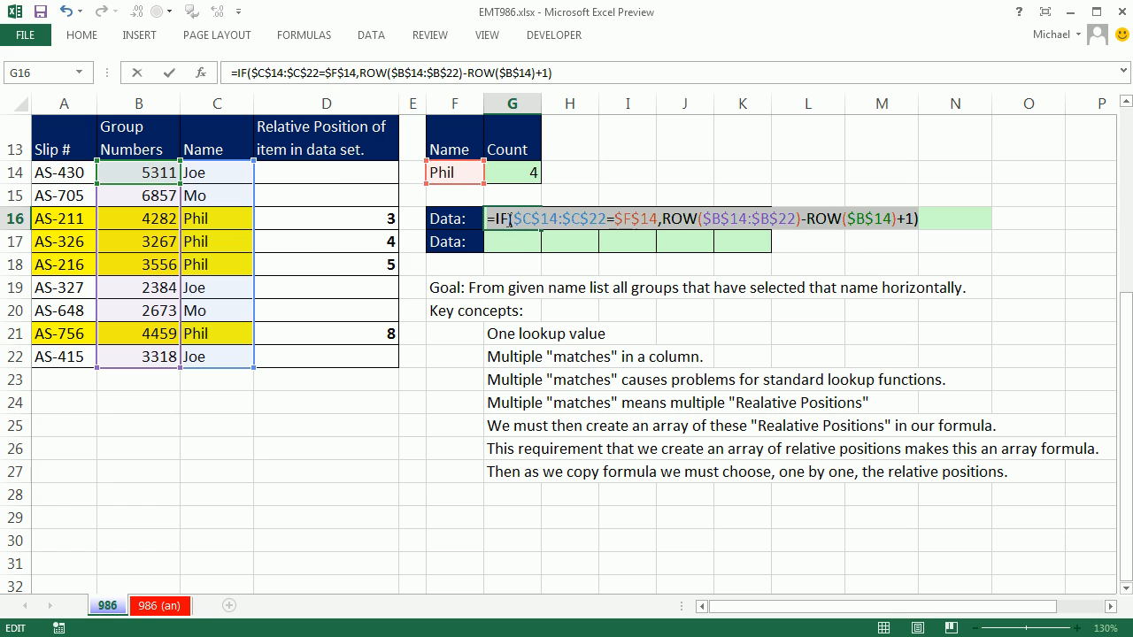
key("F9")
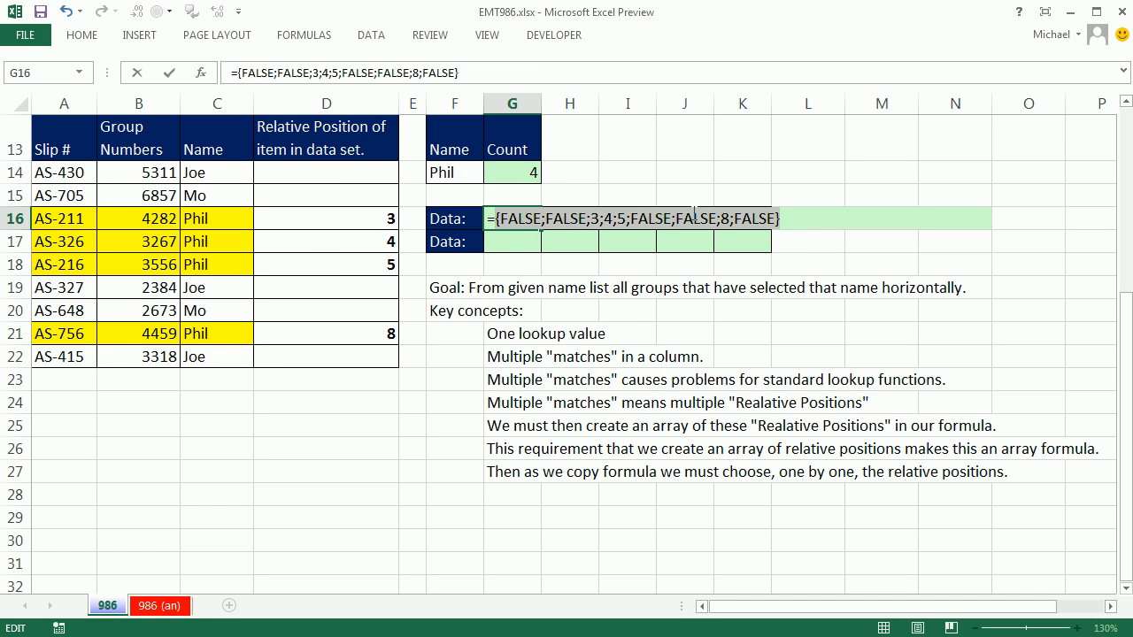
mouse_move(714, 207)
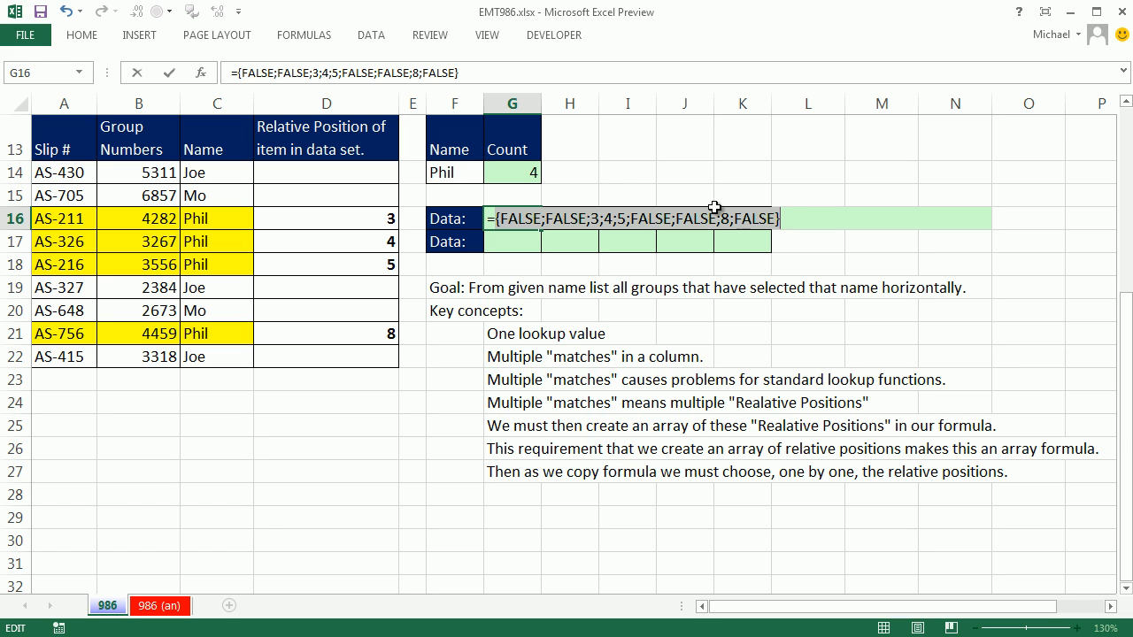
mouse_move(591, 166)
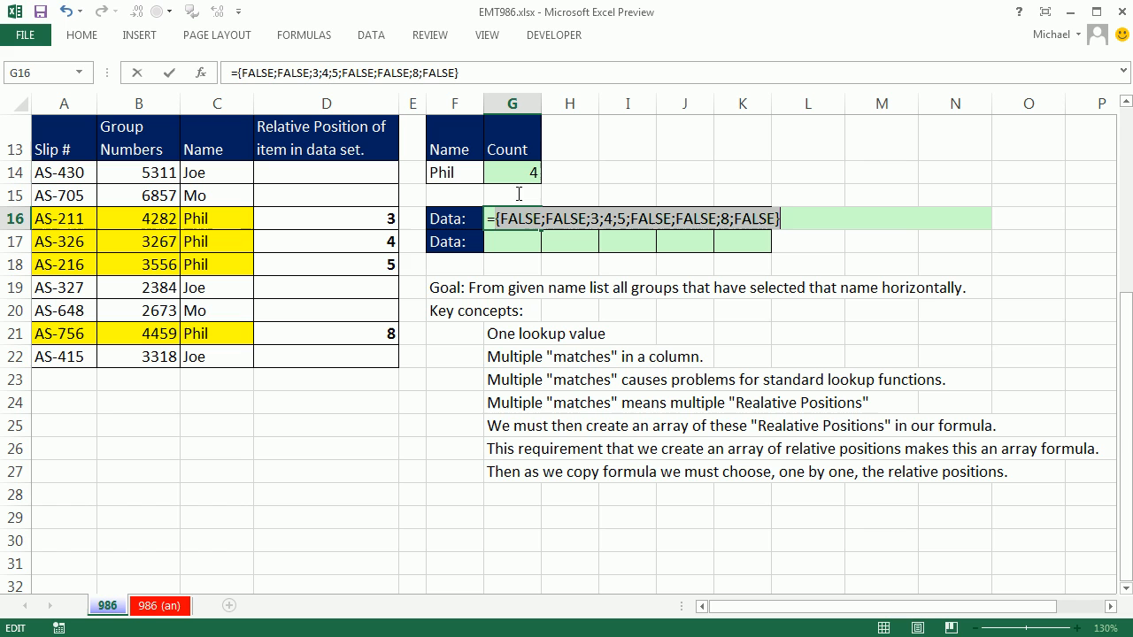
mouse_move(630, 204)
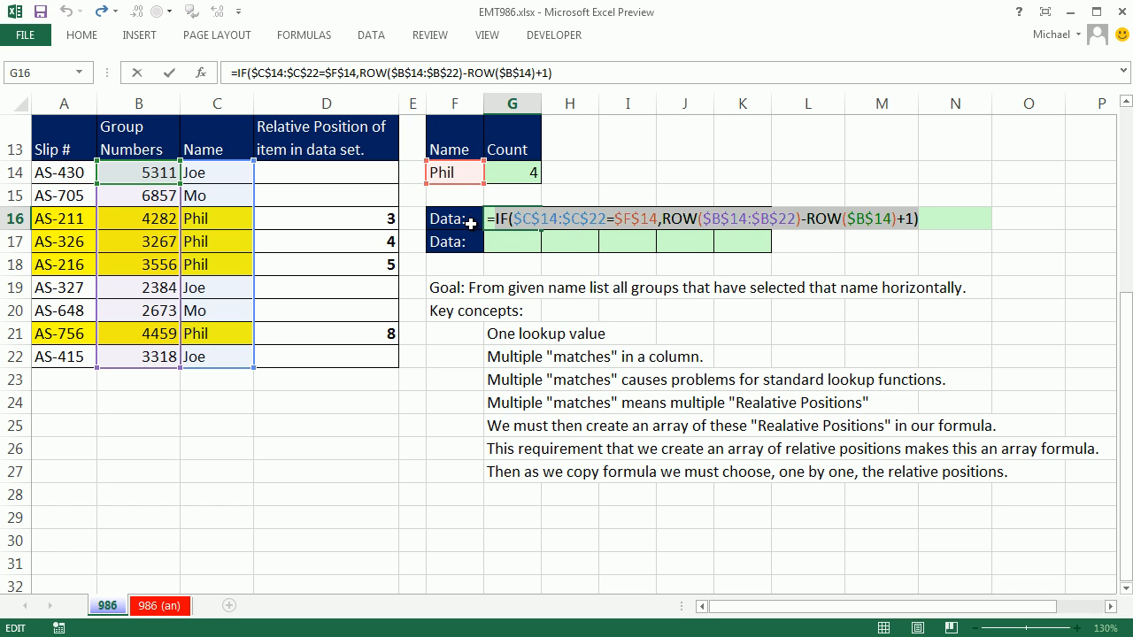
type("sm")
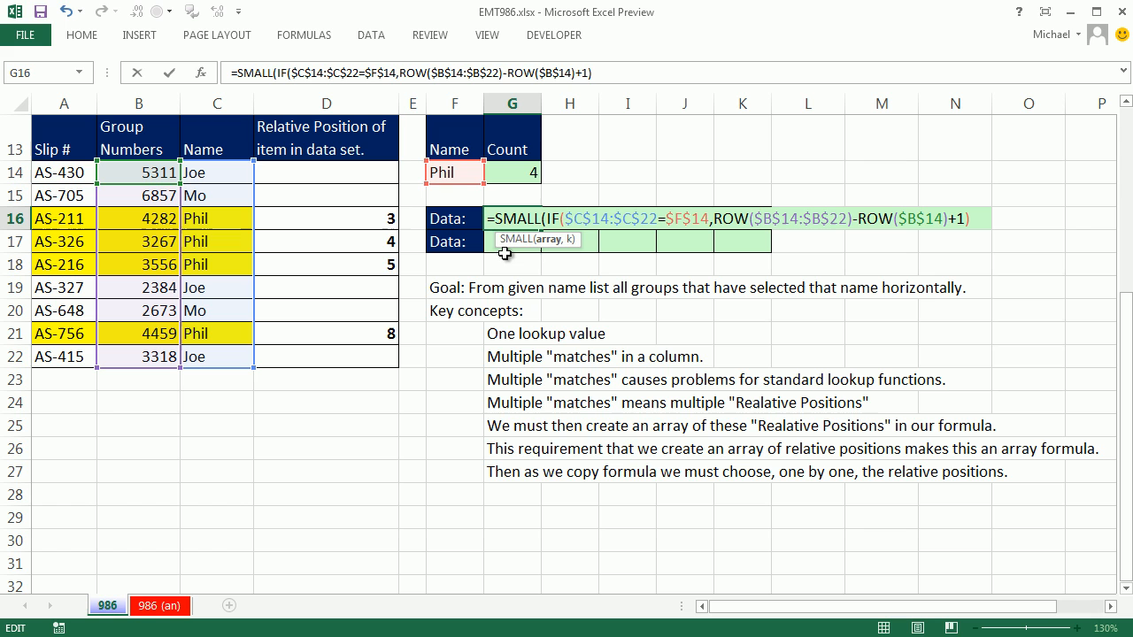
mouse_move(554, 248)
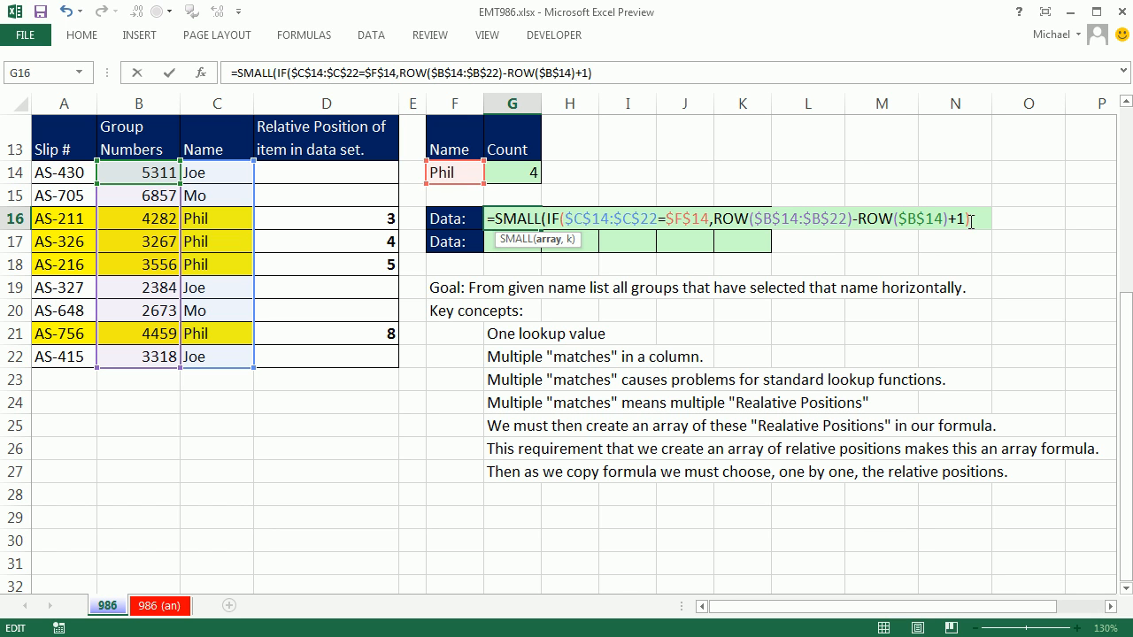
Step: Add COLUMNS($G16:G16) as SMALL's k argument and close the formula
type(",")
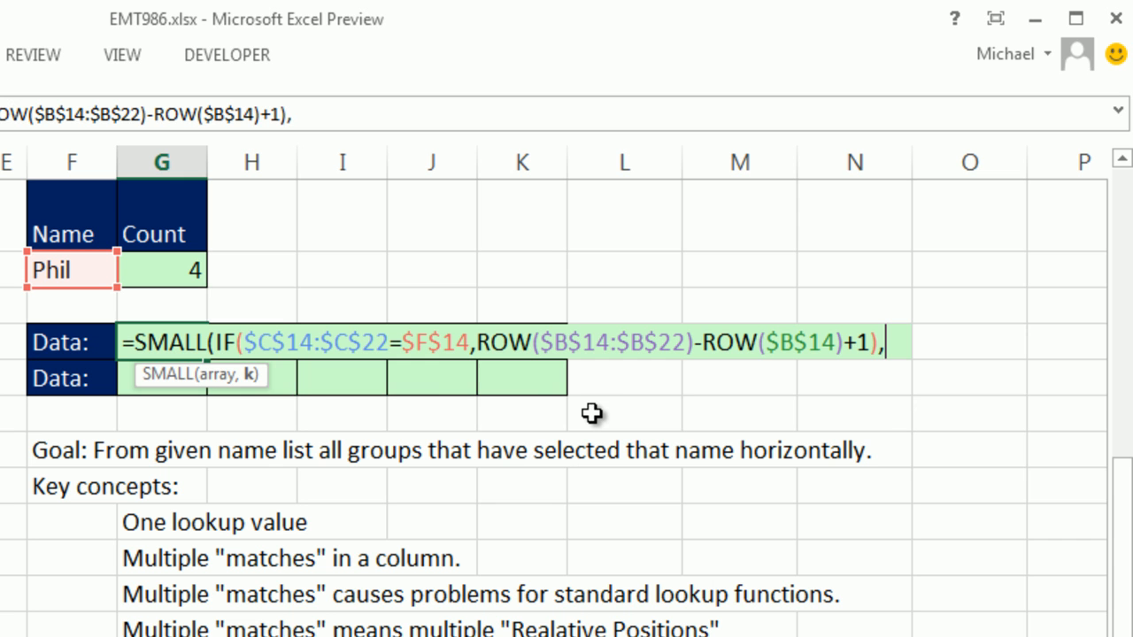
type("COLUMNS(")
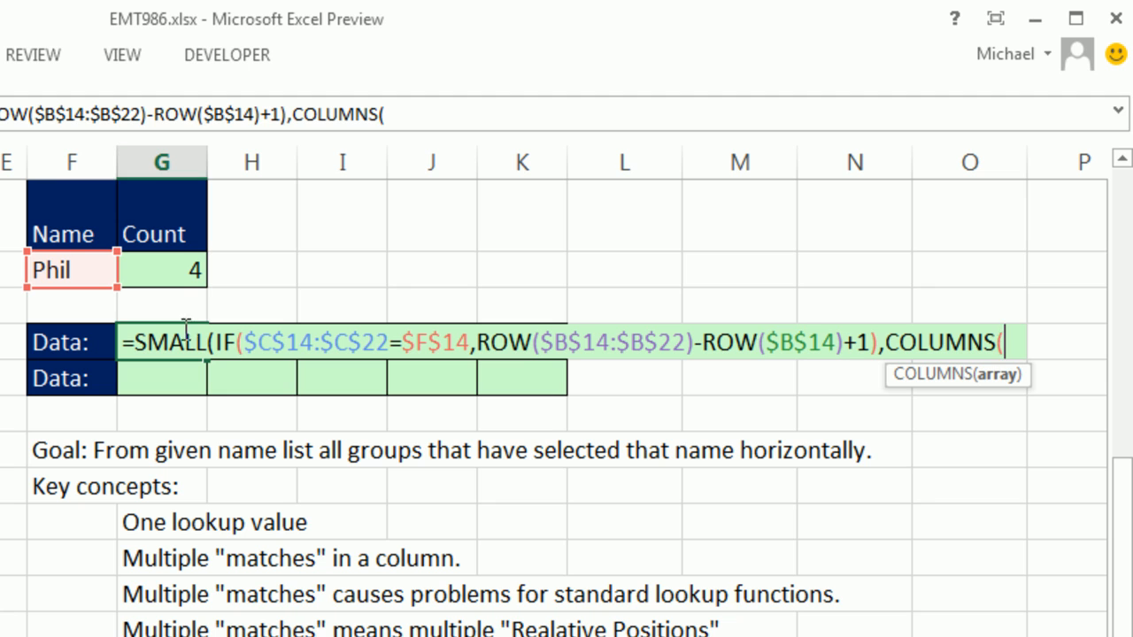
mouse_move(185, 330)
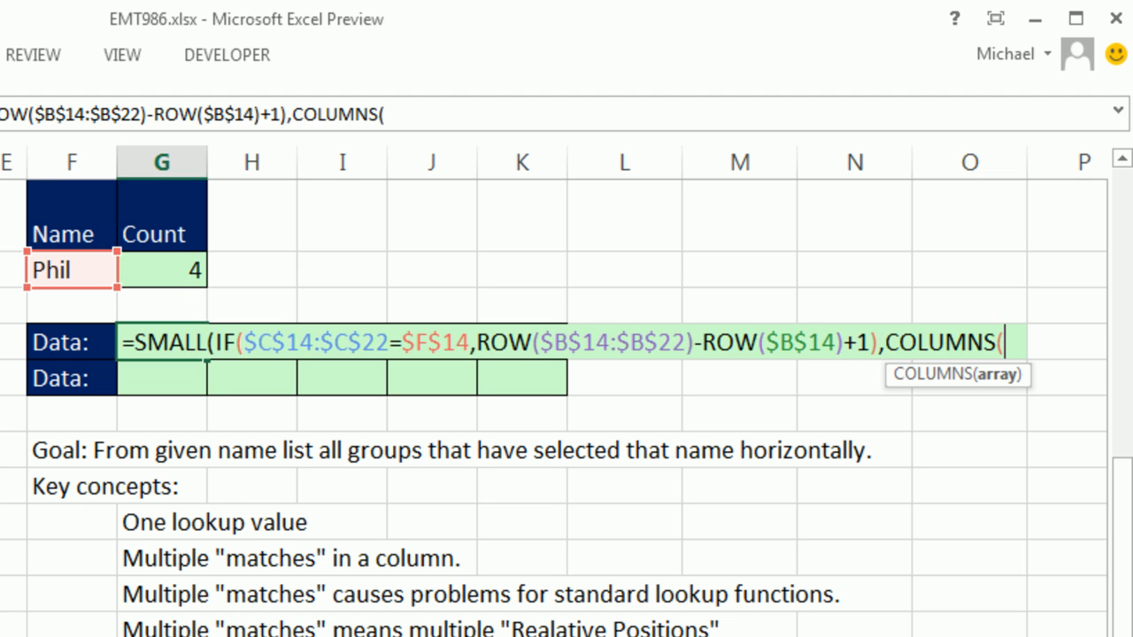
mouse_move(994, 439)
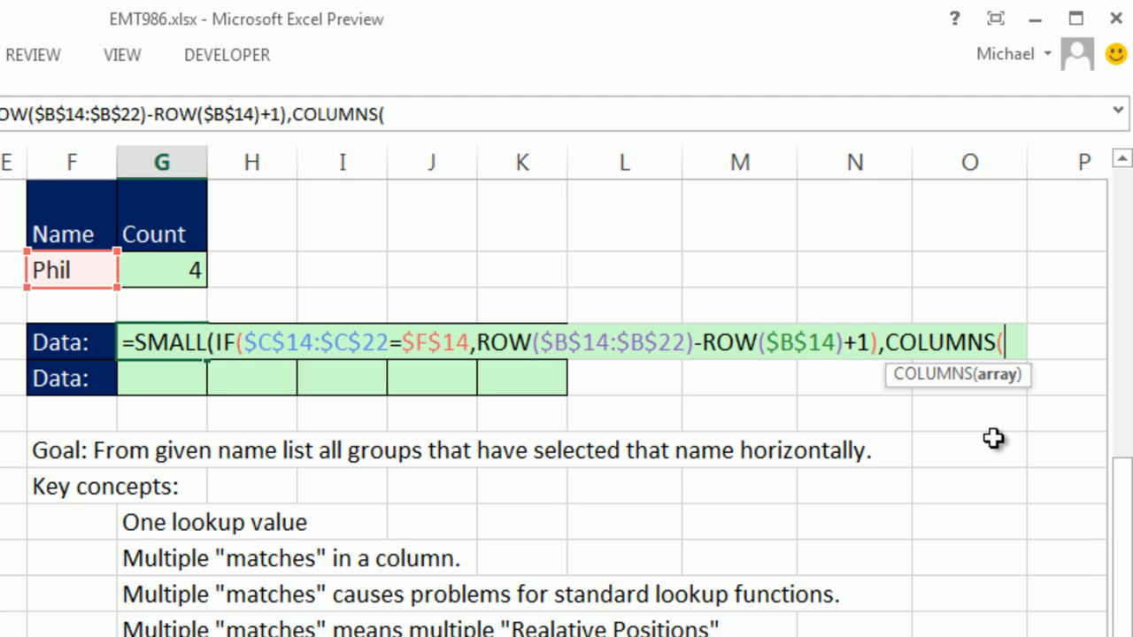
type("$G1")
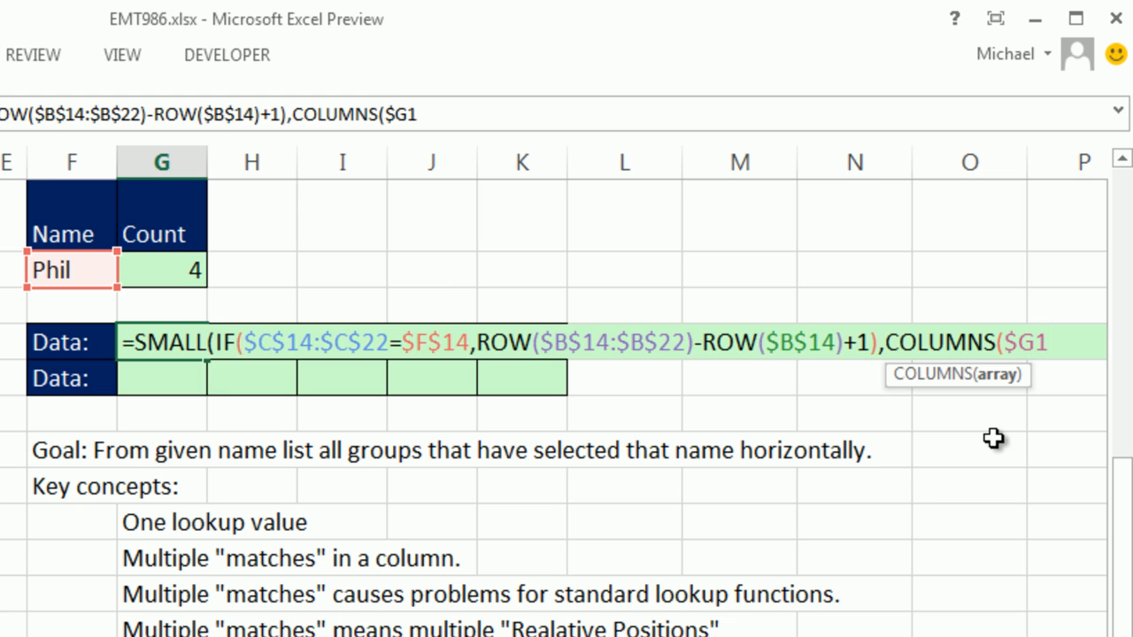
type("6")
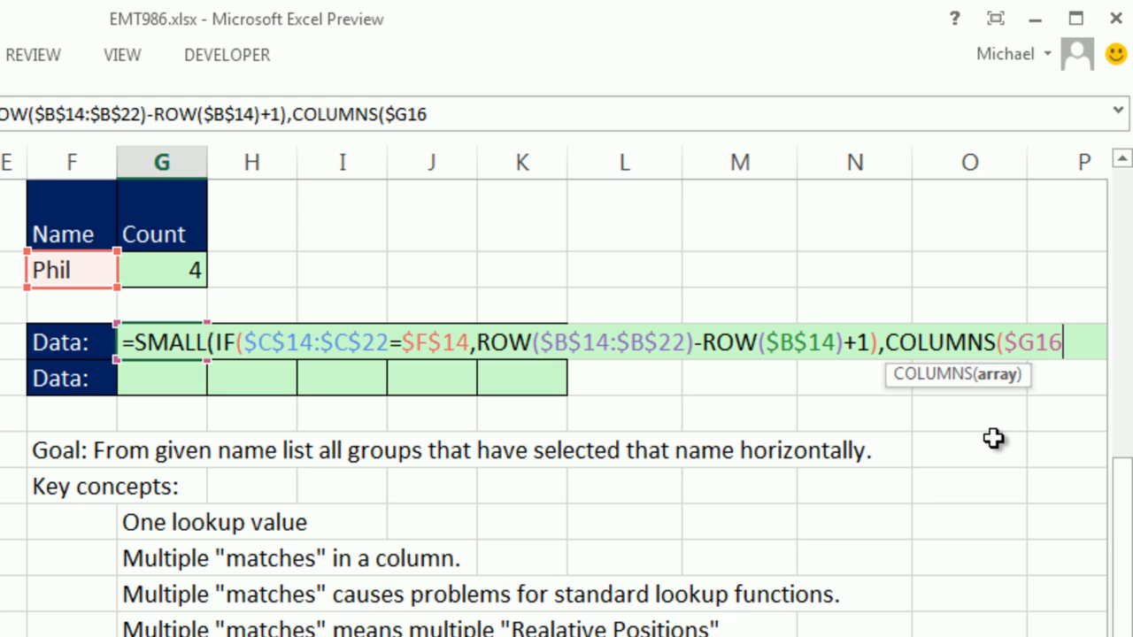
type(":G")
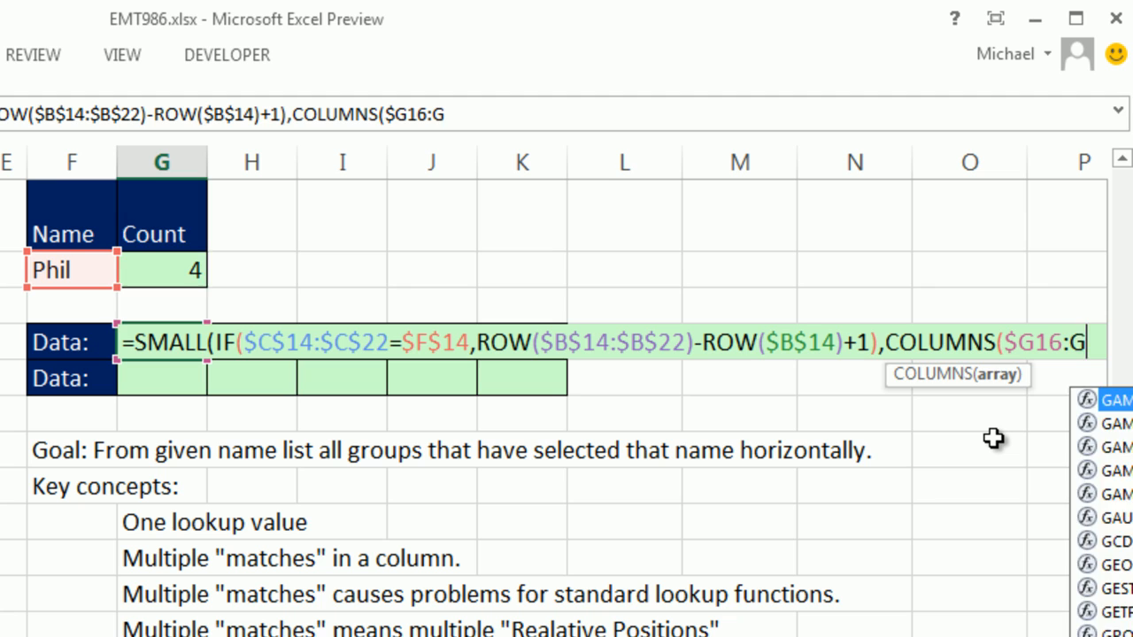
type("16)")
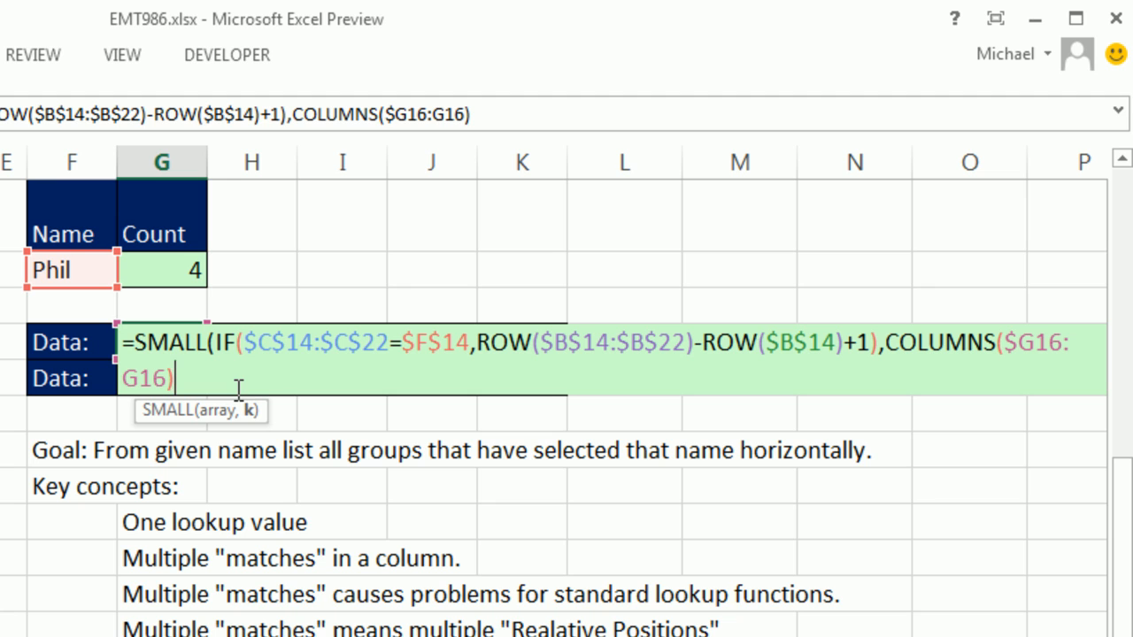
mouse_move(140, 394)
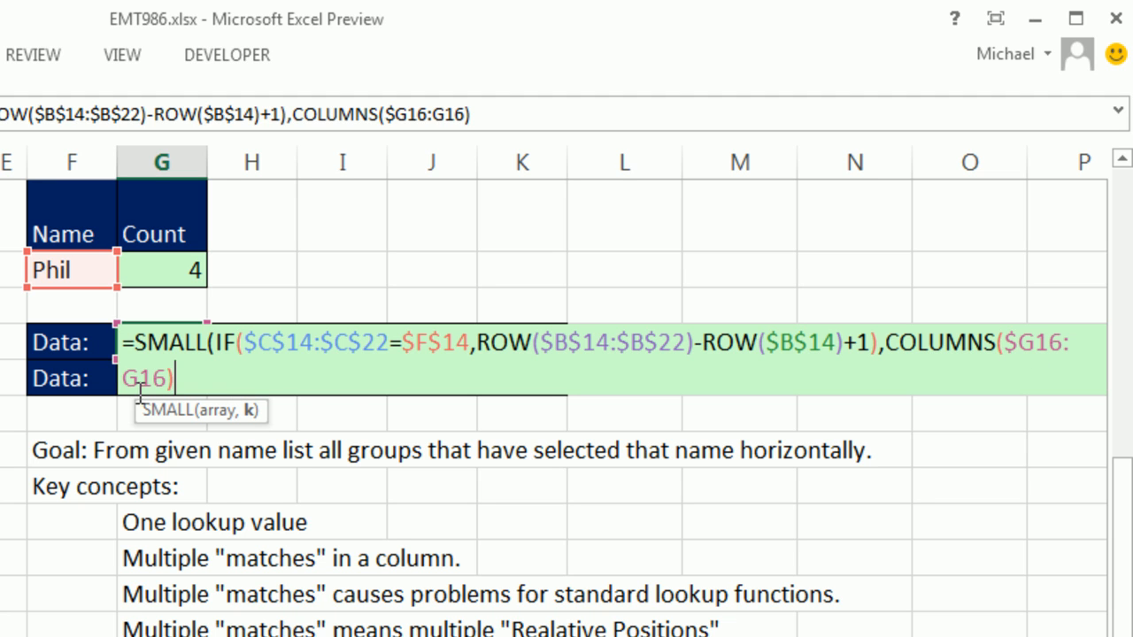
mouse_move(901, 334)
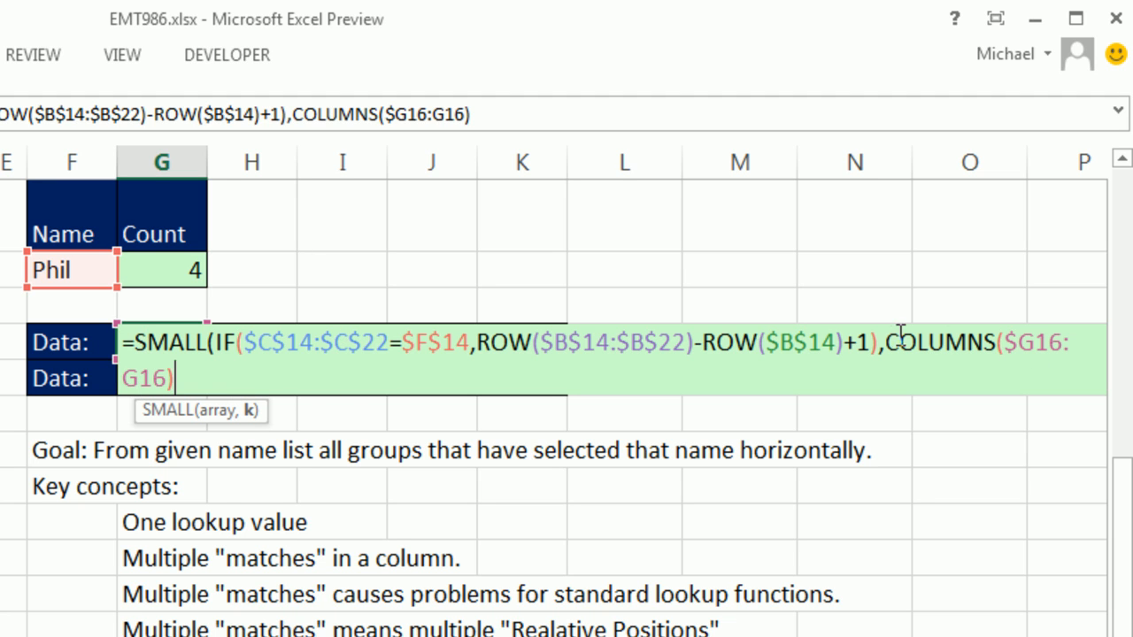
mouse_move(1027, 335)
type(")")
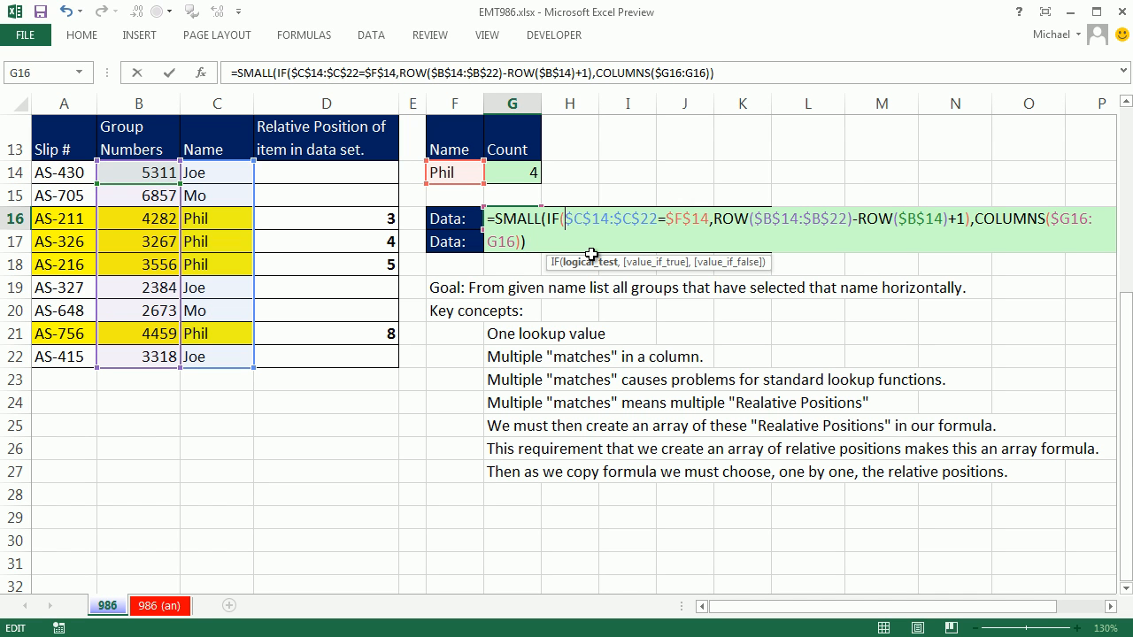
Step: Array-enter the SMALL formula and fill G16 to K16, giving 3, 4, 5, 8, #NUM!
key("ctrl+shift+enter")
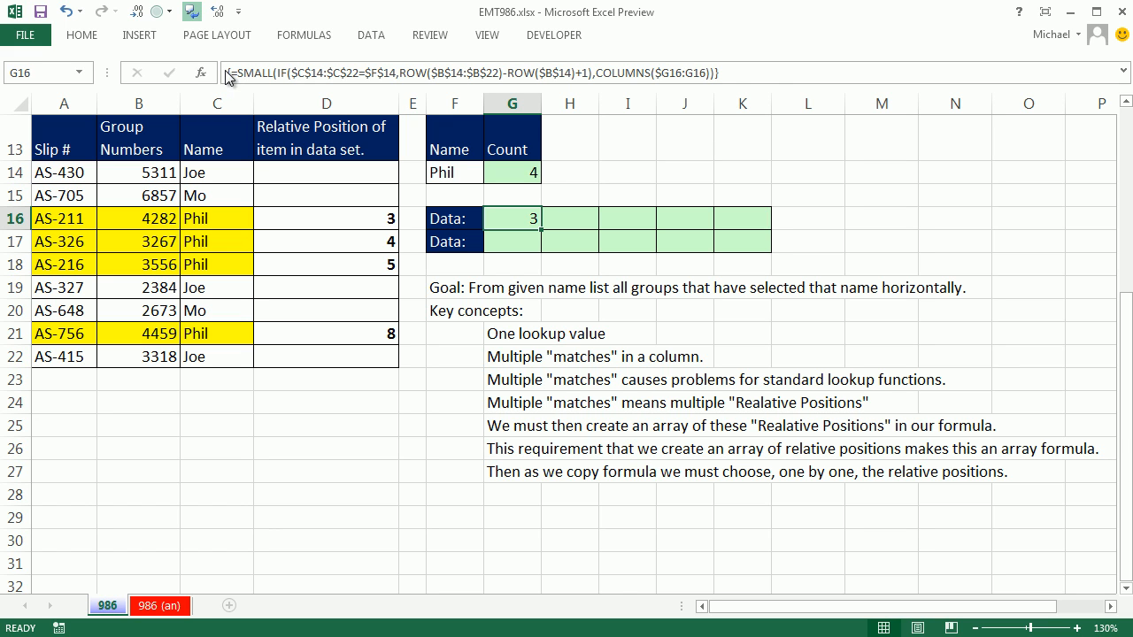
mouse_move(733, 78)
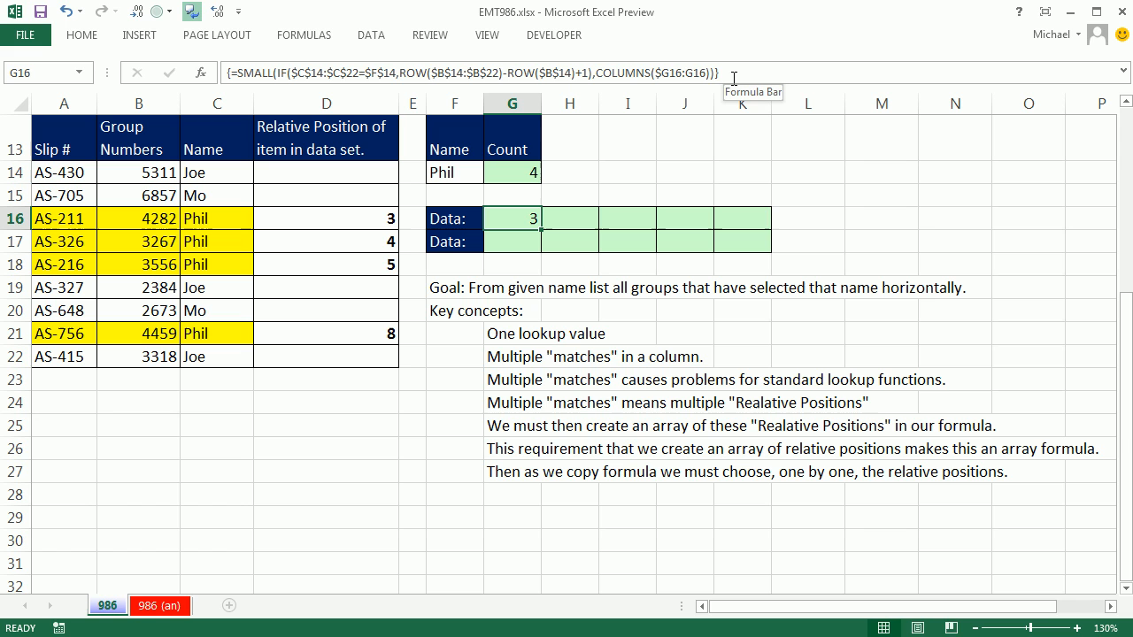
mouse_move(628, 295)
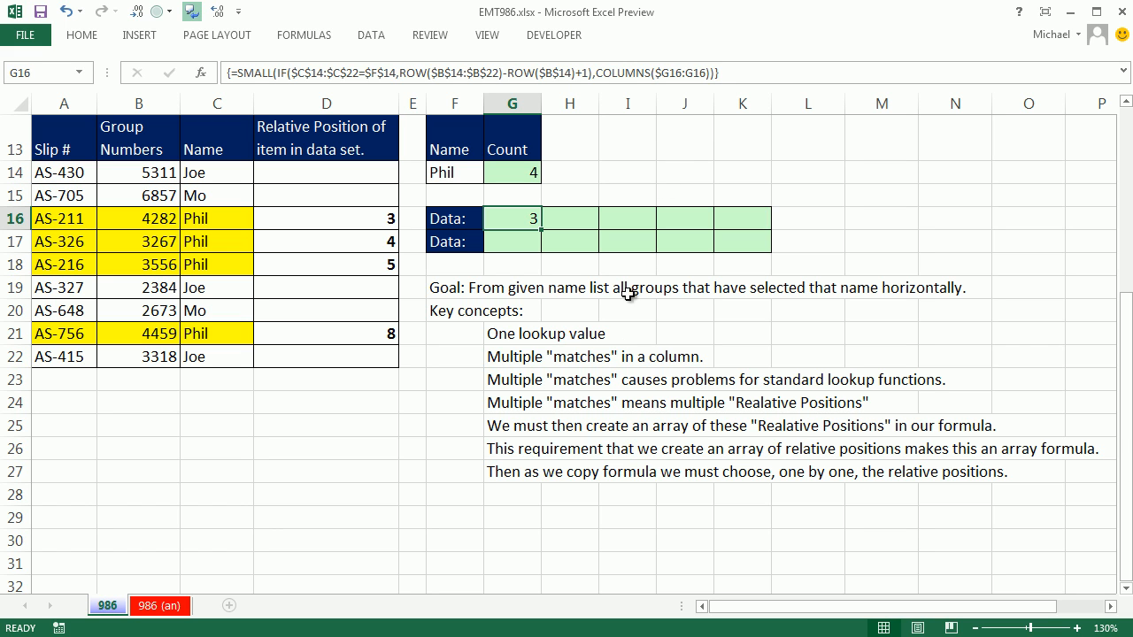
mouse_move(612, 308)
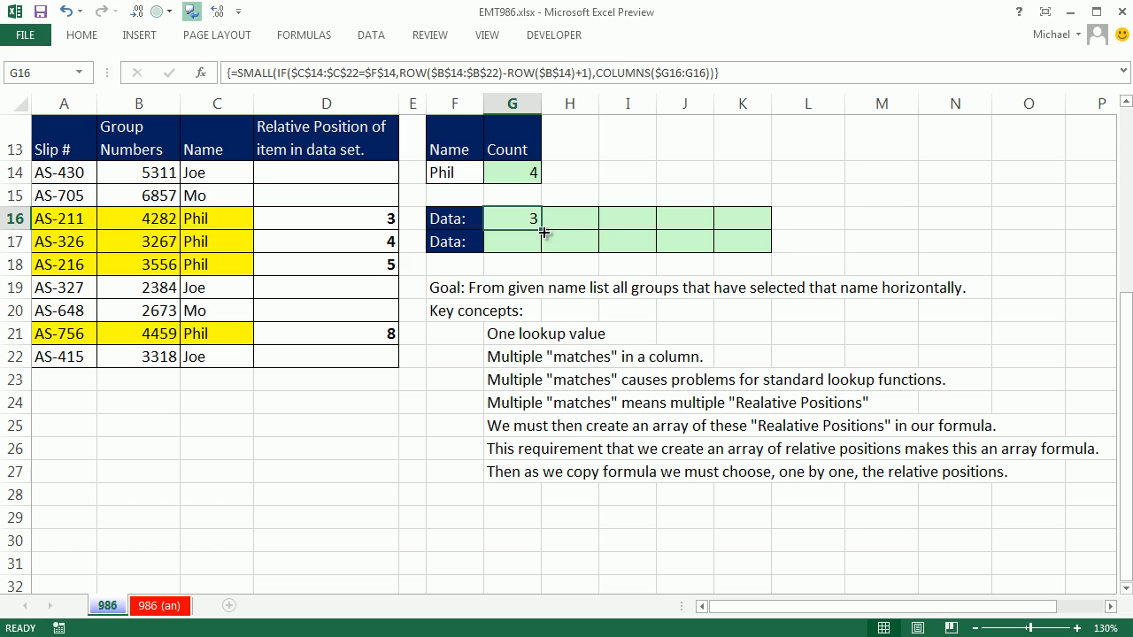
left_click_drag(512, 218, 741, 219)
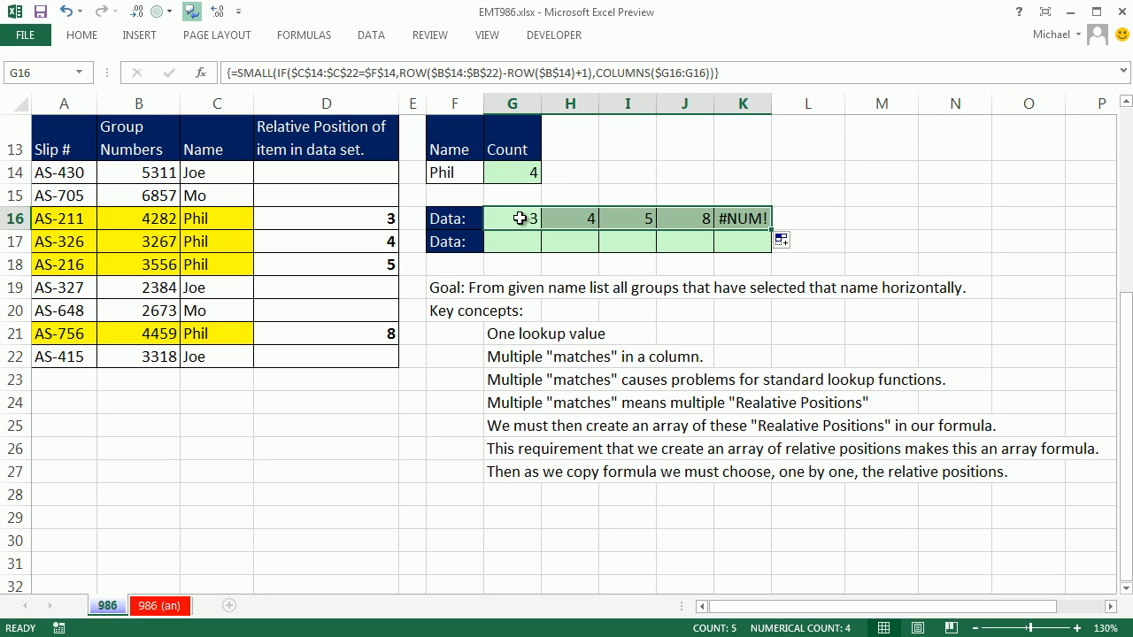
mouse_move(569, 228)
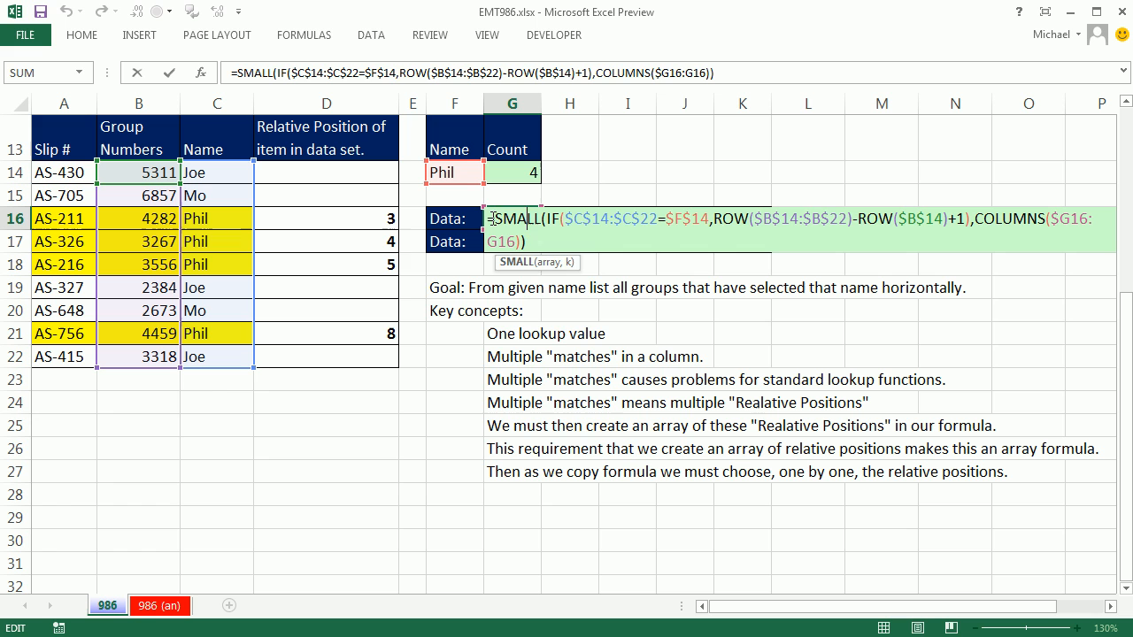
Step: Wrap the positions in INDEX over B14:B22 and array-enter across G16:K16
type("in")
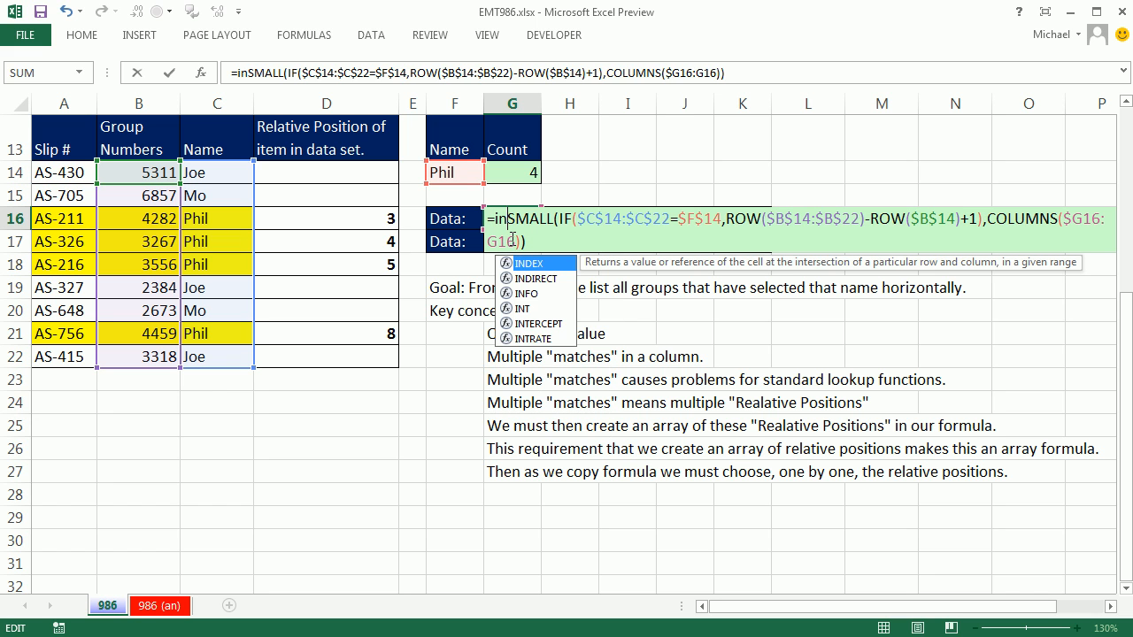
type("d")
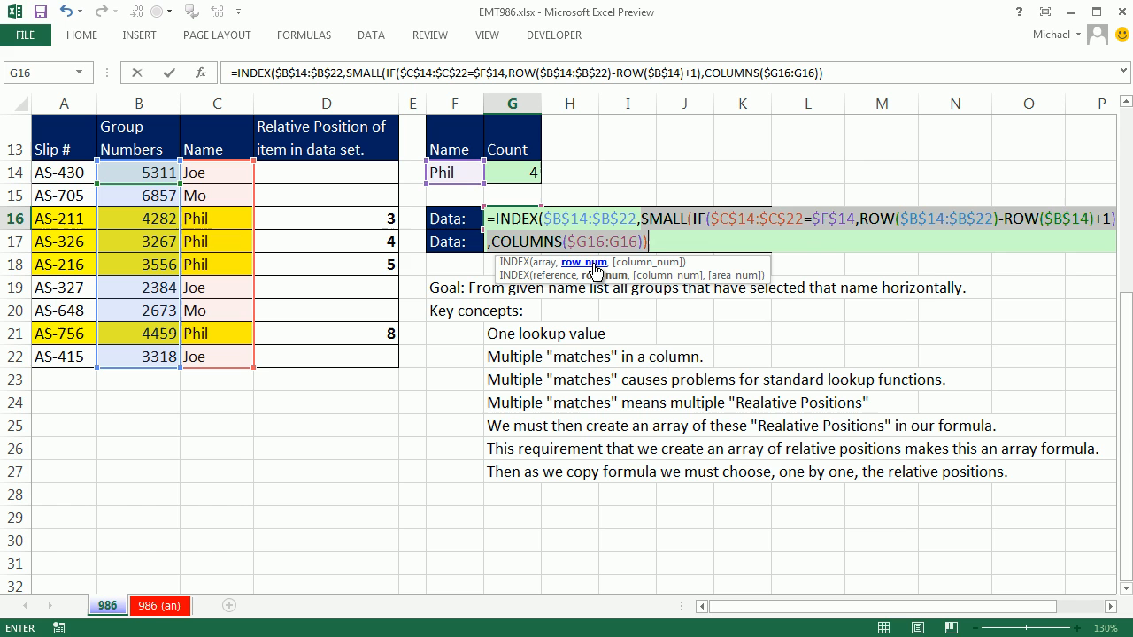
left_click(668, 241)
type(")")
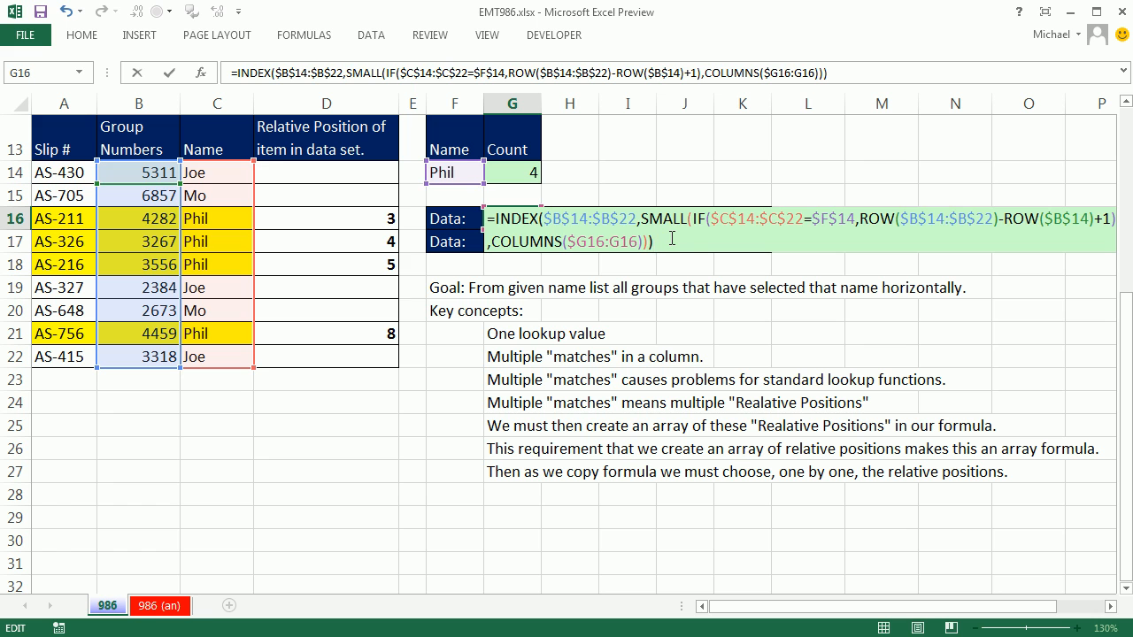
key("ctrl+shift+enter")
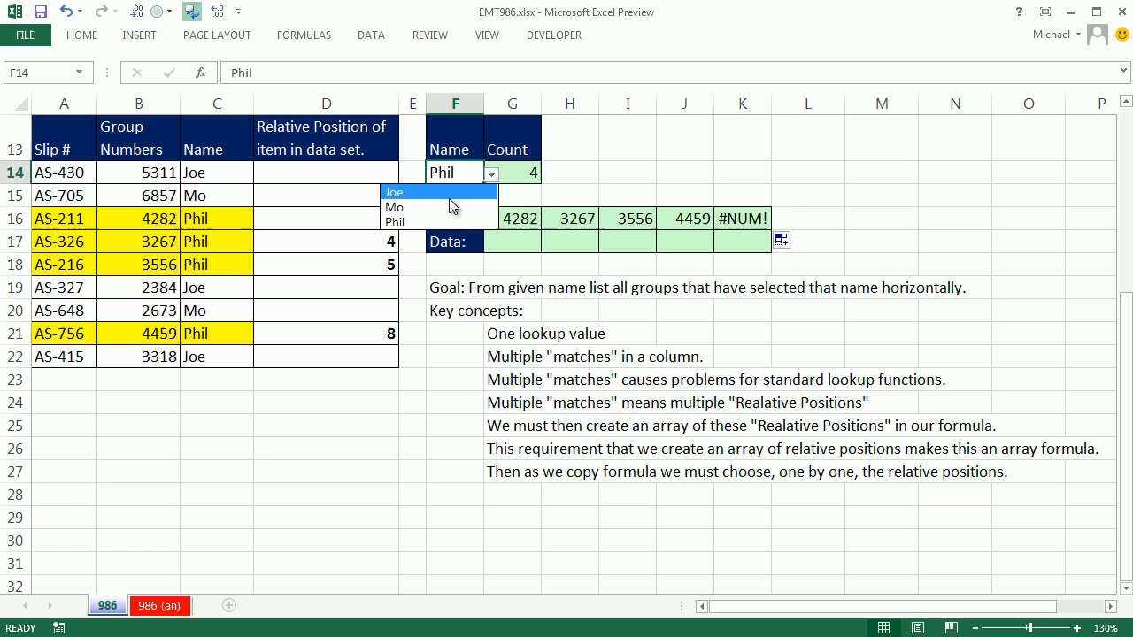
Step: Switch the lookup name to Mo, inspect I16's formula, then reopen G16 for editing
left_click(394, 207)
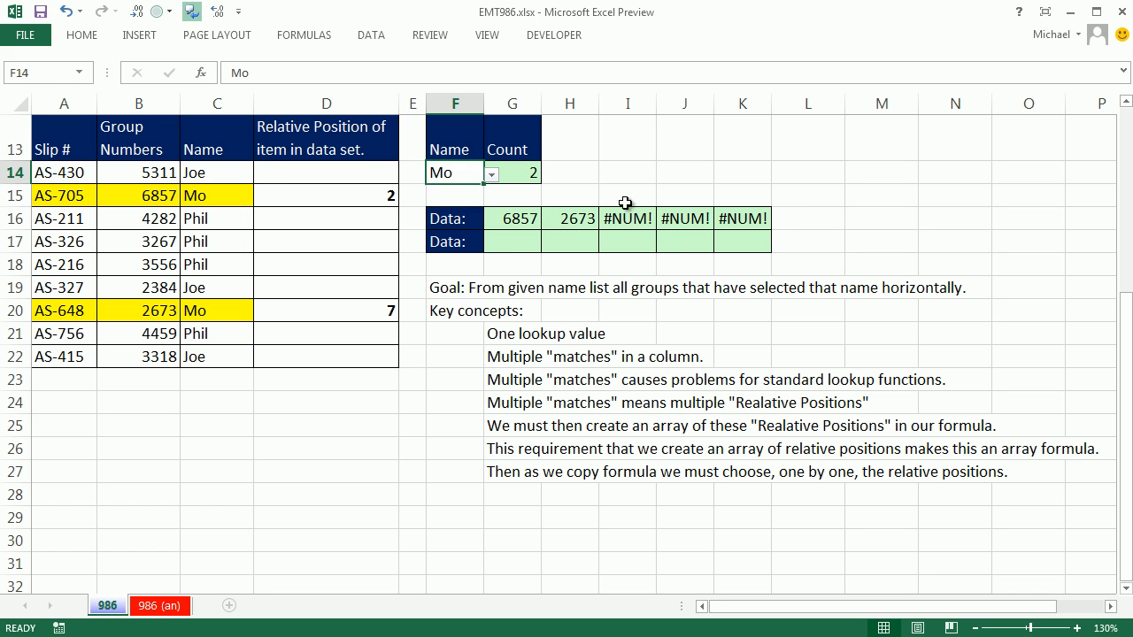
mouse_move(518, 217)
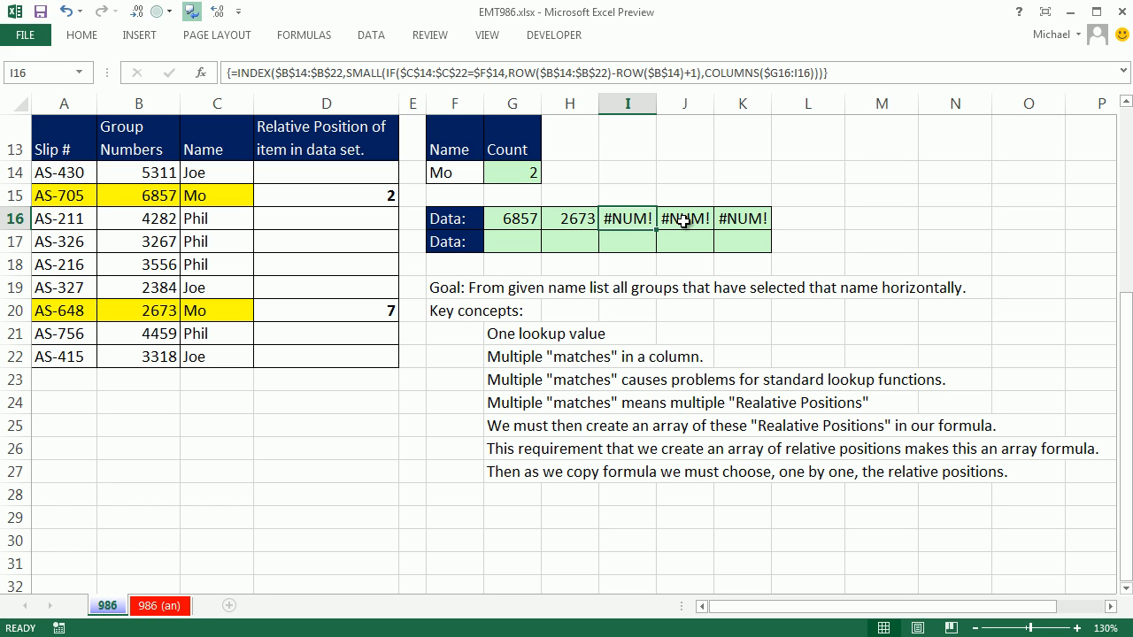
double_click(628, 219)
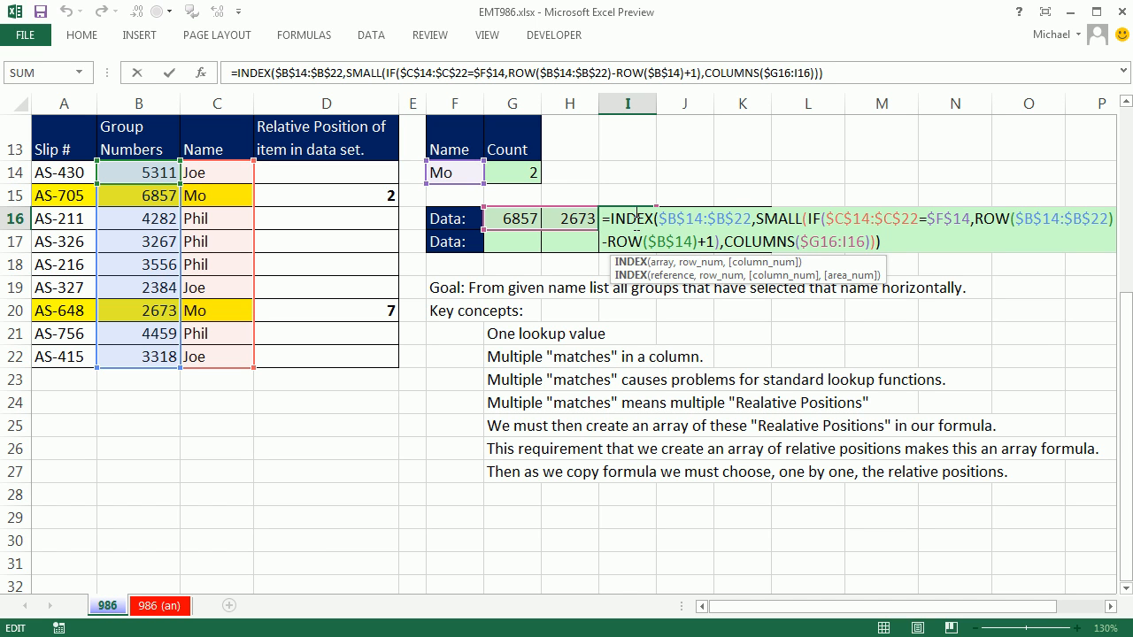
mouse_move(638, 226)
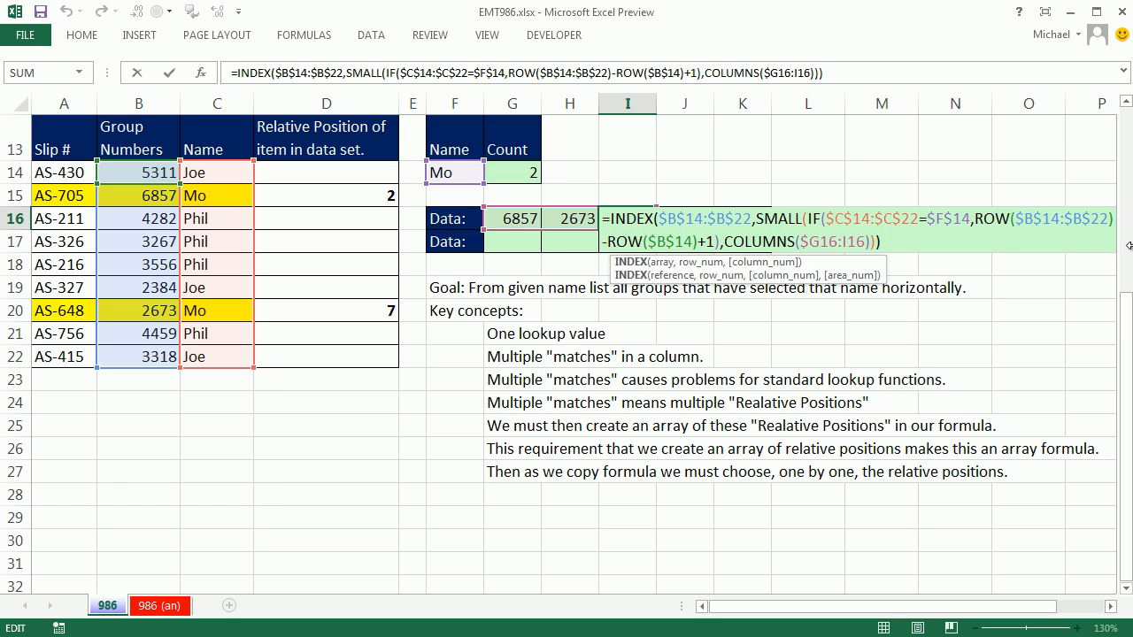
key("ctrl+shift+enter")
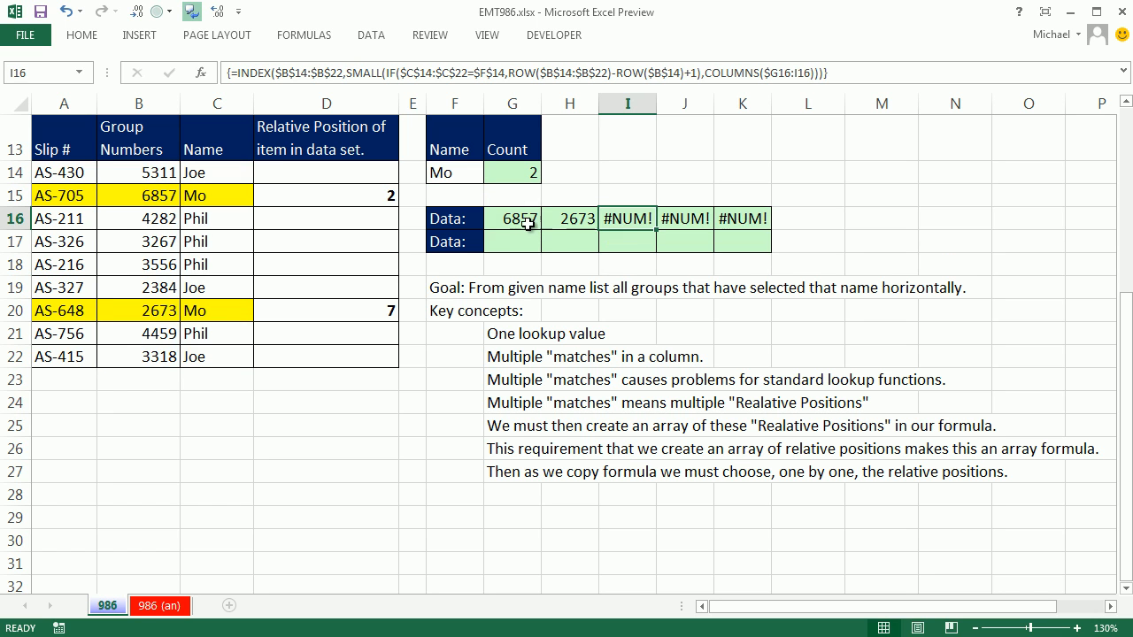
double_click(512, 219)
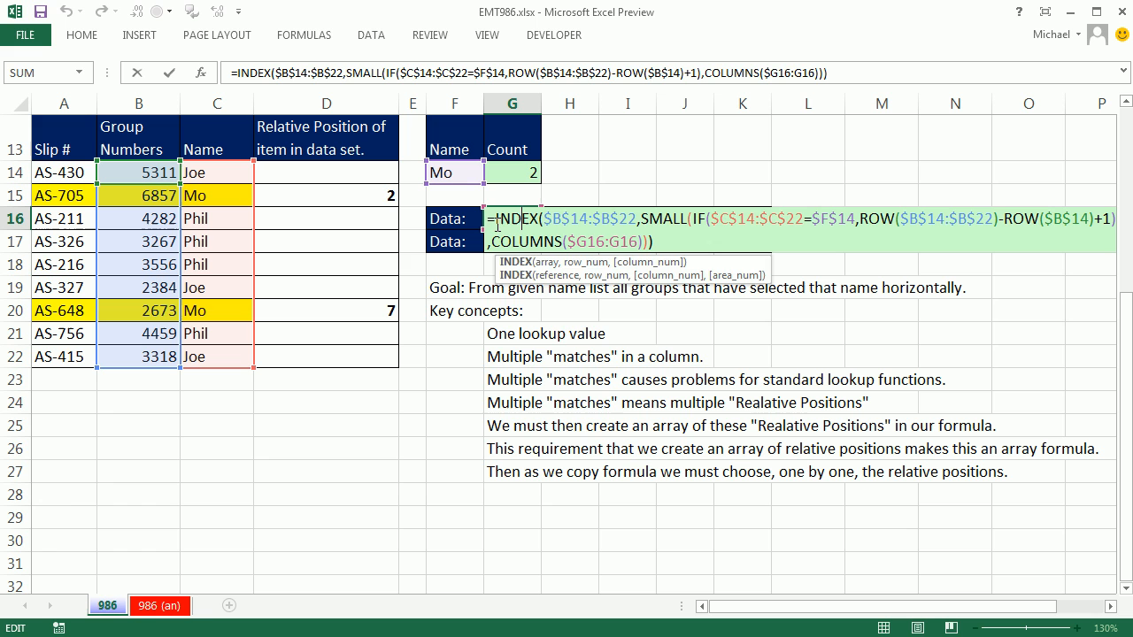
Step: Prefix G16 with IF(COLUMNS($G$16:G16)>$G$14,"", close it, and array-enter
type("i")
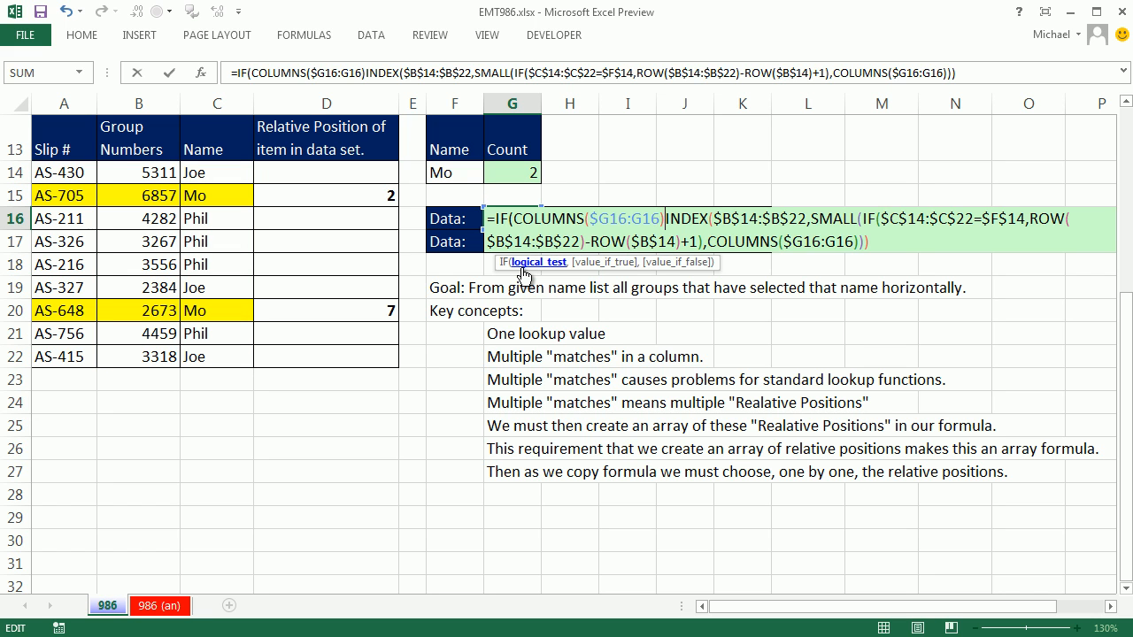
type(">$G$14,")
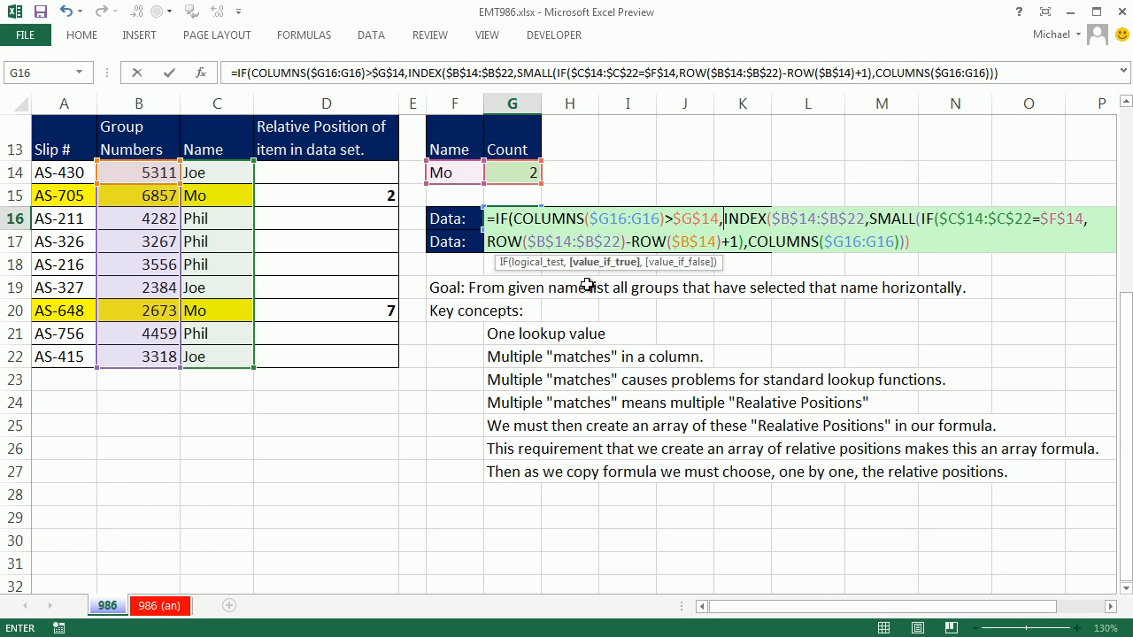
type("\"\"")
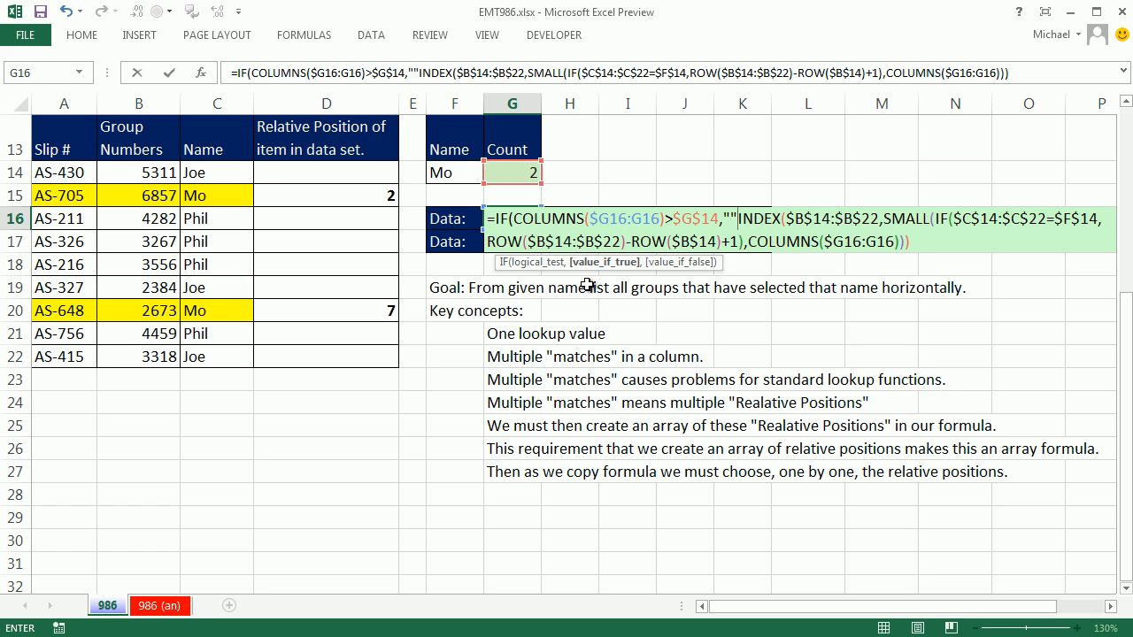
mouse_move(617, 289)
type(",")
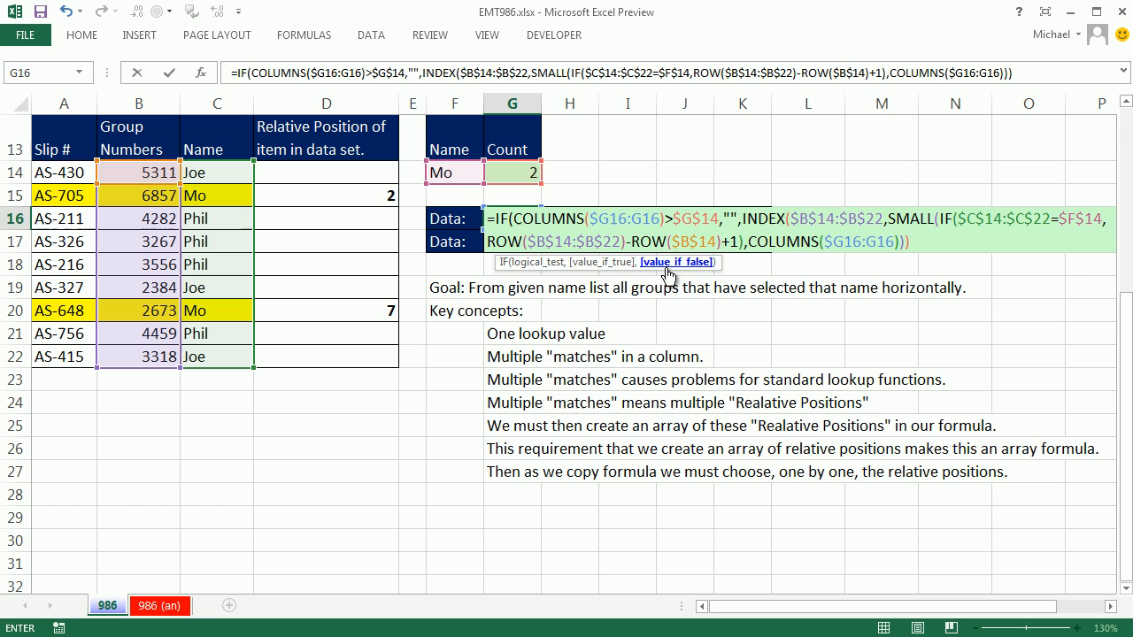
mouse_move(712, 276)
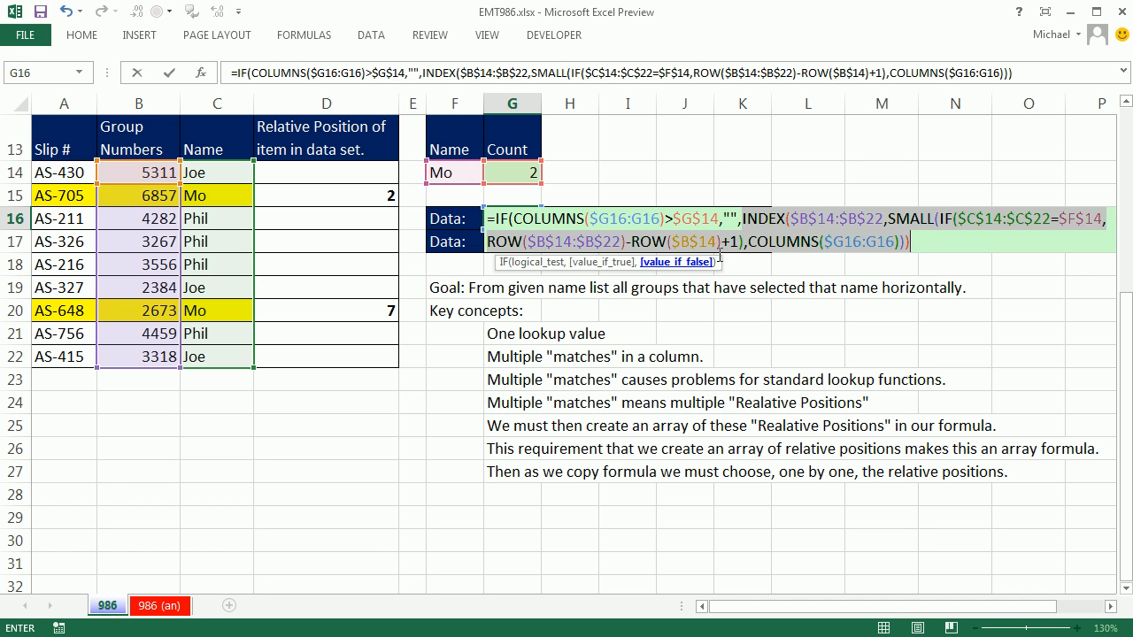
left_click(920, 242)
type(")")
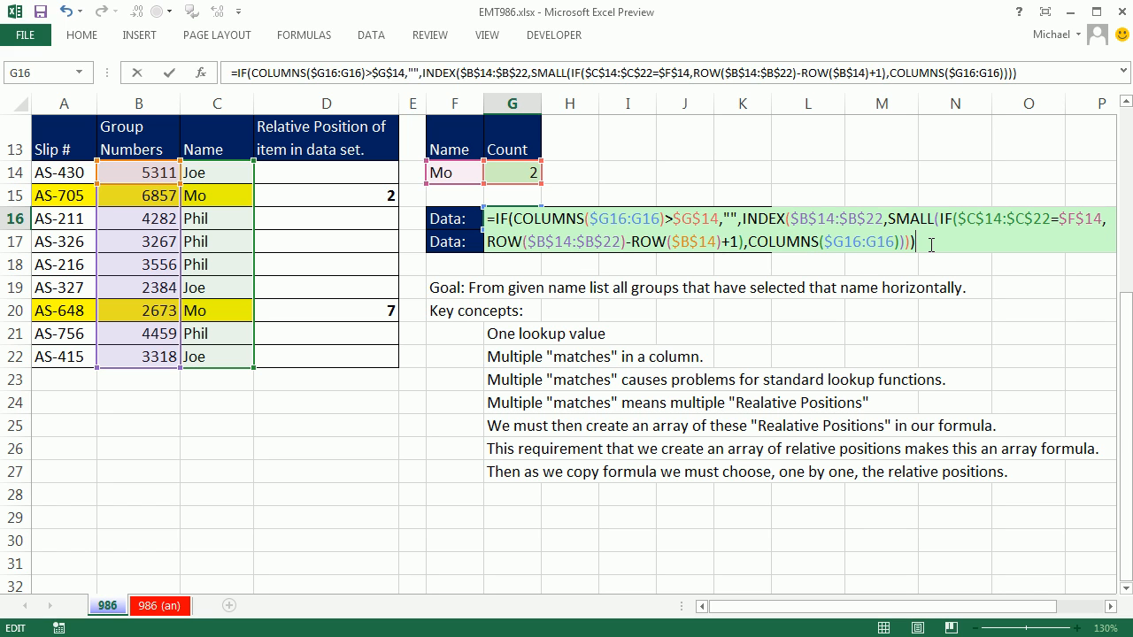
key("ctrl+shift+enter")
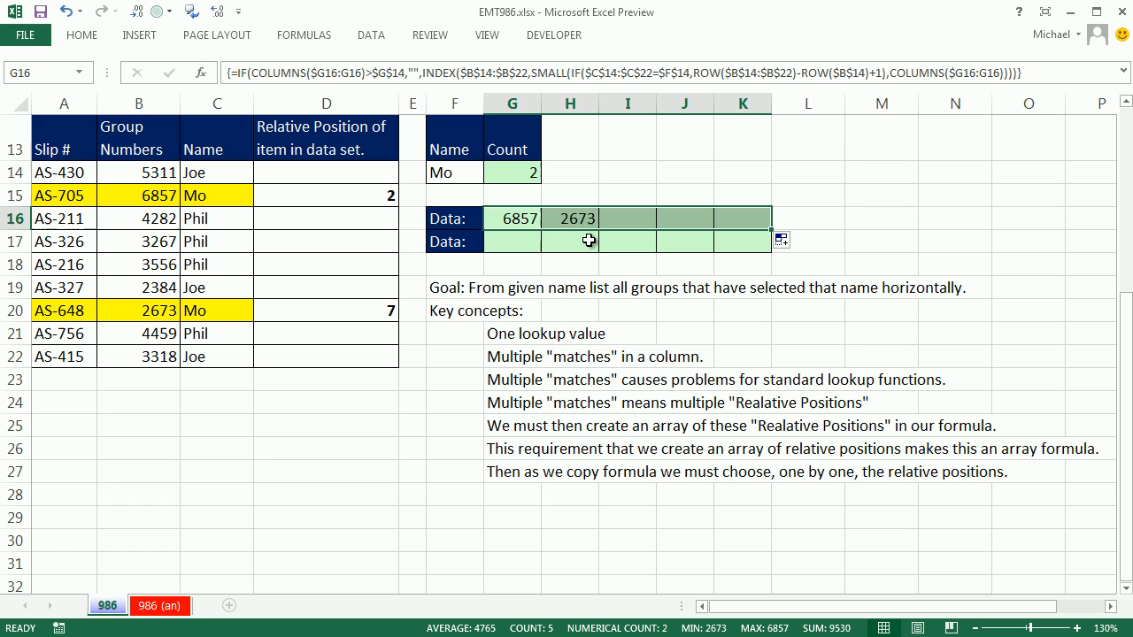
Step: Set the F14 lookup name back to Phil
left_click(454, 171)
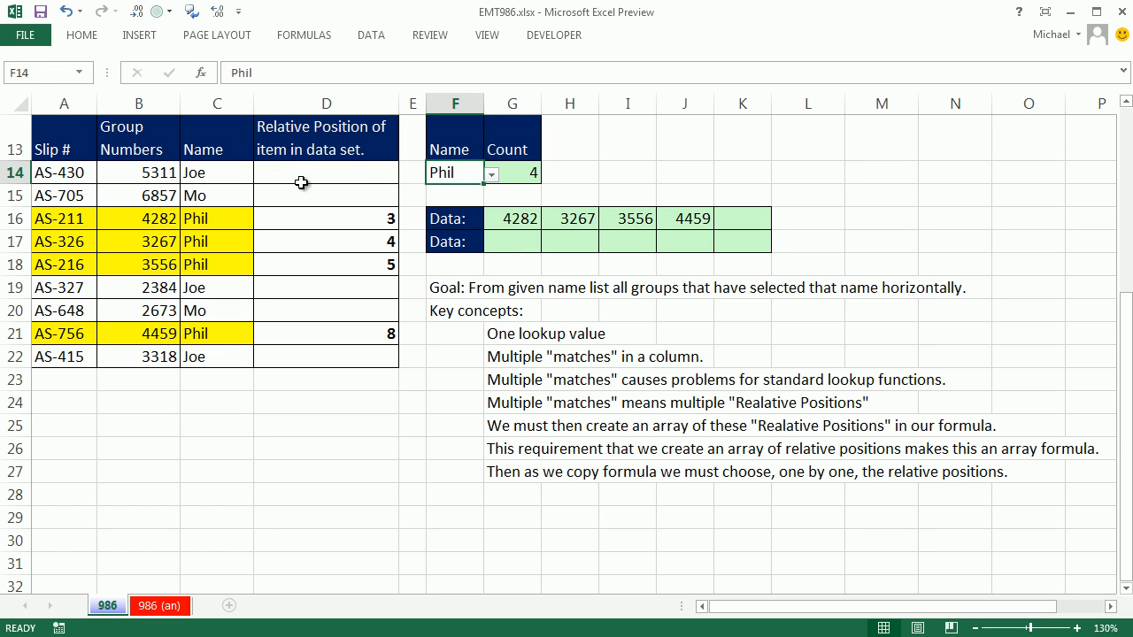
mouse_move(492, 234)
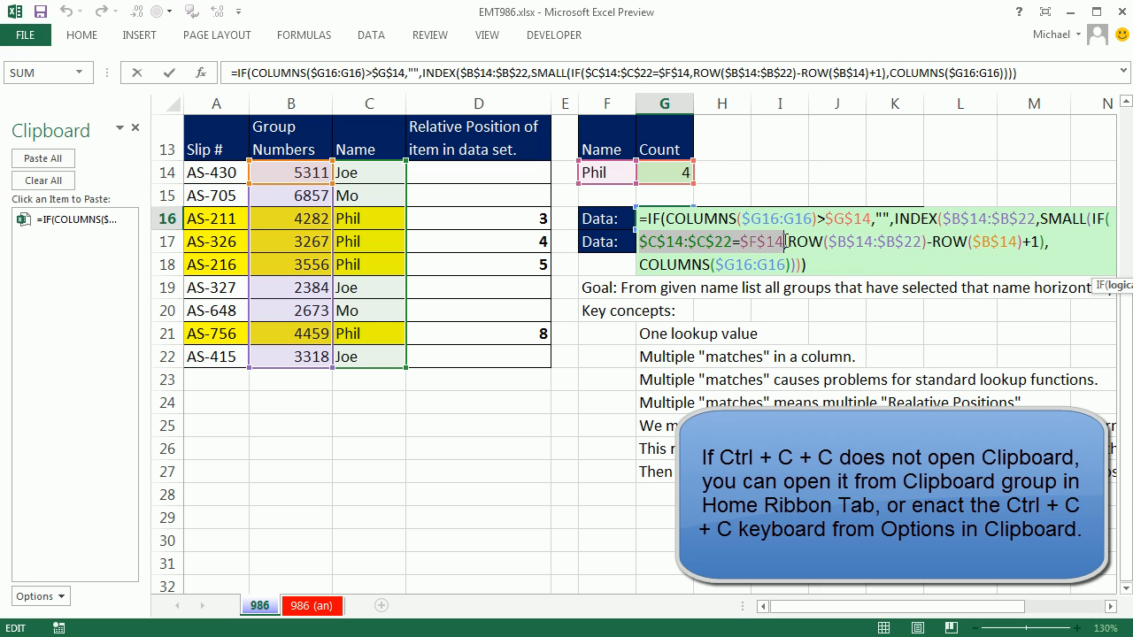
mouse_move(1098, 293)
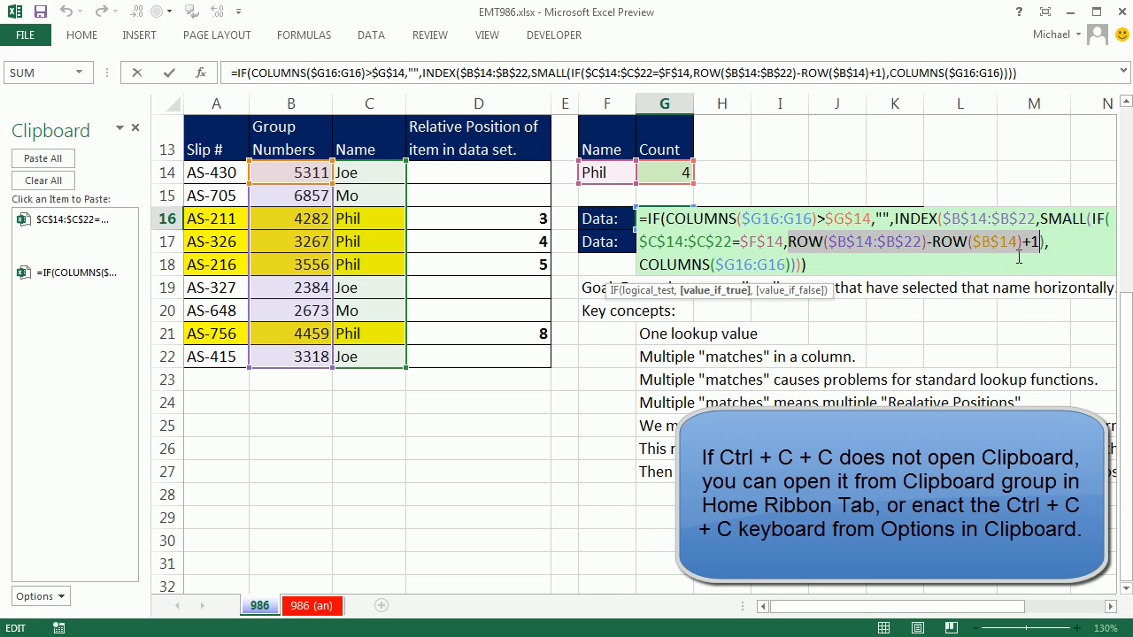
mouse_move(372, 301)
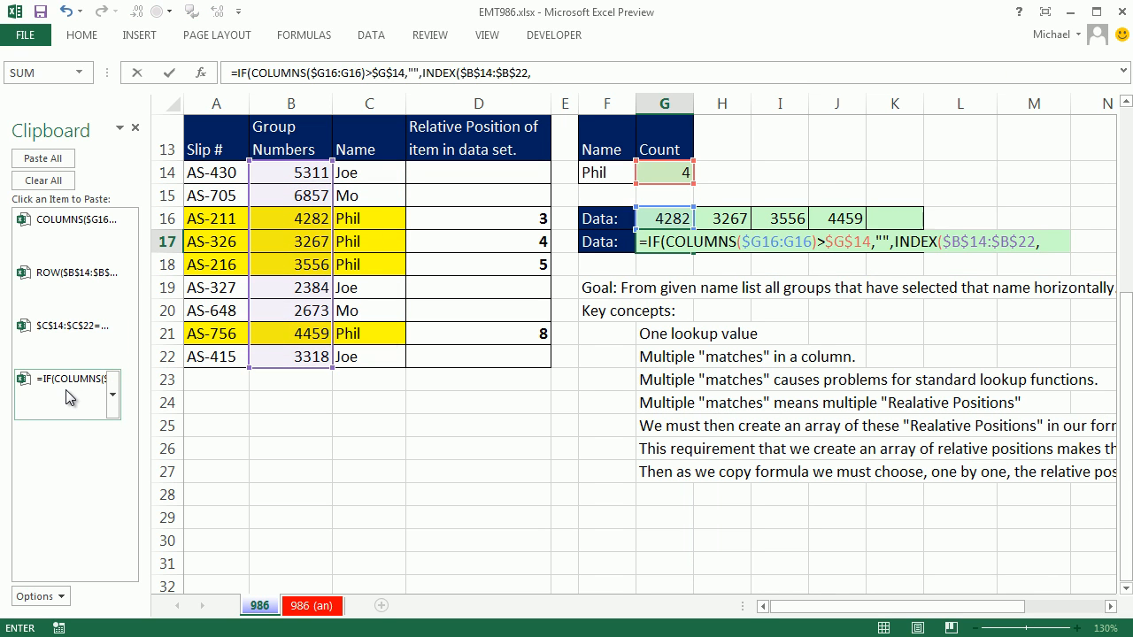
Step: Start G17's formula with AGGREGATE(15,6, after the pasted opening part
left_click(745, 242)
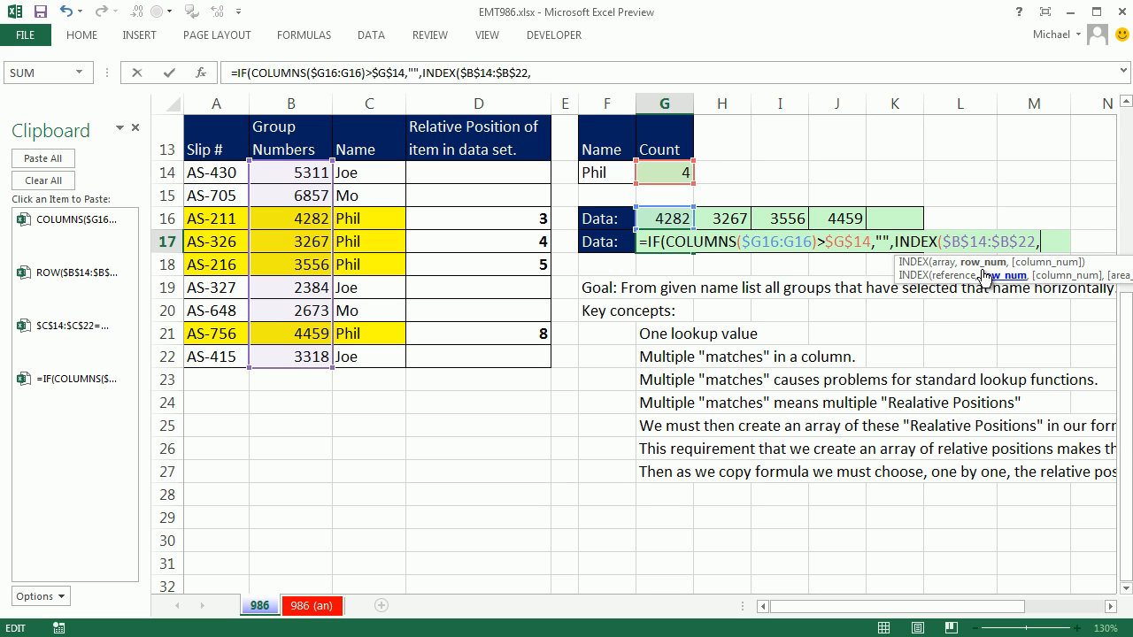
type("AGGREGATE(")
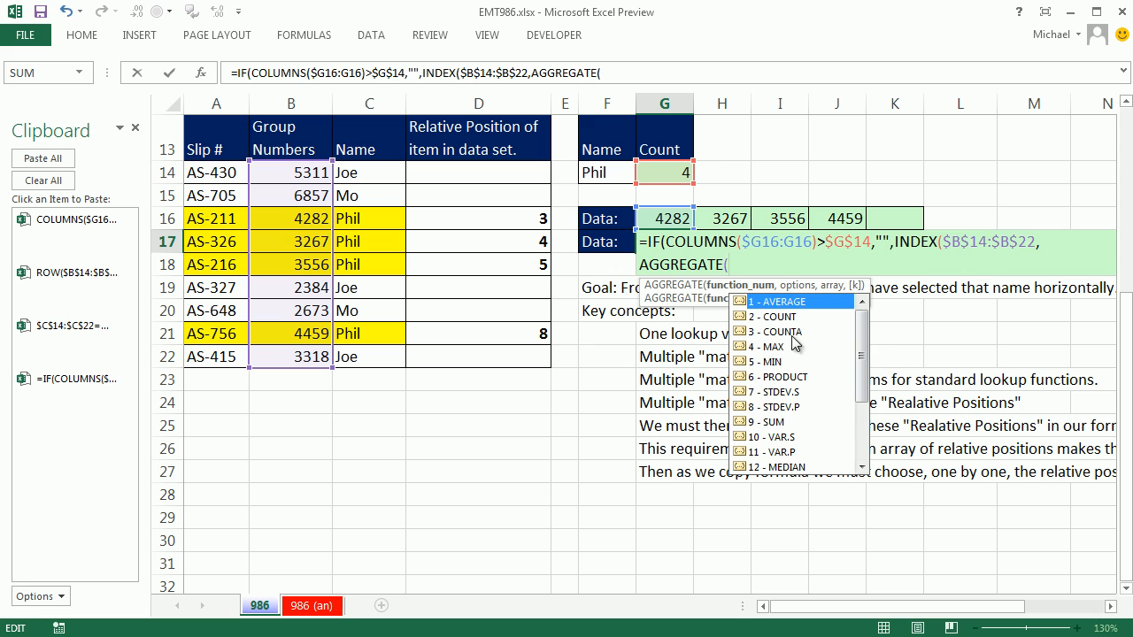
scroll("down", 3)
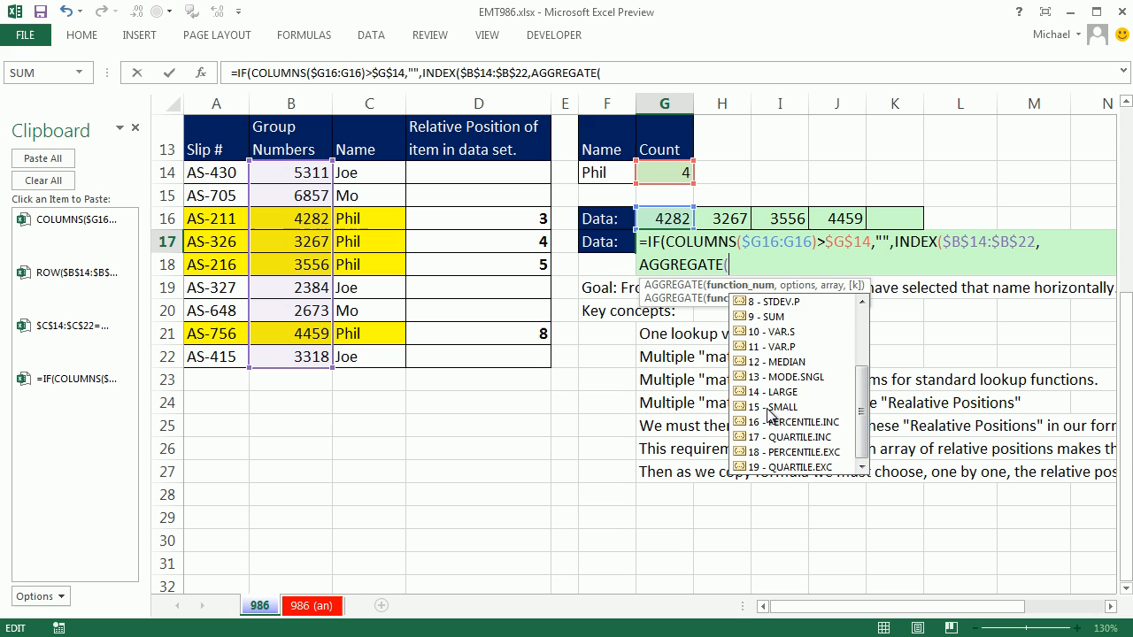
type("15")
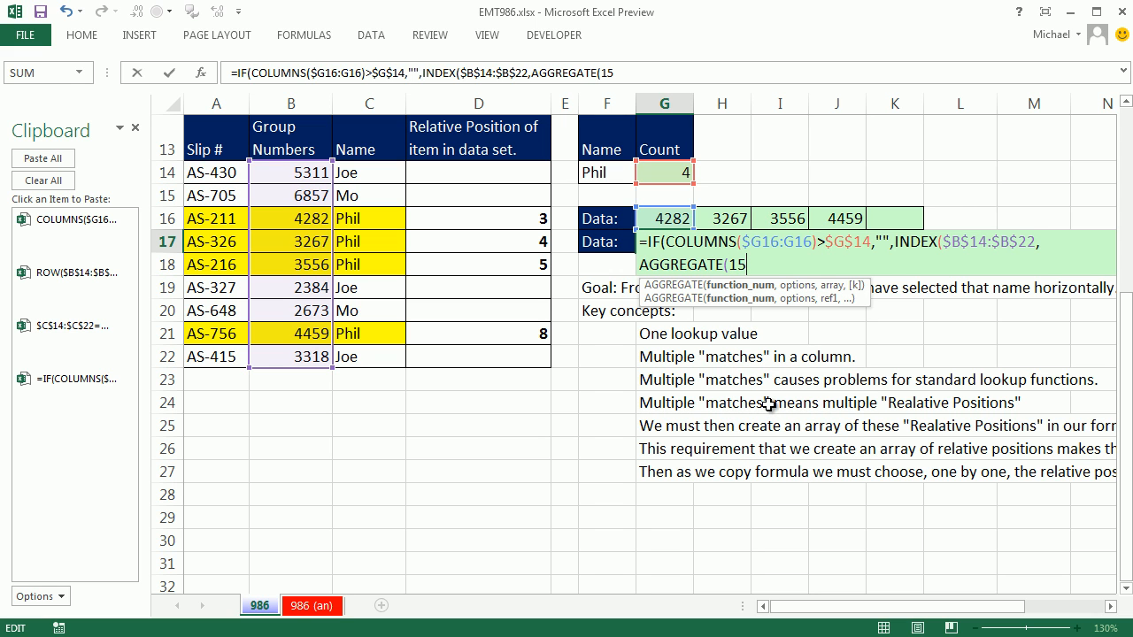
type(",")
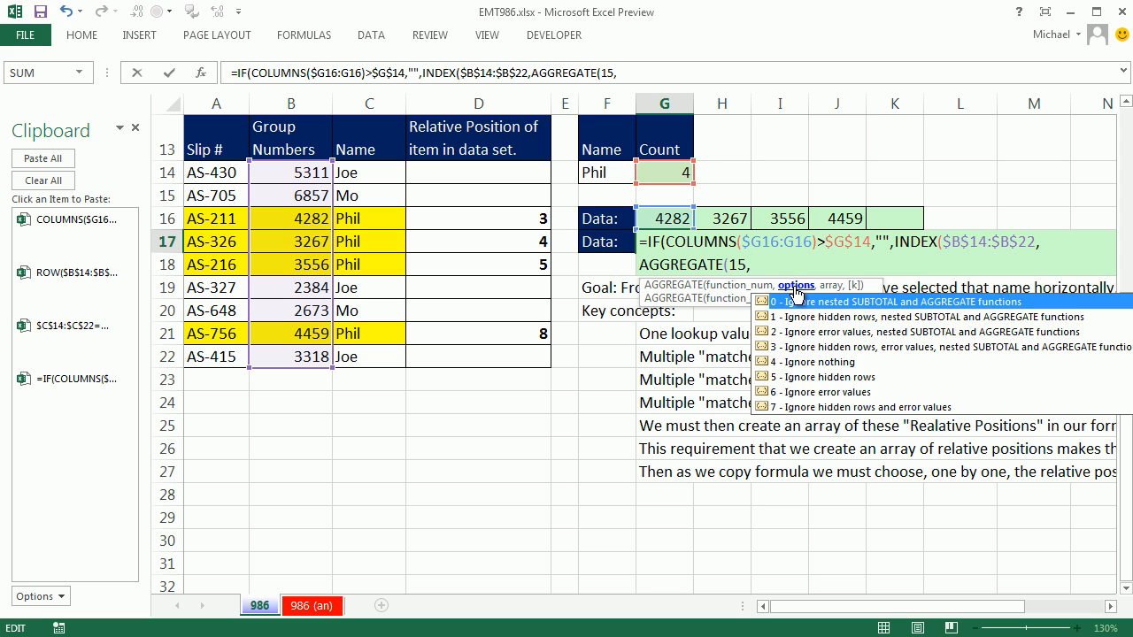
mouse_move(806, 401)
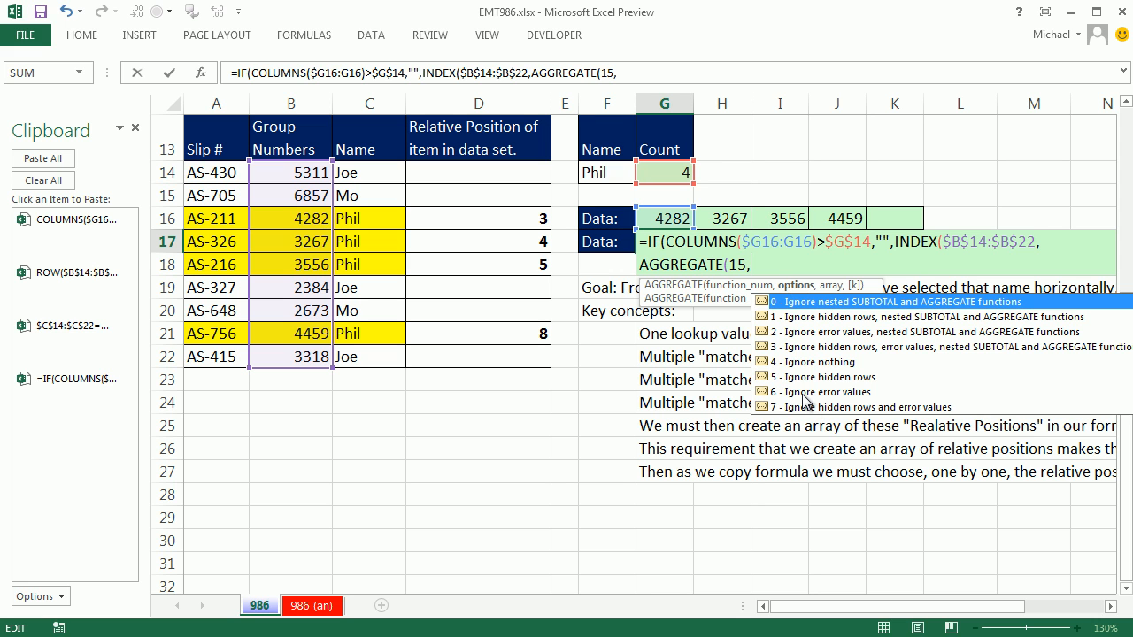
type("6")
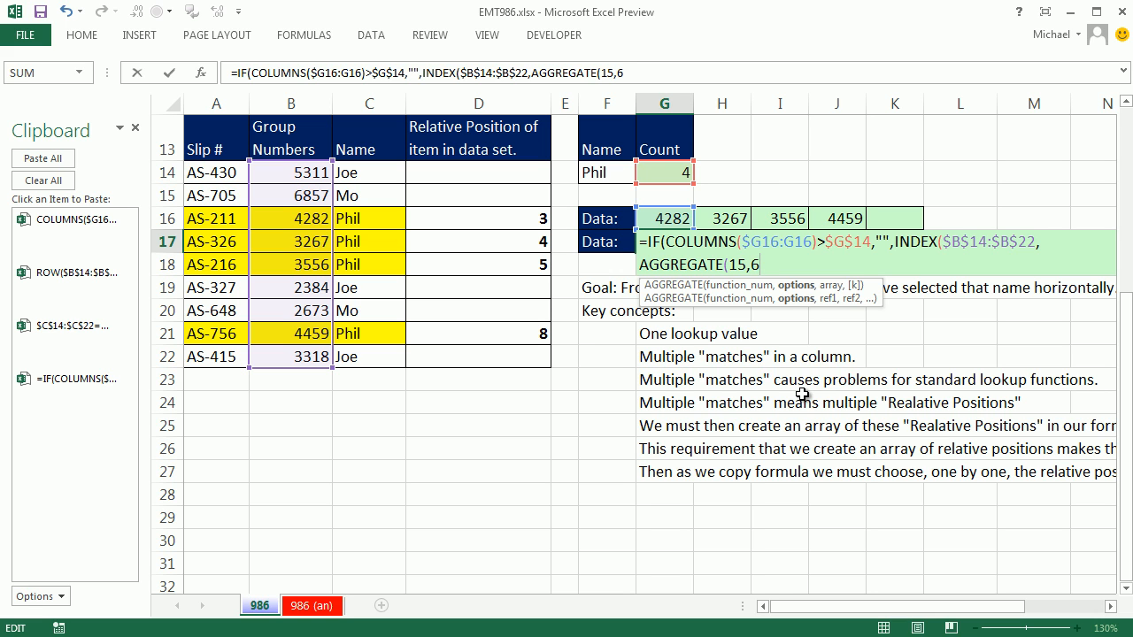
type(",")
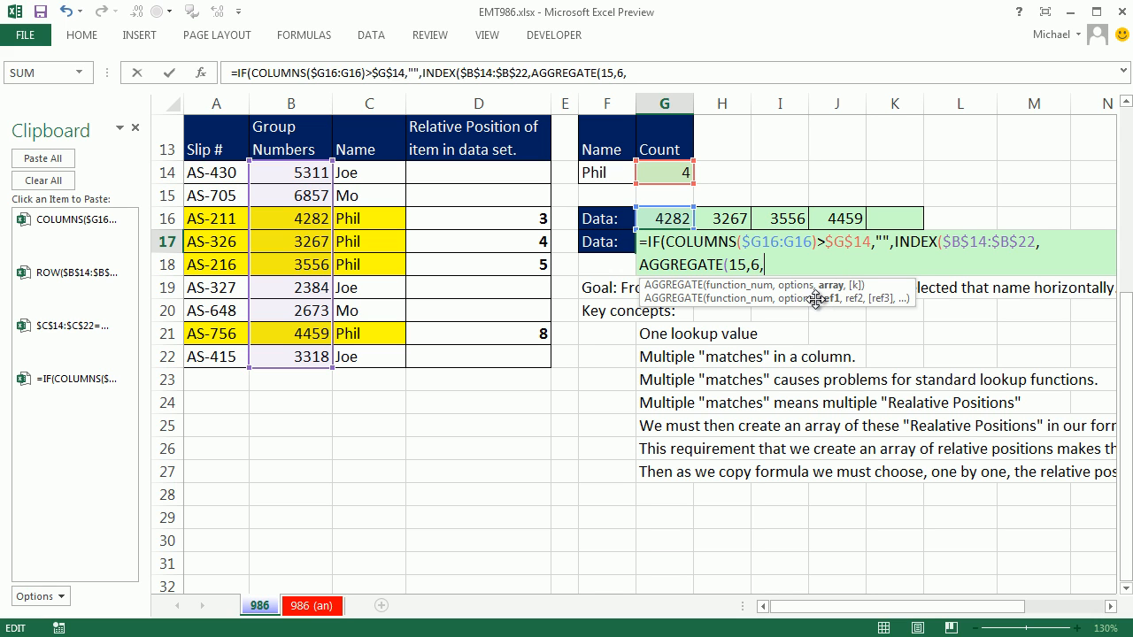
mouse_move(500, 372)
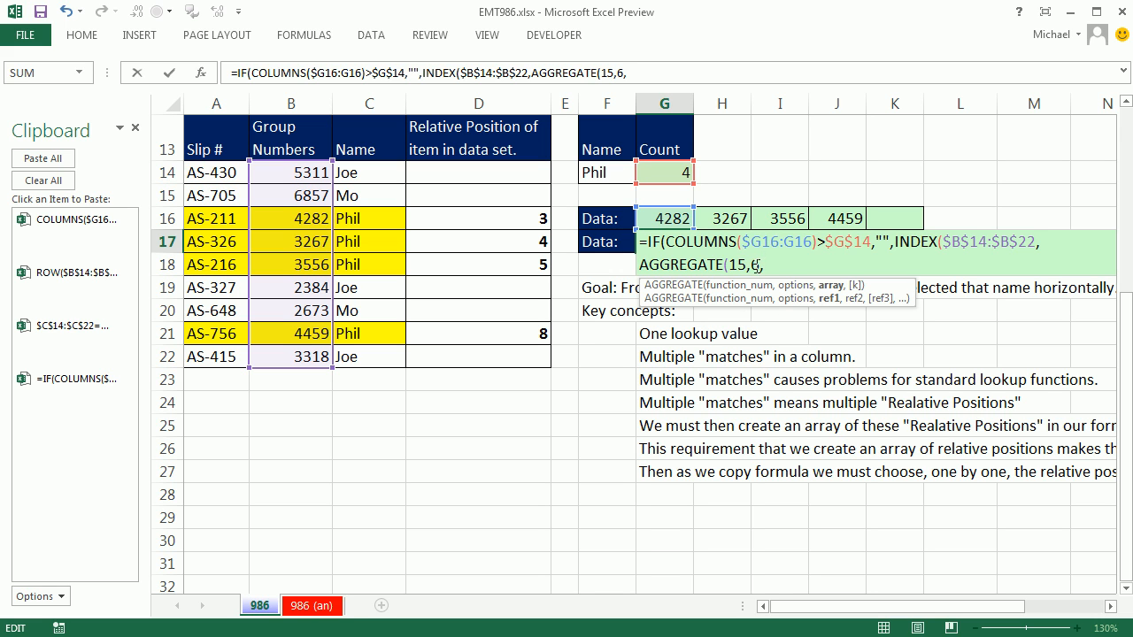
Step: Add (ROW($B$14:$B$22)-ROW($B$14)+1)/( as the array argument, starting the name test
type("(")
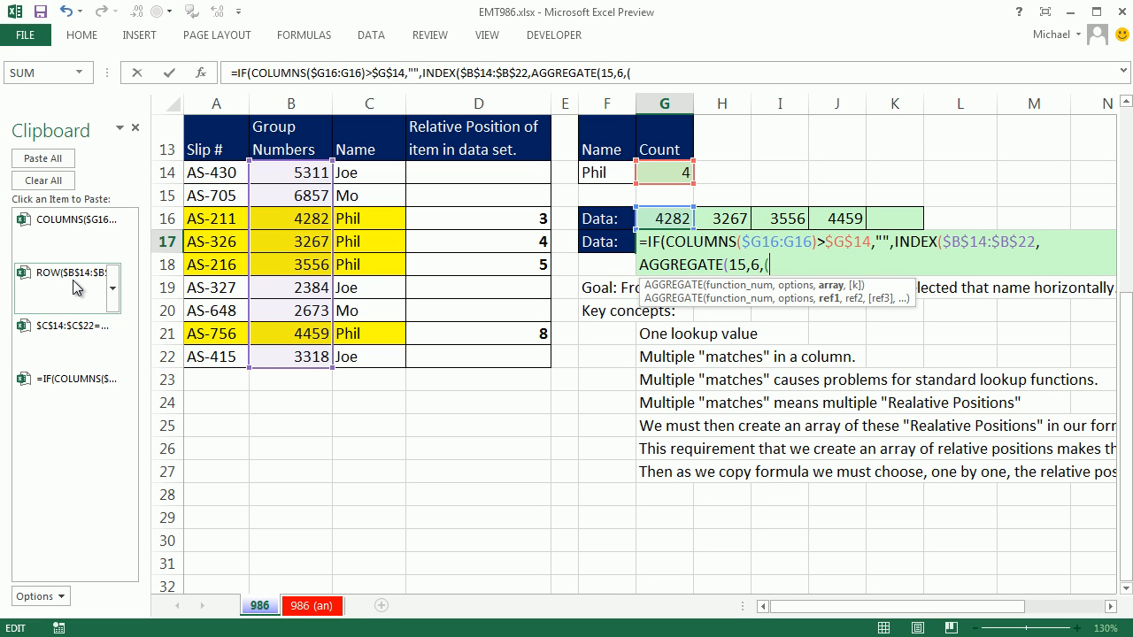
type("ROW($B$14:$B$22)-ROW($B$14)+1")
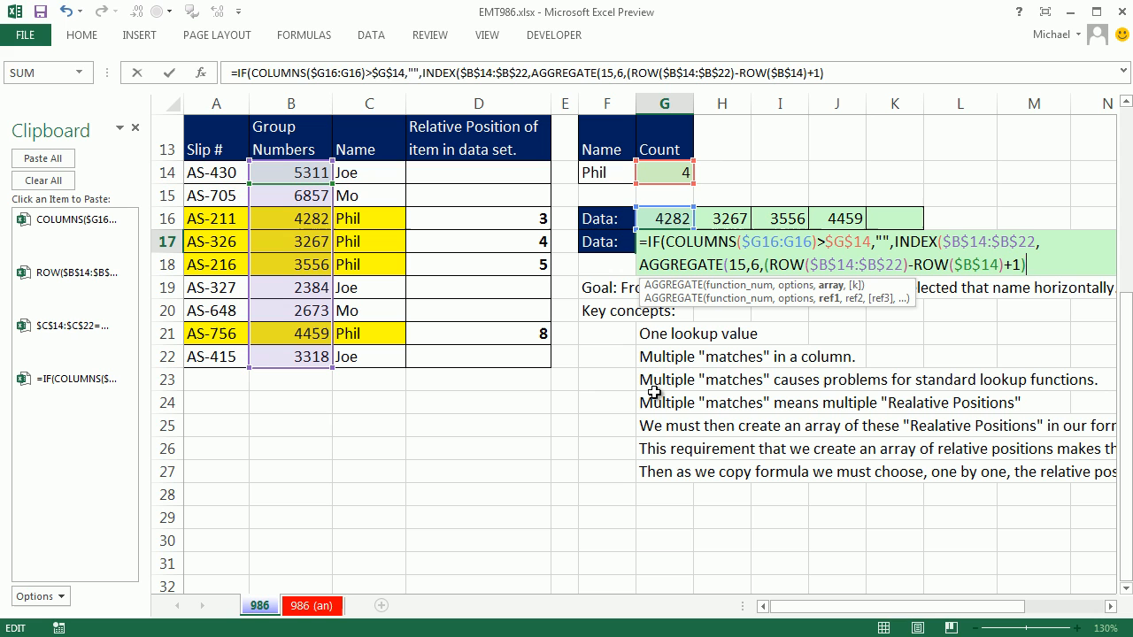
type("/")
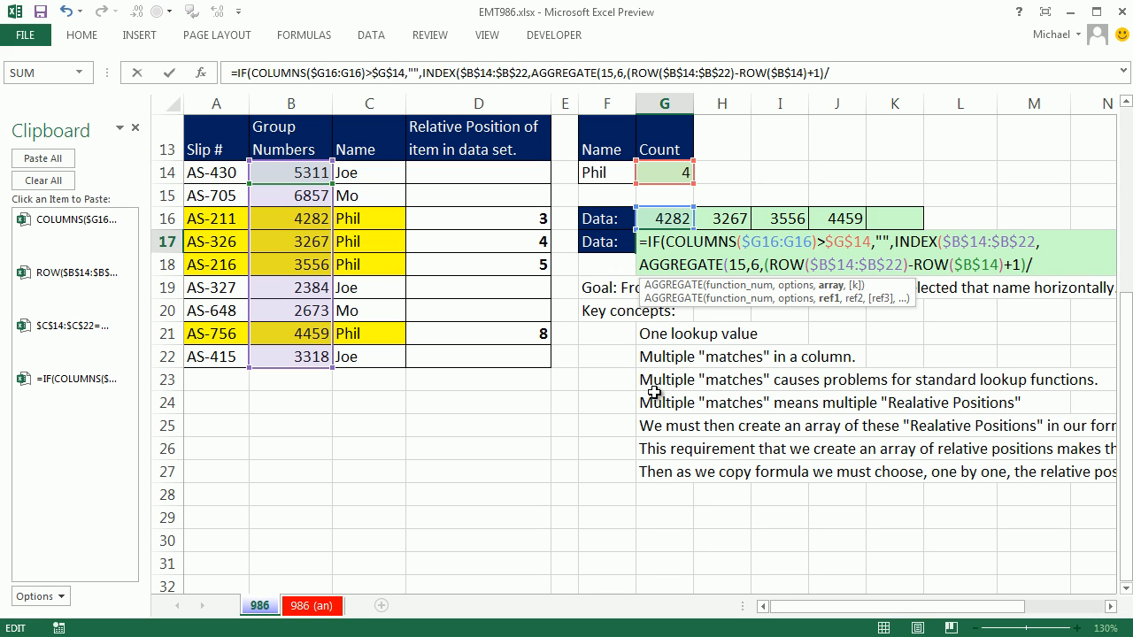
type("($C$14:$C$22=$F$14")
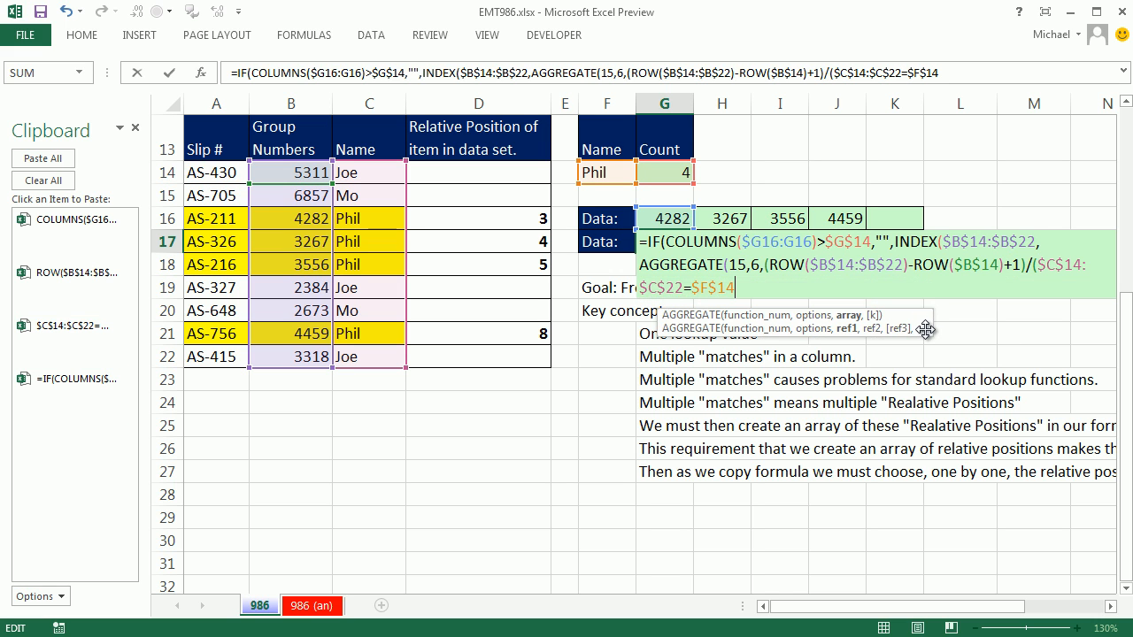
mouse_move(751, 309)
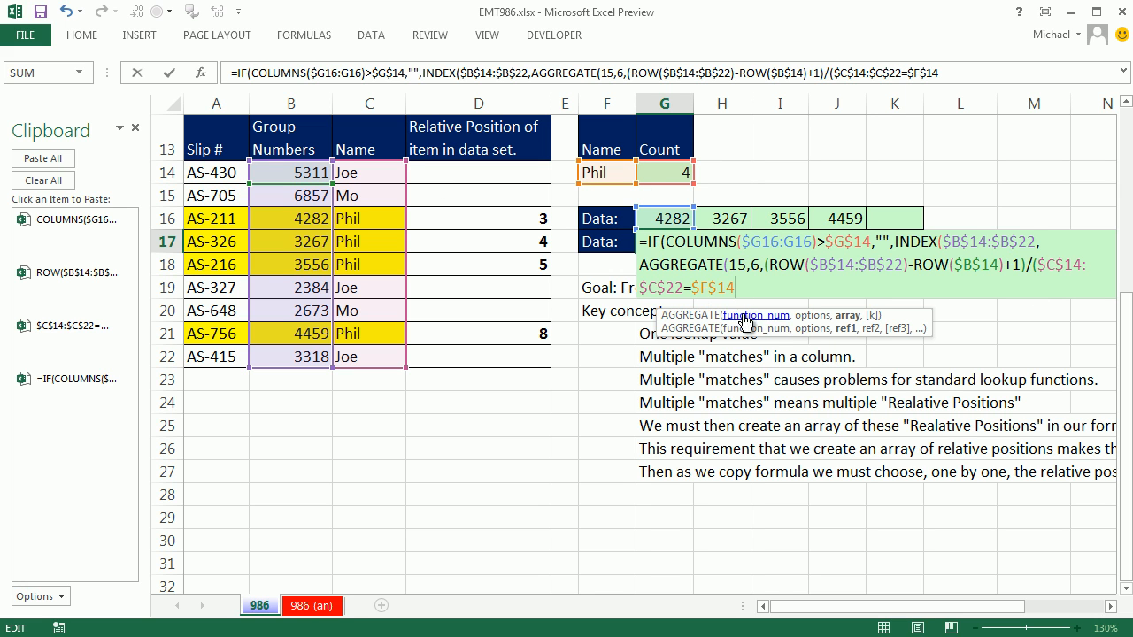
mouse_move(832, 316)
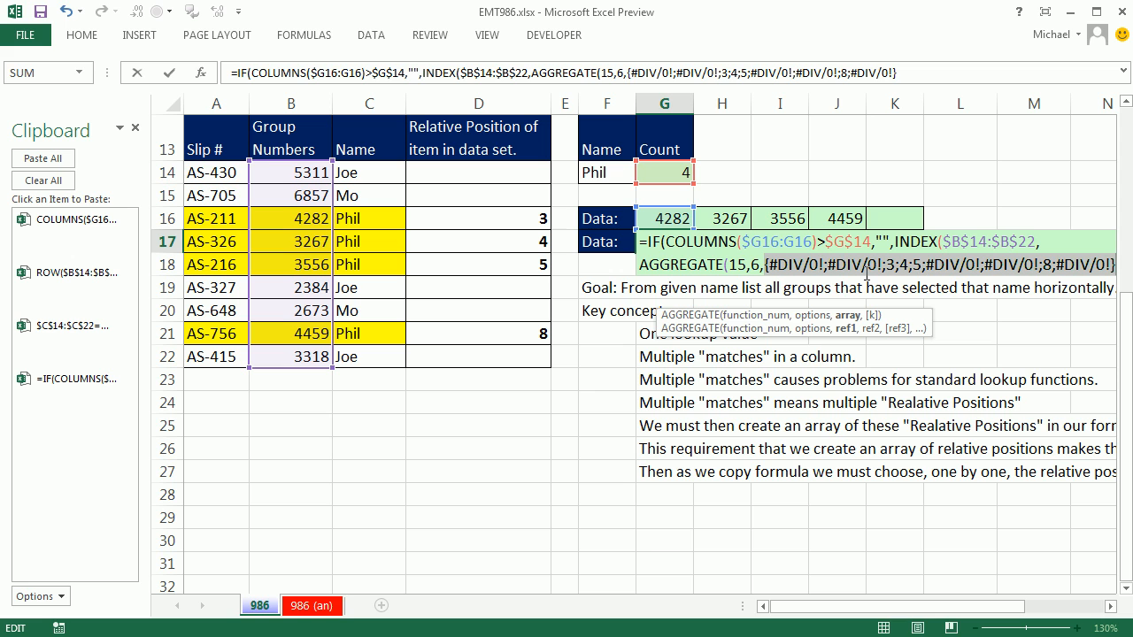
mouse_move(520, 239)
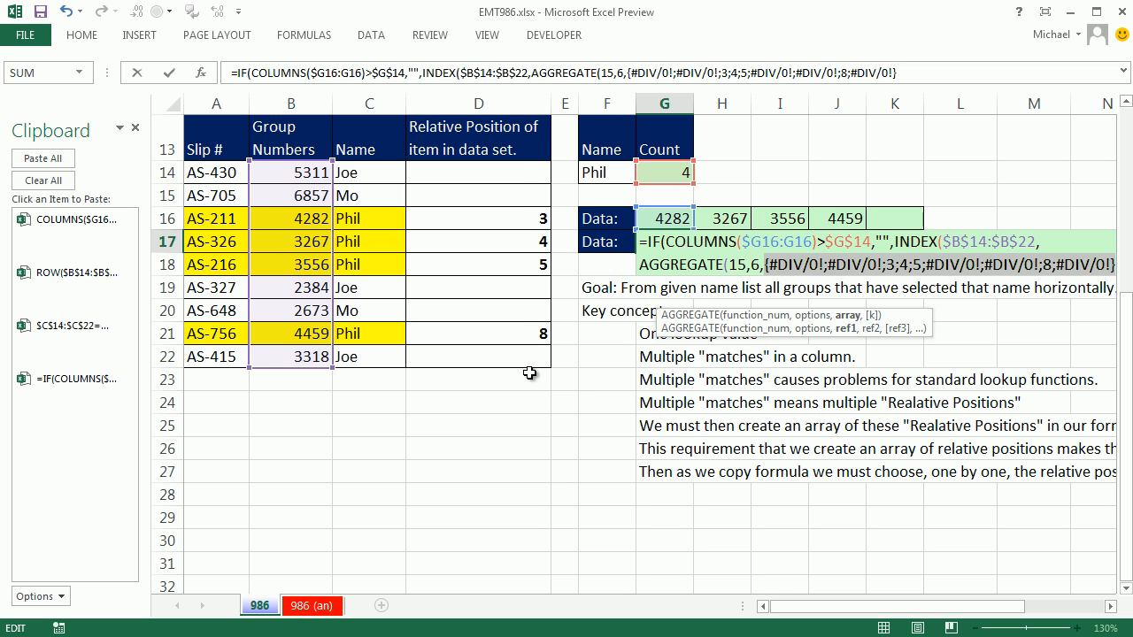
mouse_move(906, 196)
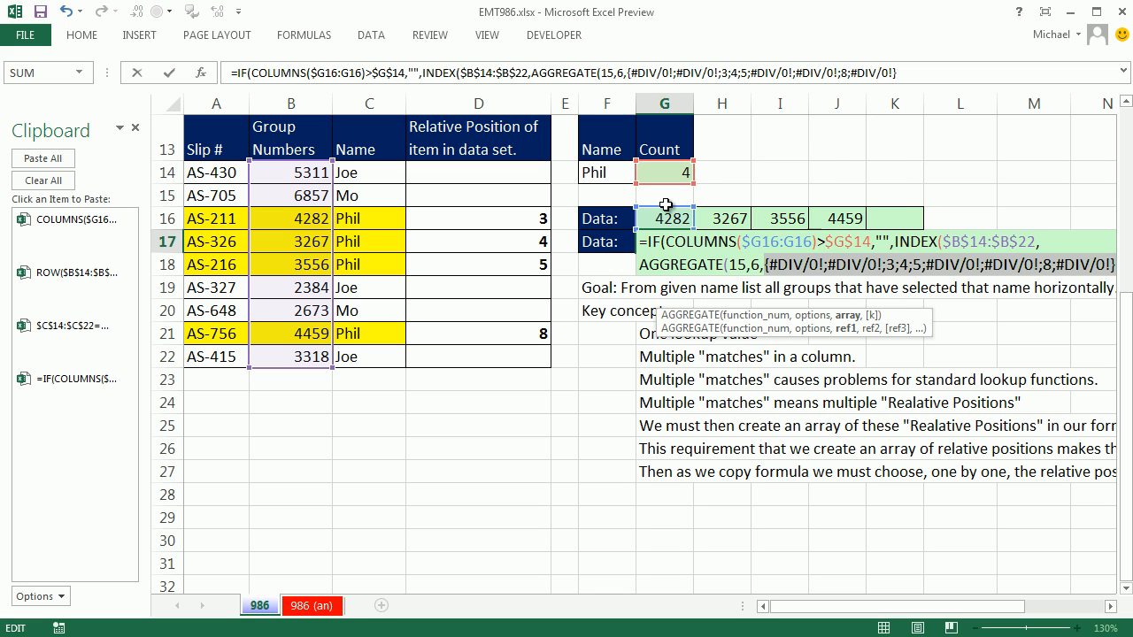
mouse_move(841, 284)
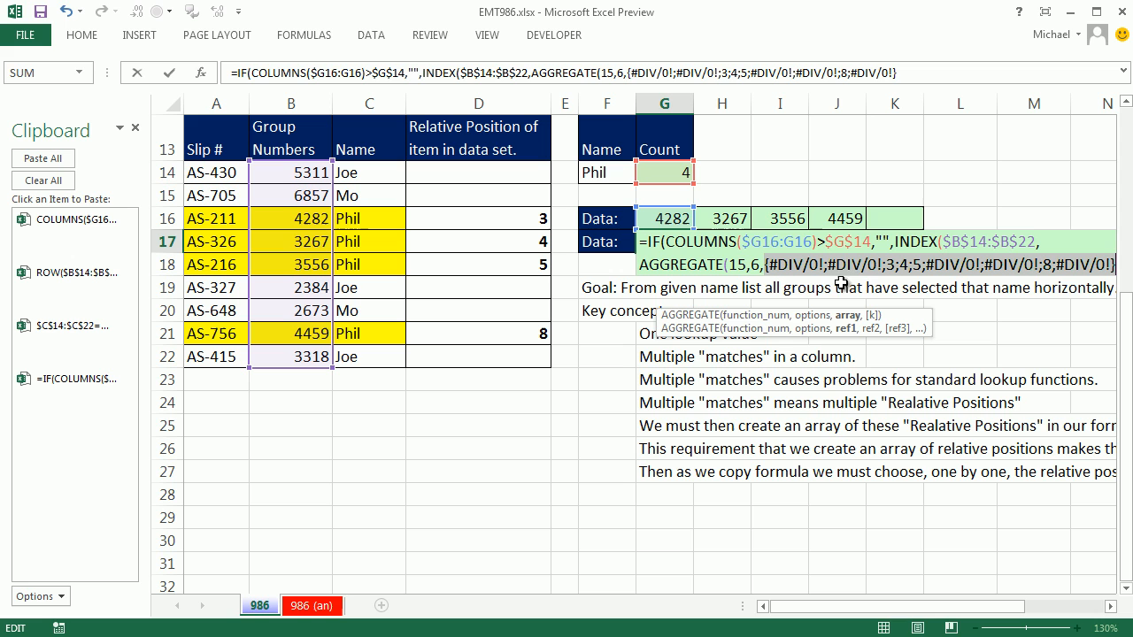
mouse_move(857, 283)
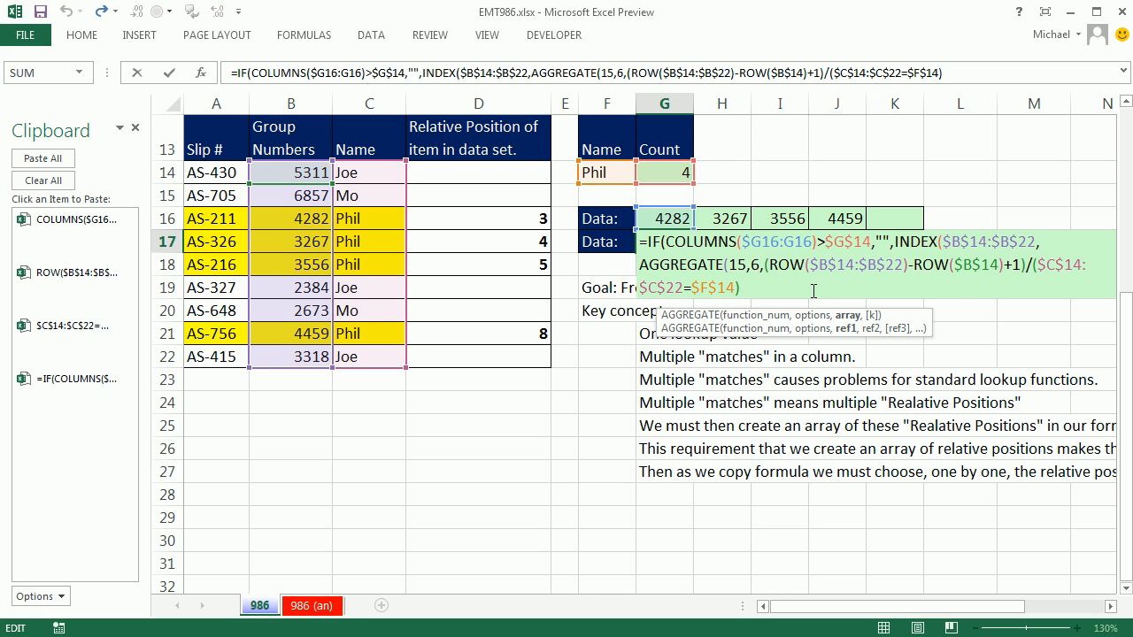
Step: Finish G17's AGGREGATE with COLUMNS($G16:G16) as k, then reopen G17's formula
type(",COLUMNS($G16:G16")
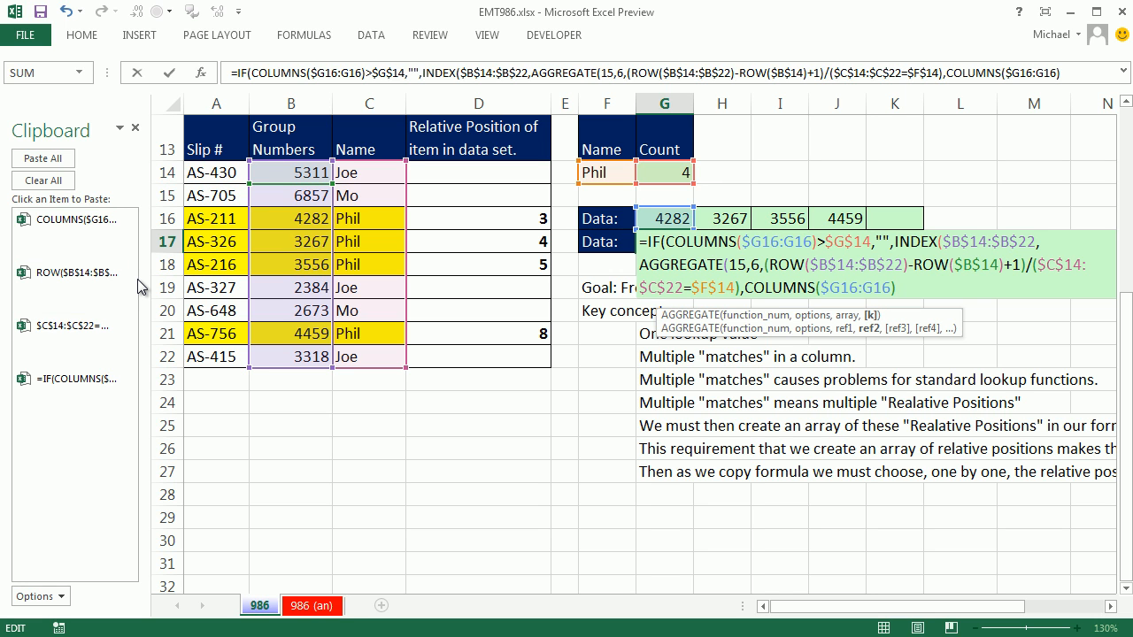
type(")))")
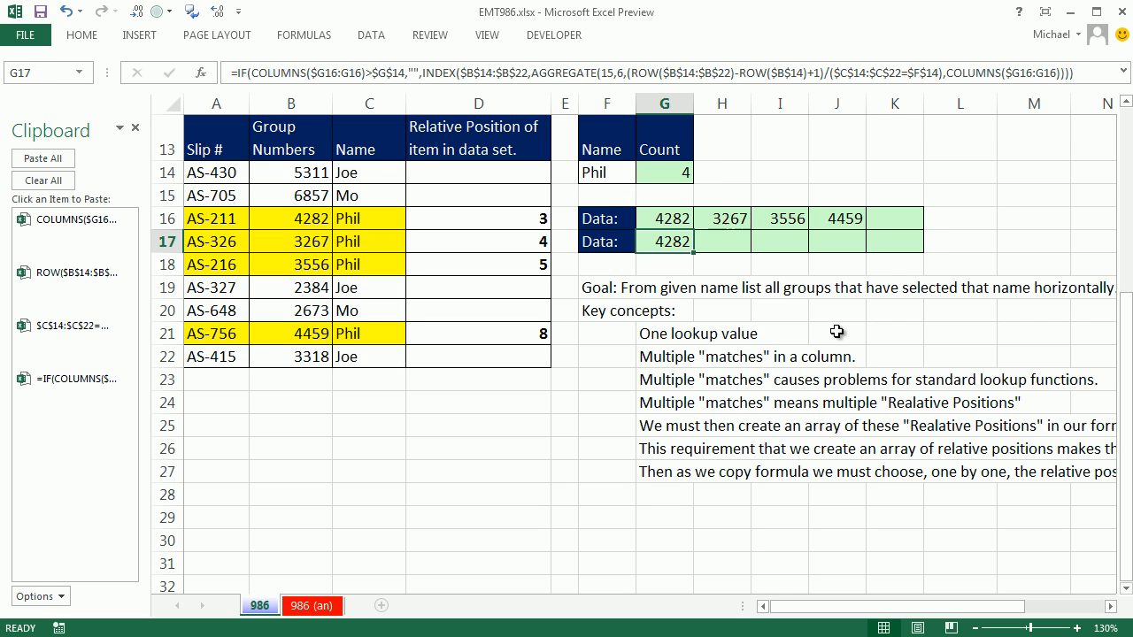
mouse_move(677, 303)
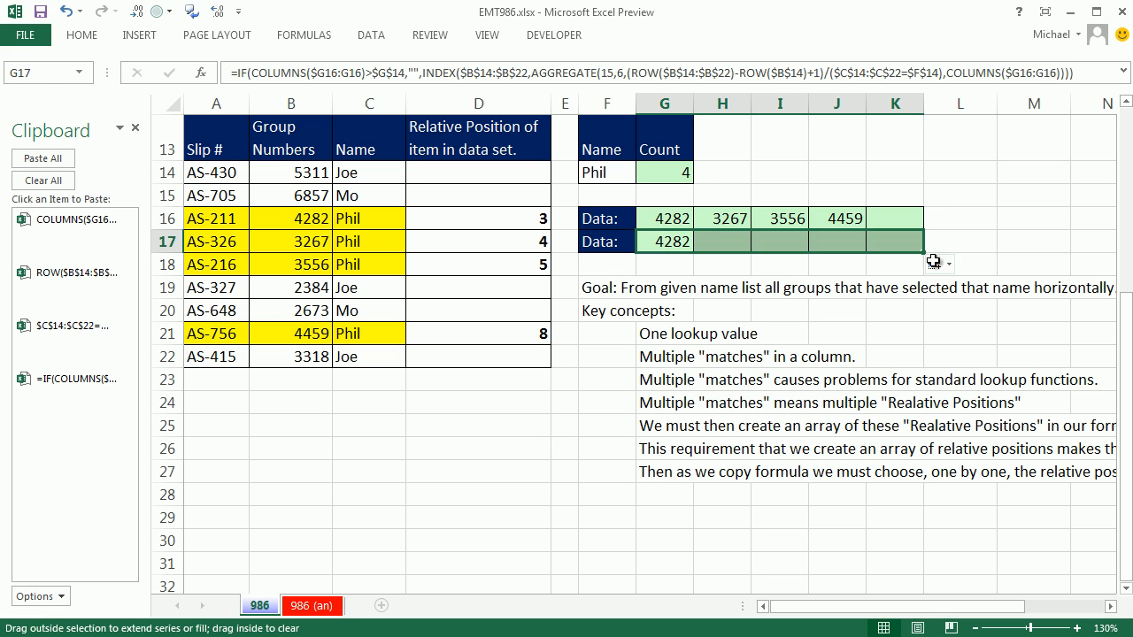
double_click(664, 242)
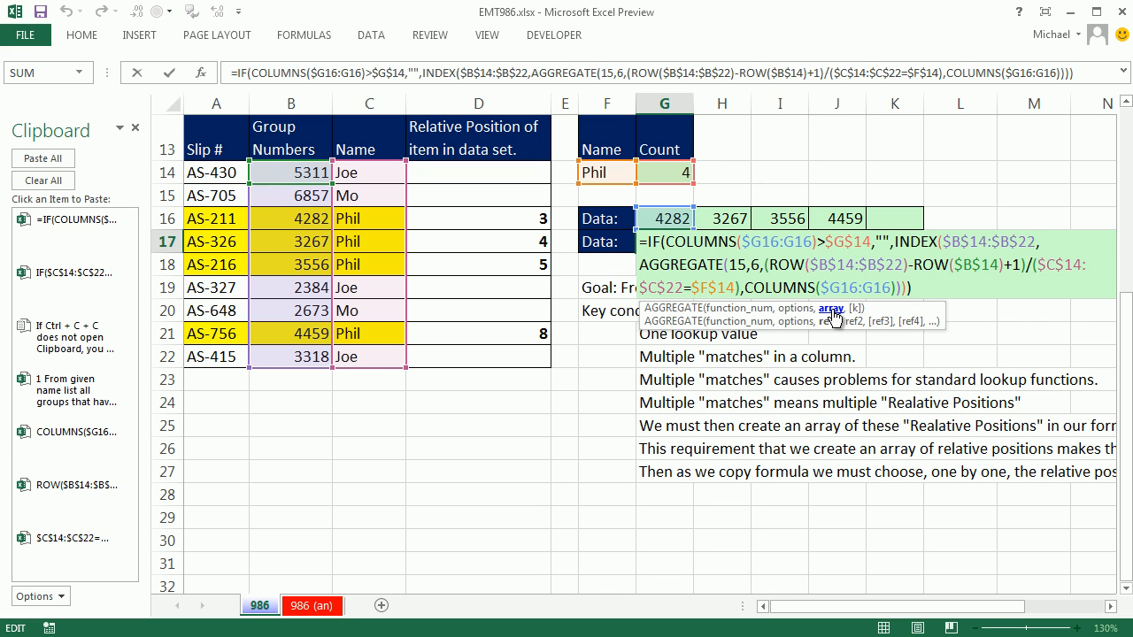
mouse_move(832, 321)
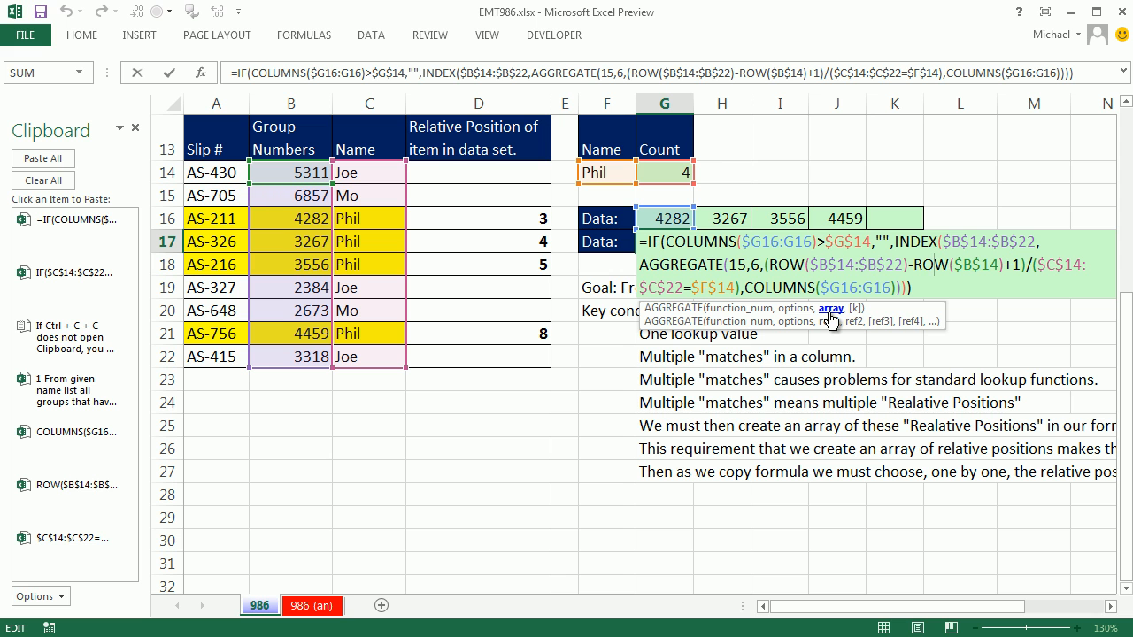
Step: Copy G17's formula text into G18, leaving AGGREGATE's array argument empty
key("Enter")
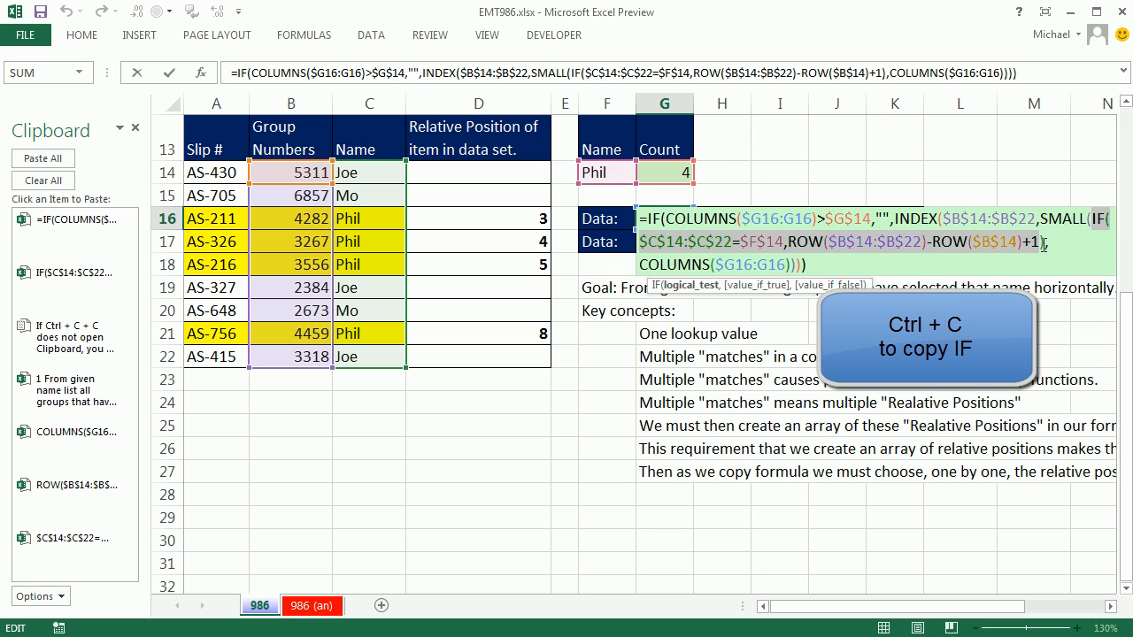
mouse_move(1005, 284)
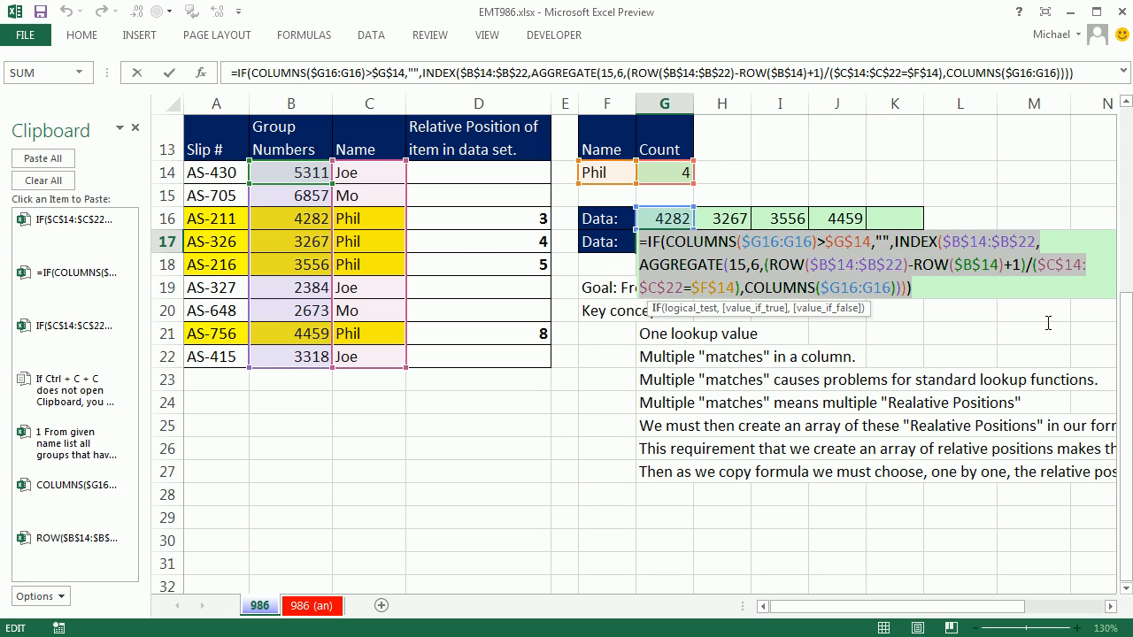
key("Enter")
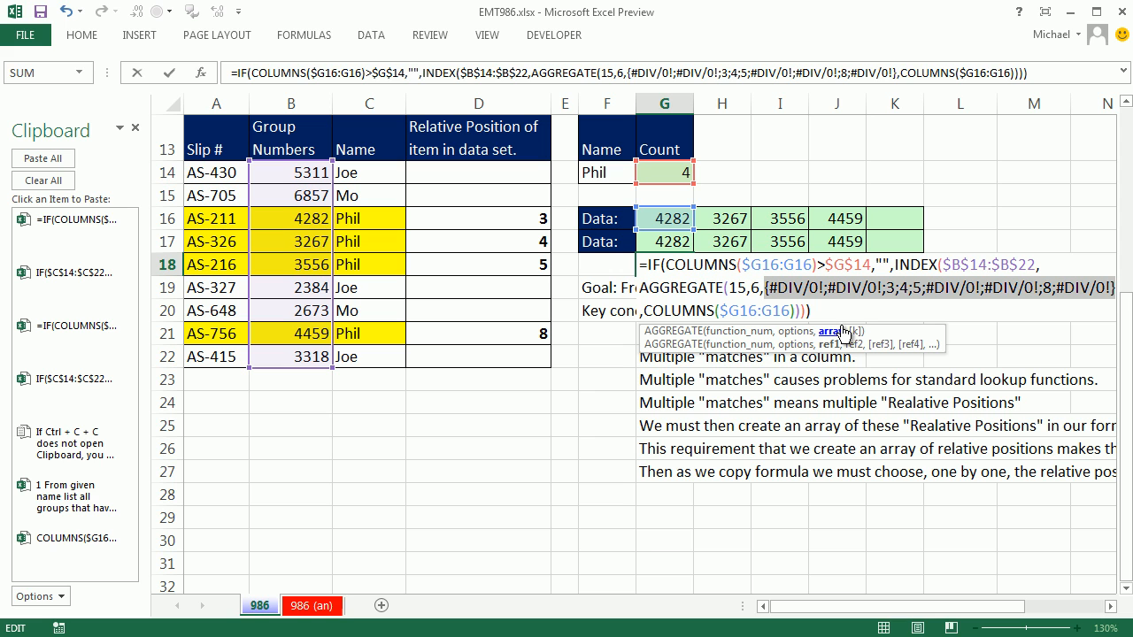
mouse_move(807, 345)
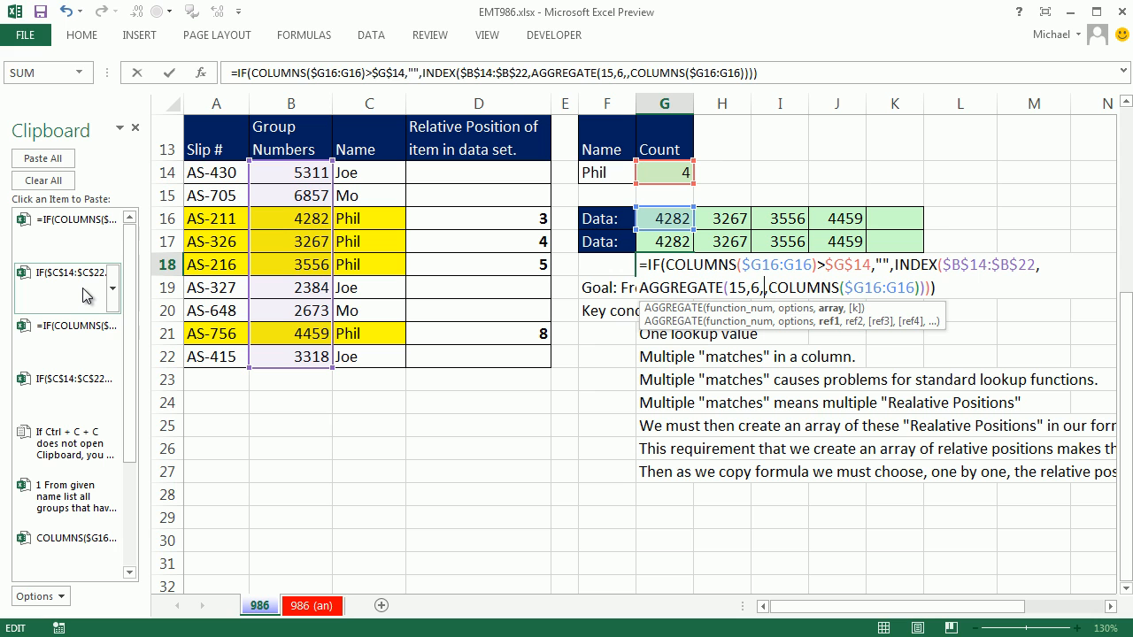
mouse_move(830, 318)
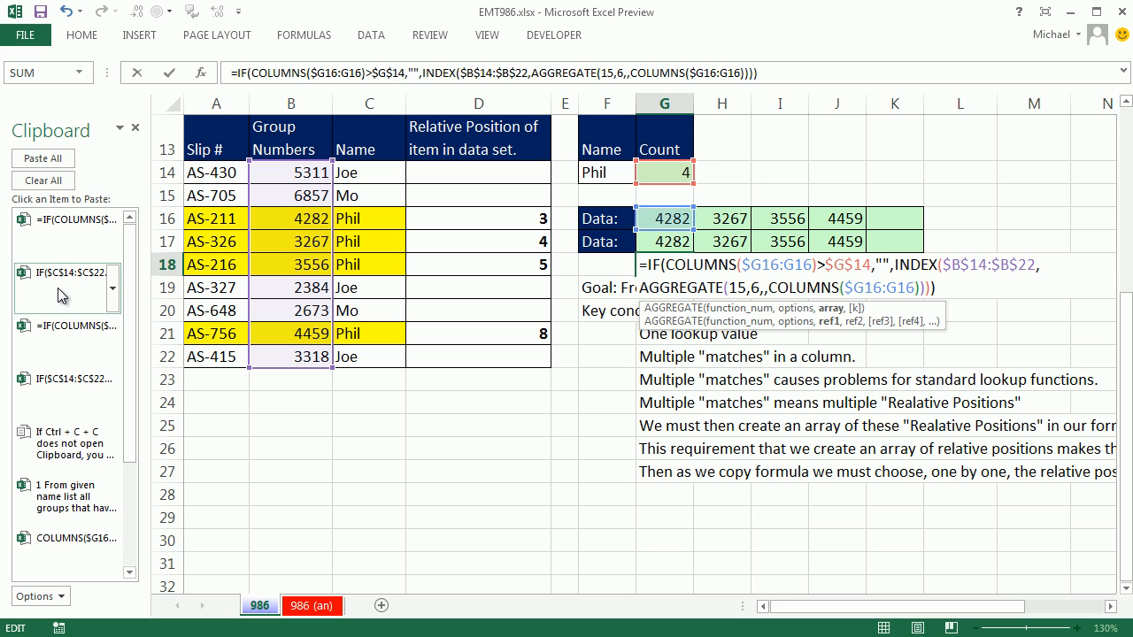
Step: Insert IF($C$14:$C$22=$F$14,ROW($B$14:$B$22)-ROW($B$14)+1) as G18's array argument
type("IF($C$14:$C$22=$F$14,ROW($B$14:$B$22)-ROW($B$14)+1)")
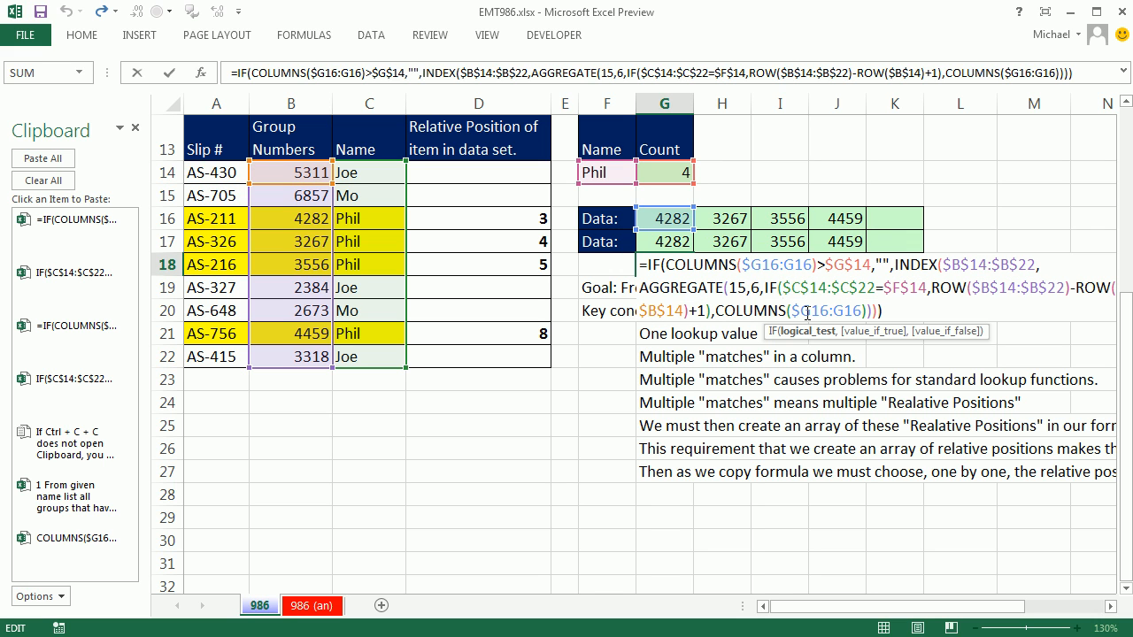
mouse_move(808, 331)
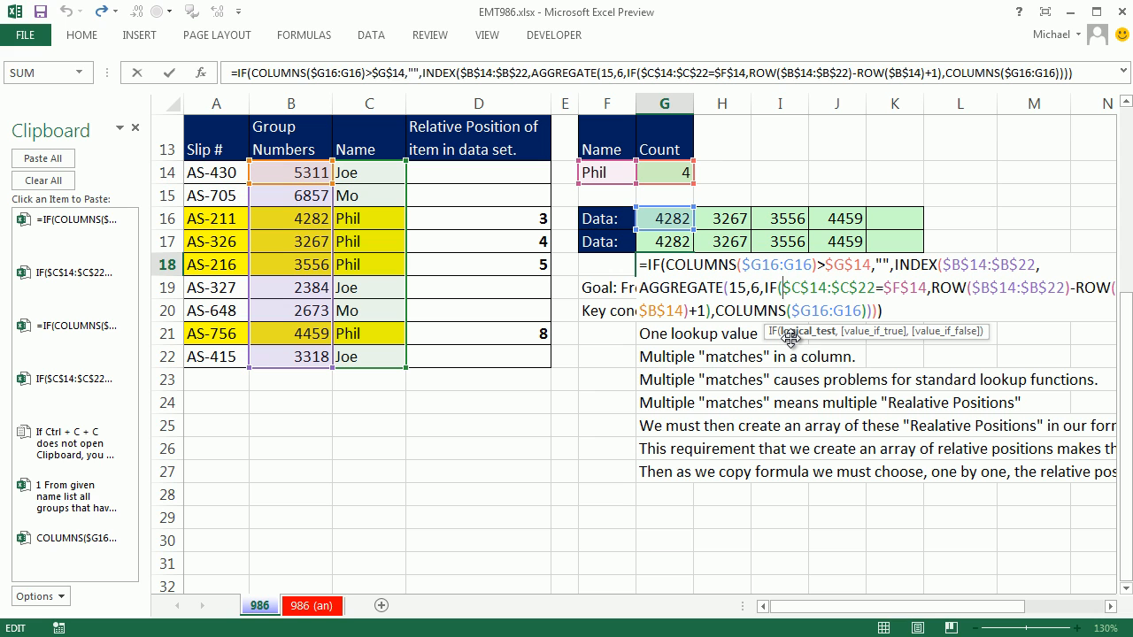
mouse_move(801, 340)
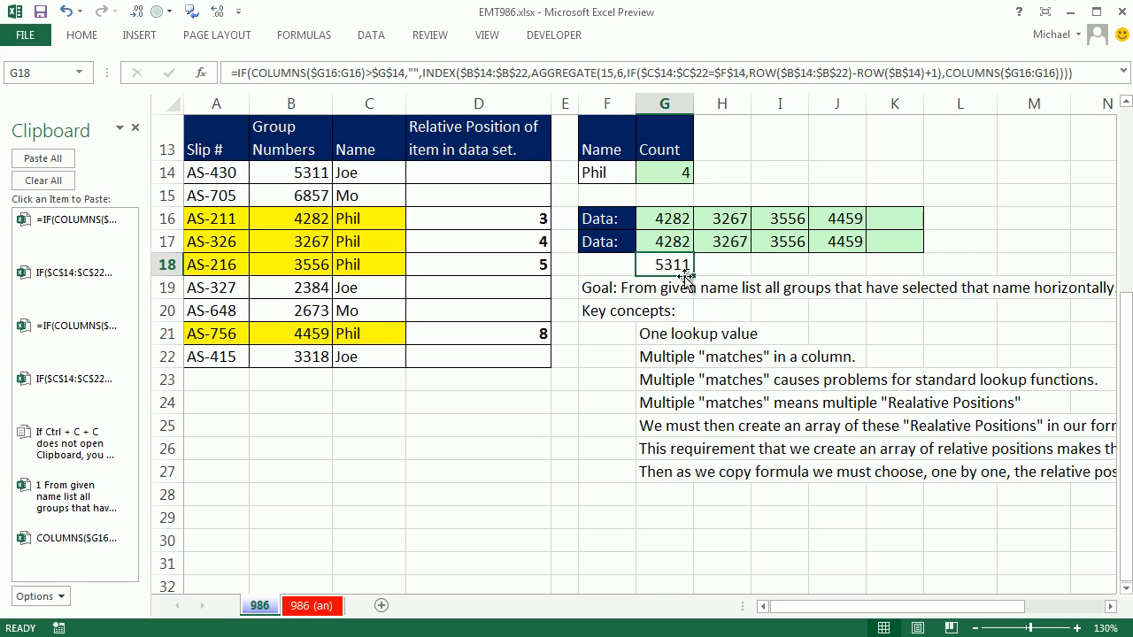
Step: Fill G18's formula across row 18 and reopen G18 to array-enter it
left_click_drag(664, 264, 894, 264)
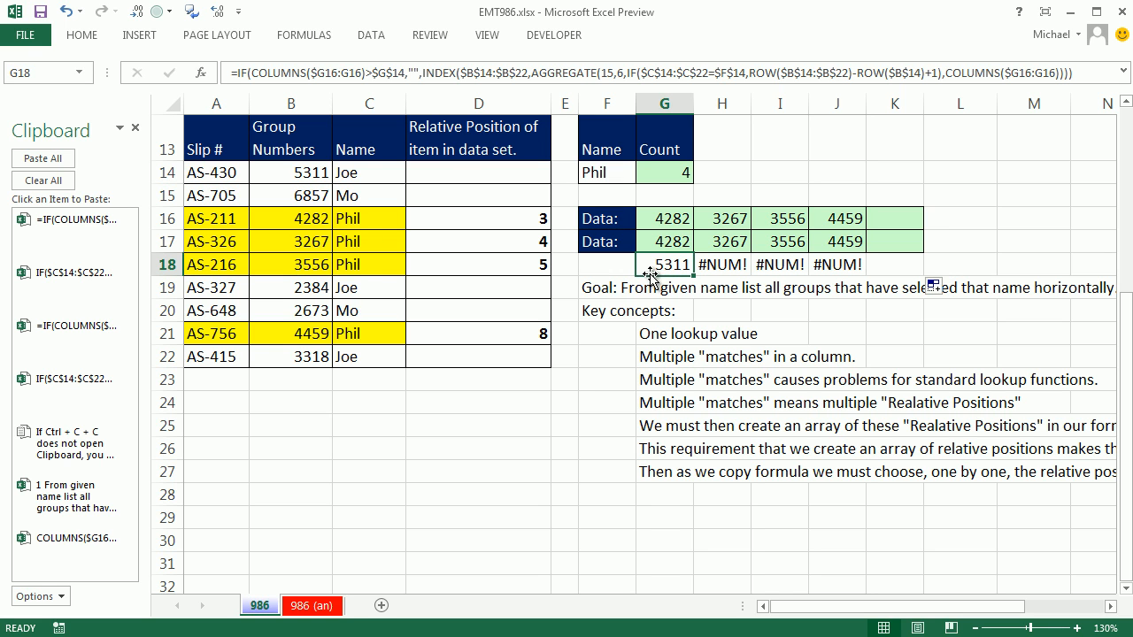
mouse_move(722, 278)
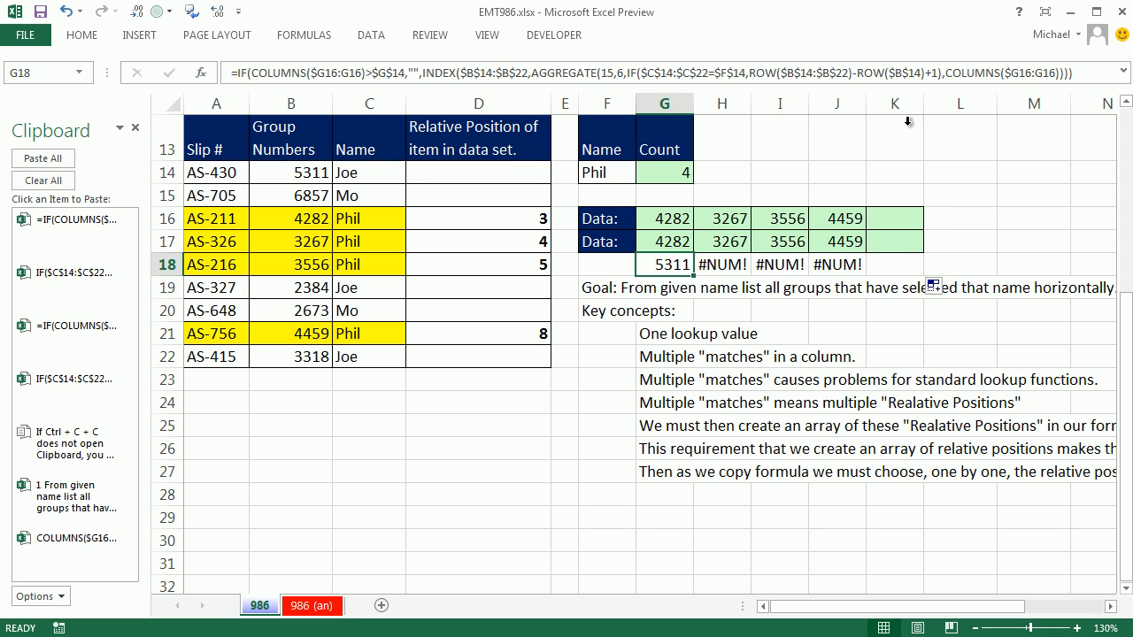
double_click(665, 264)
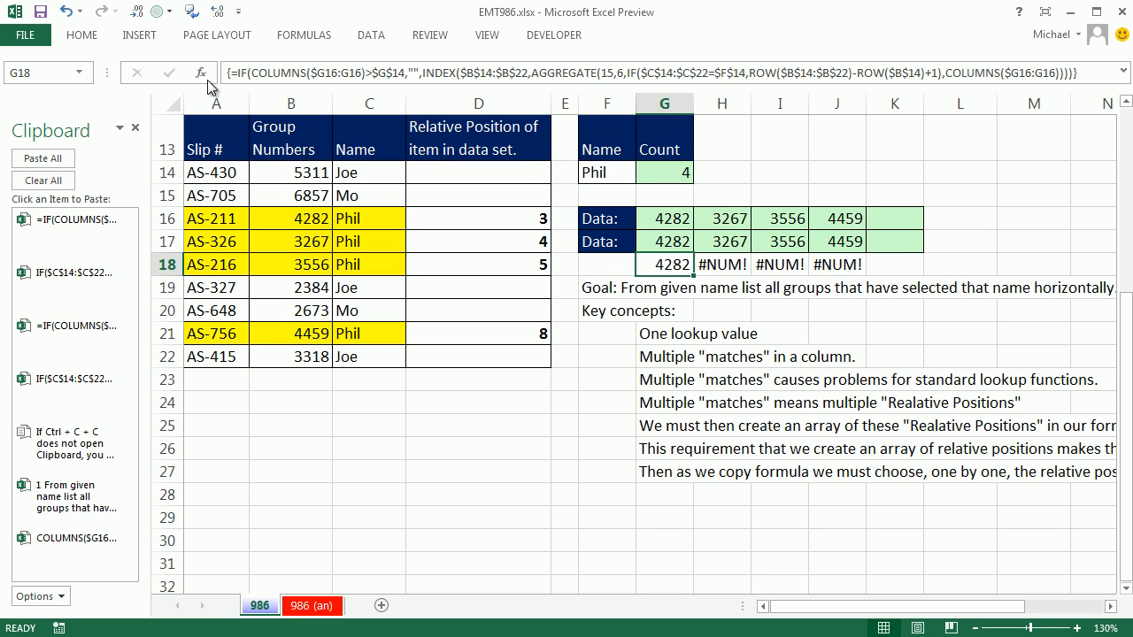
mouse_move(694, 276)
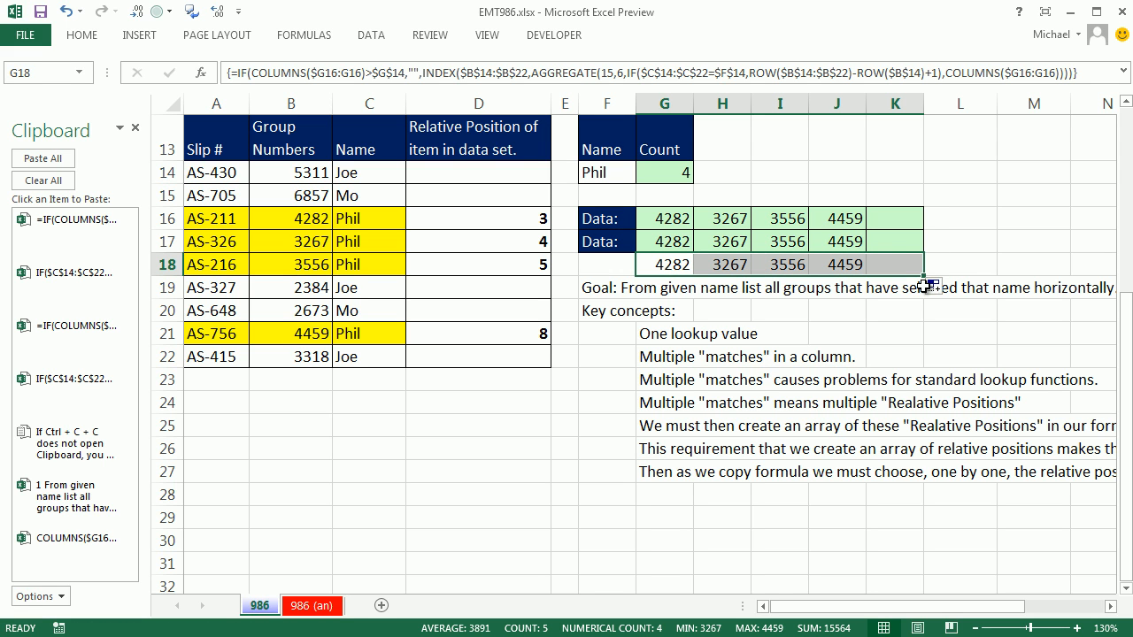
mouse_move(724, 275)
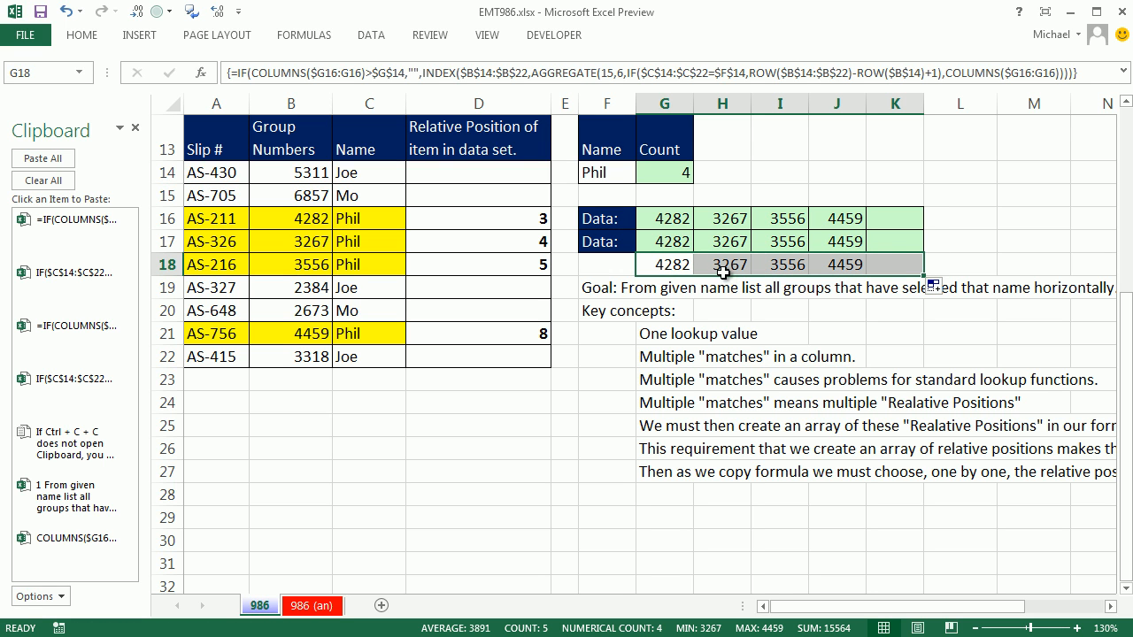
mouse_move(721, 267)
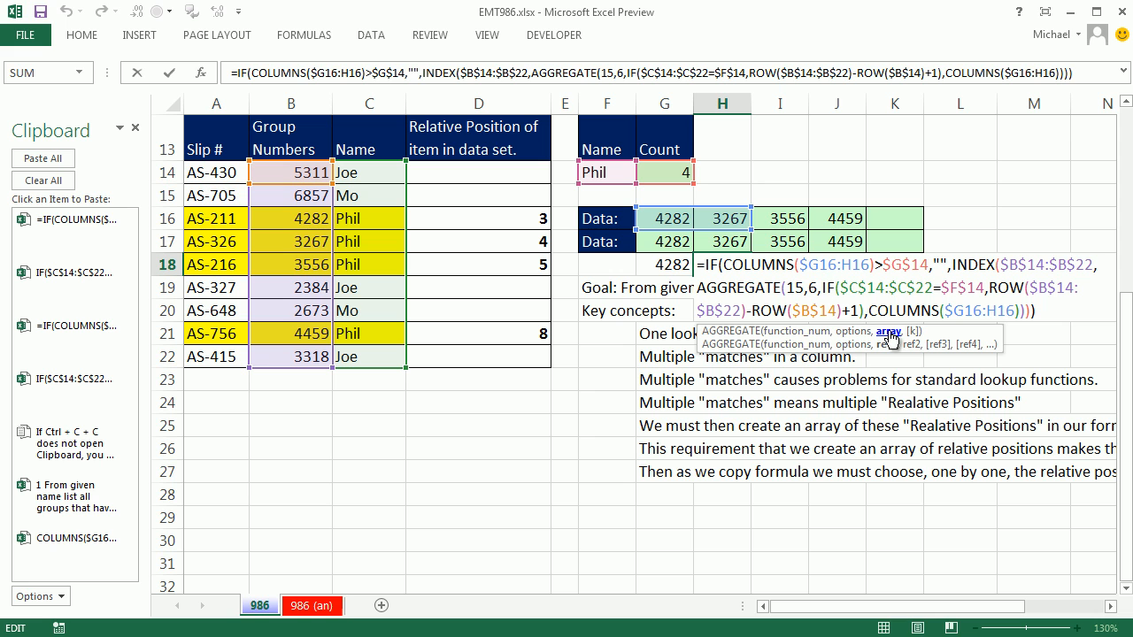
mouse_move(803, 292)
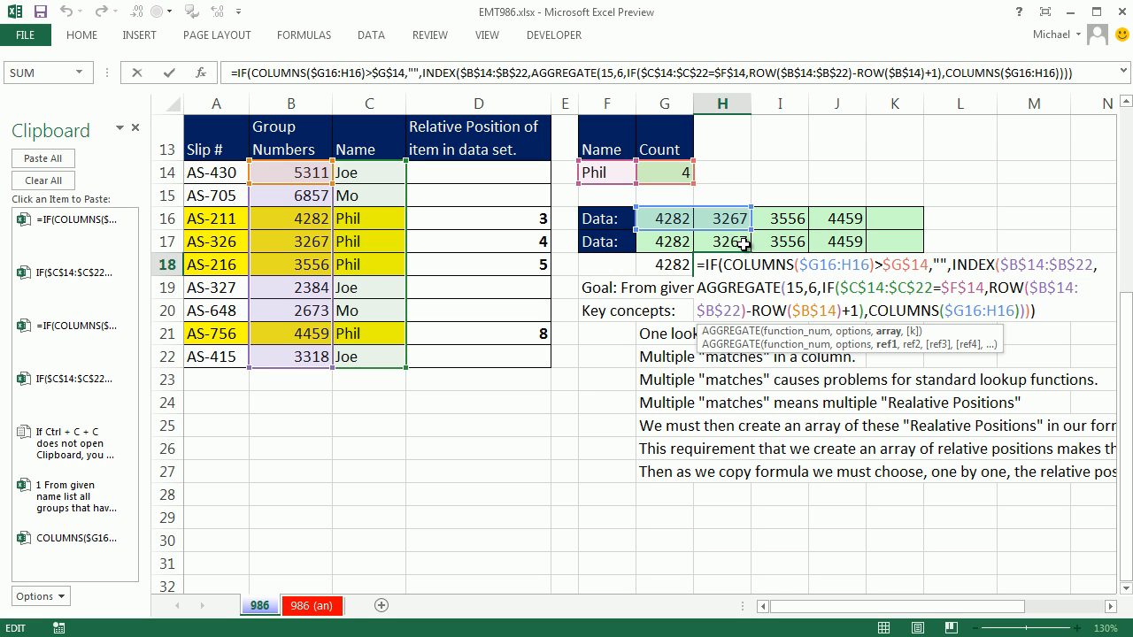
mouse_move(863, 341)
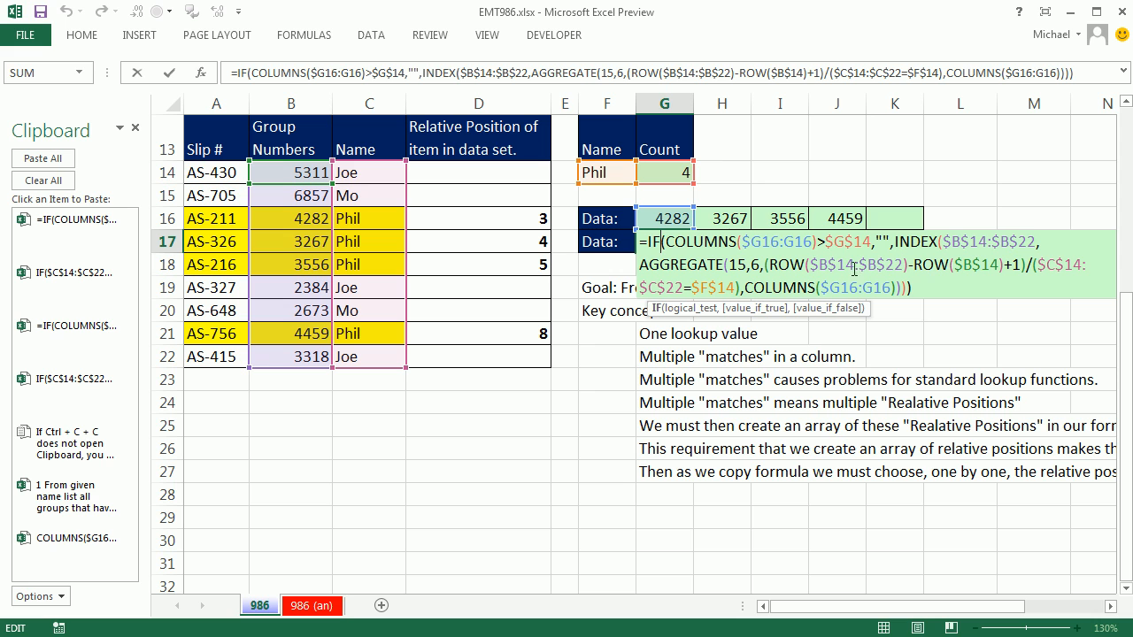
mouse_move(900, 270)
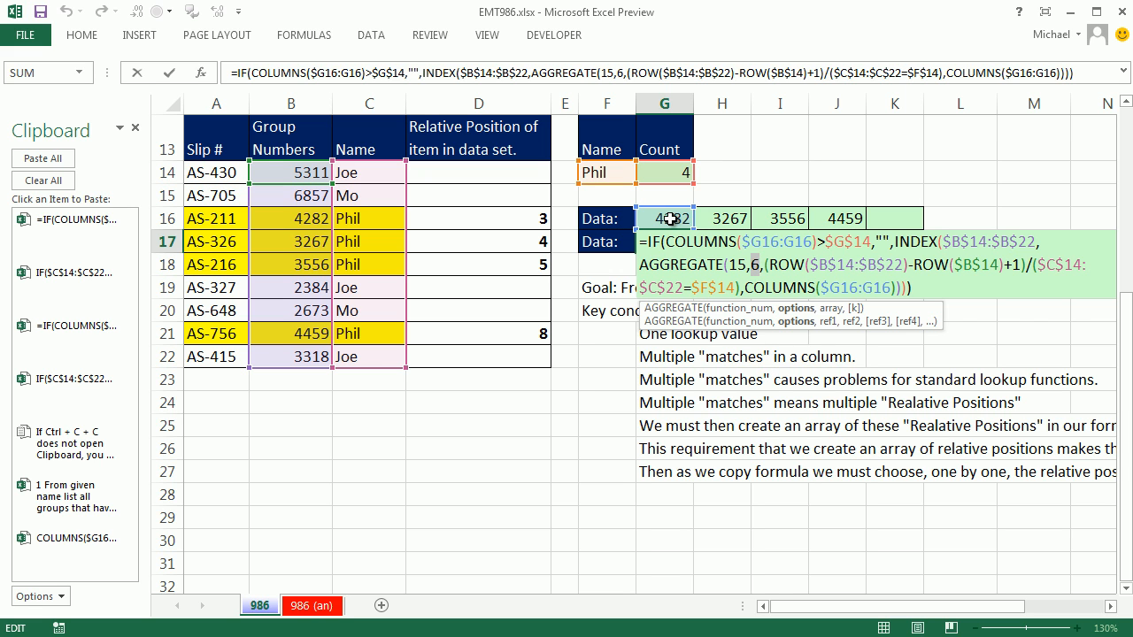
mouse_move(606, 172)
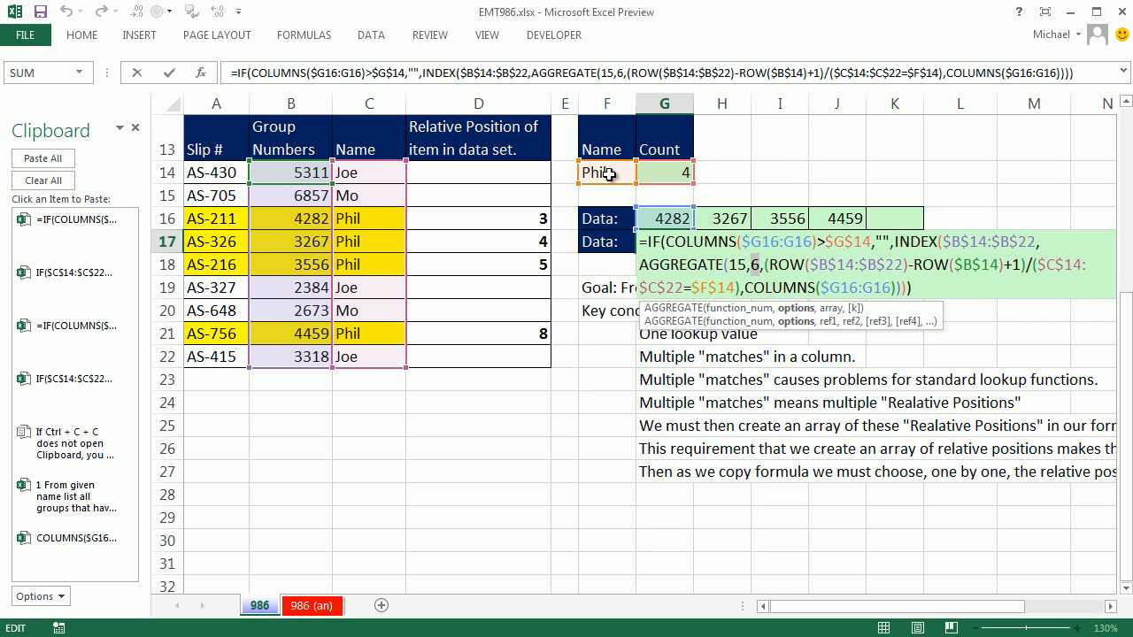
mouse_move(349, 359)
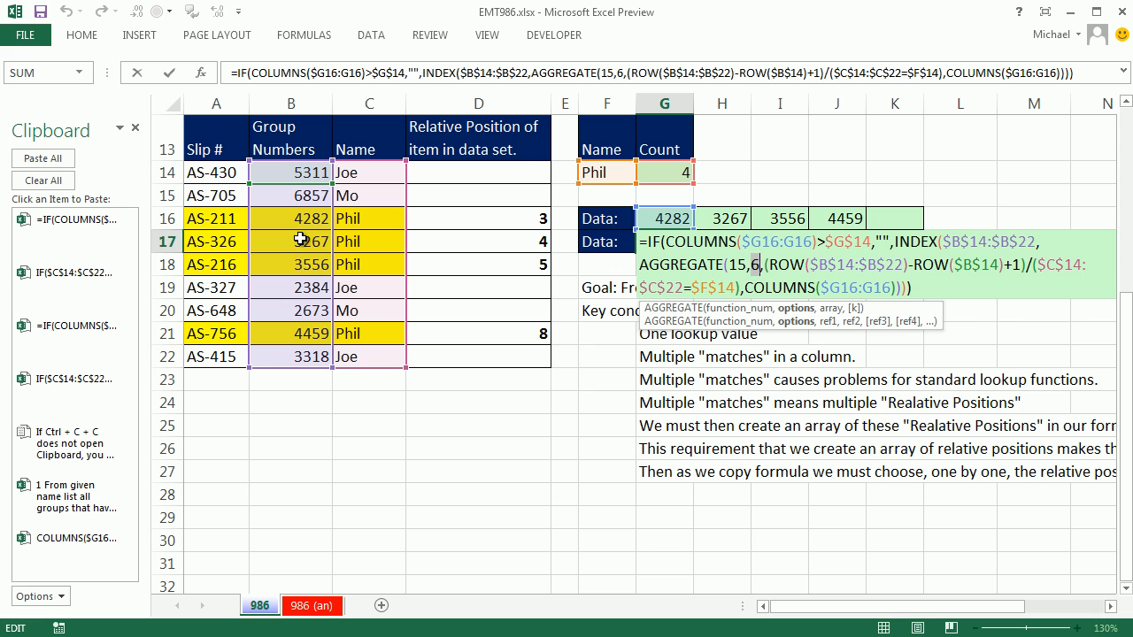
mouse_move(984, 214)
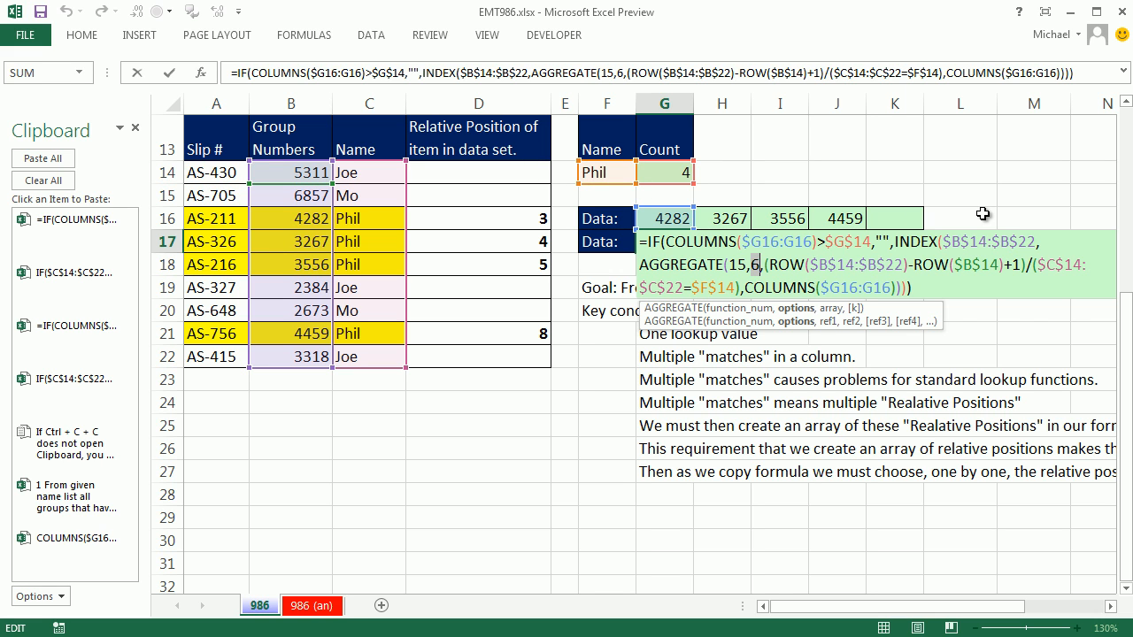